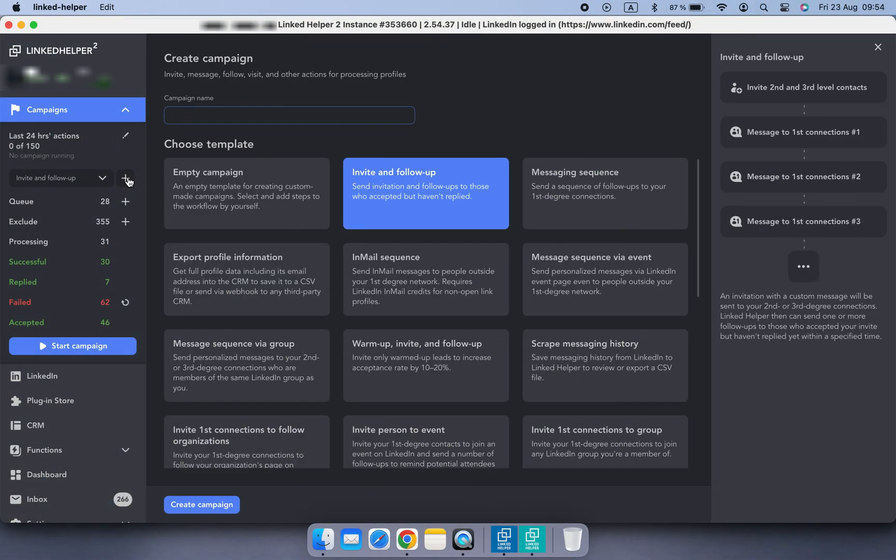
Create a campaign named Collecting from the empty template with a Visit and extract profiles action.
{"action": "left_click", "coordinate": [246, 192]}
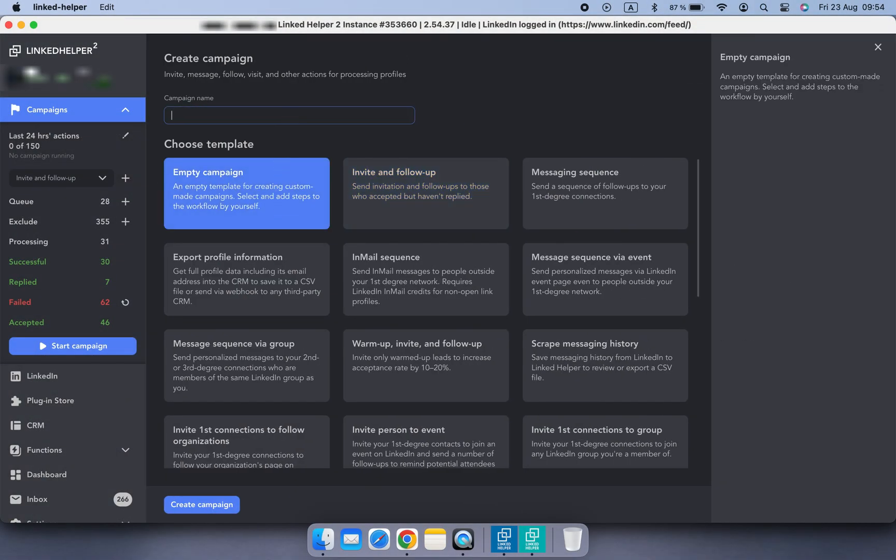
{"action": "type", "text": "Collecting"}
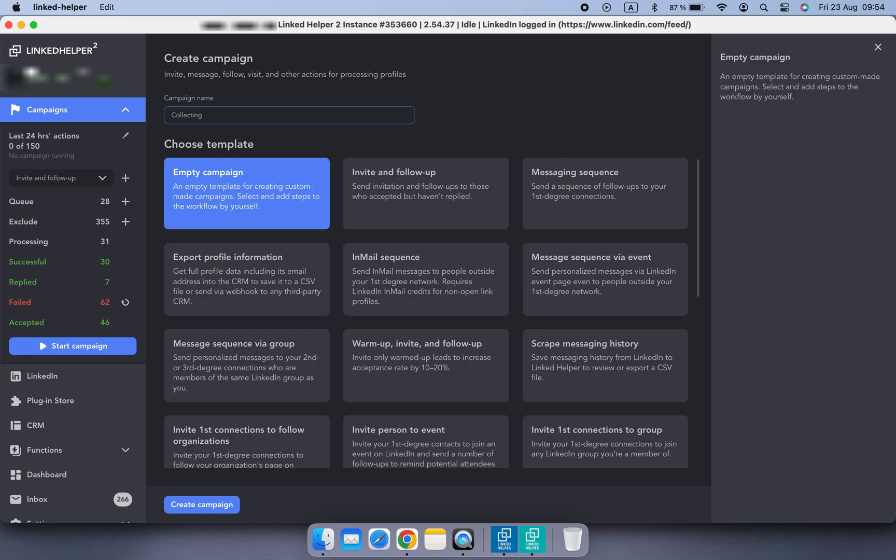
{"action": "left_click", "coordinate": [201, 503]}
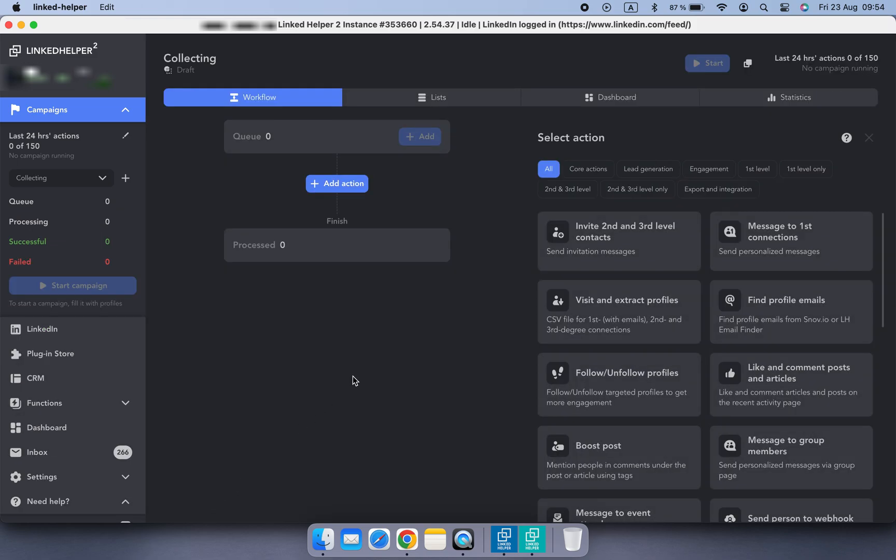
{"action": "left_click", "coordinate": [618, 311]}
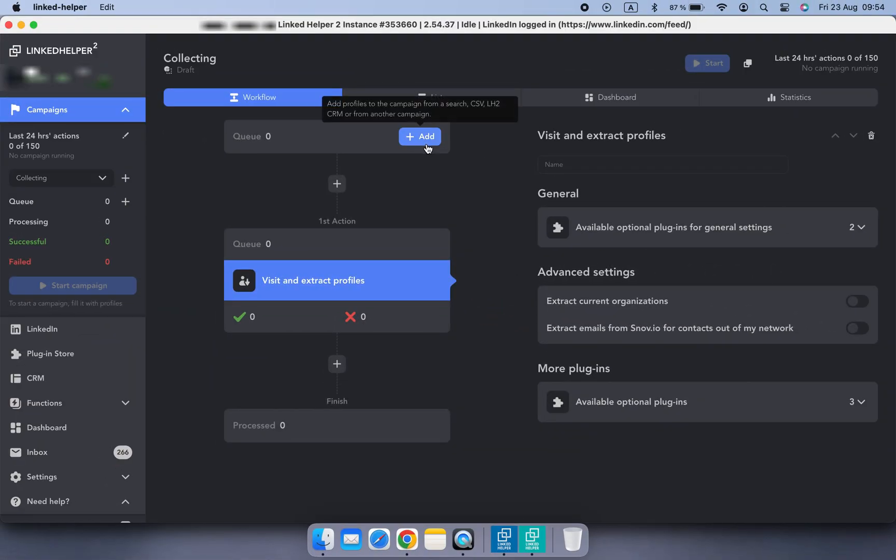
Run a LinkedIn people search for 2nd-degree Austria connections with Copywriter in the title.
{"action": "left_click", "coordinate": [418, 136]}
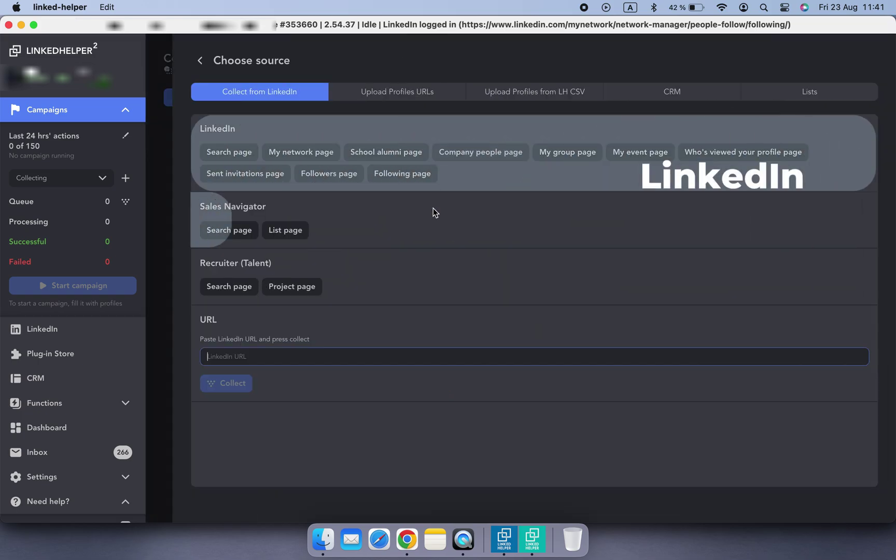
{"action": "mouse_move", "coordinate": [398, 294]}
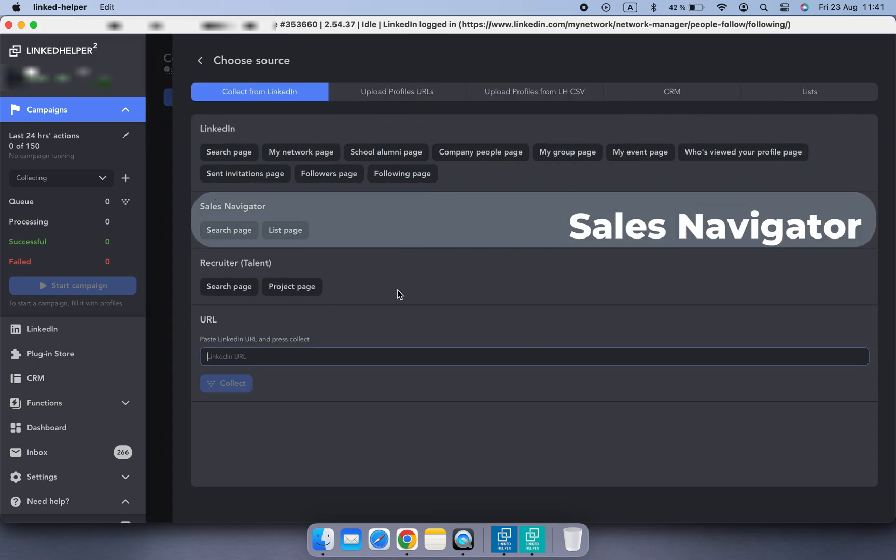
{"action": "mouse_move", "coordinate": [374, 330]}
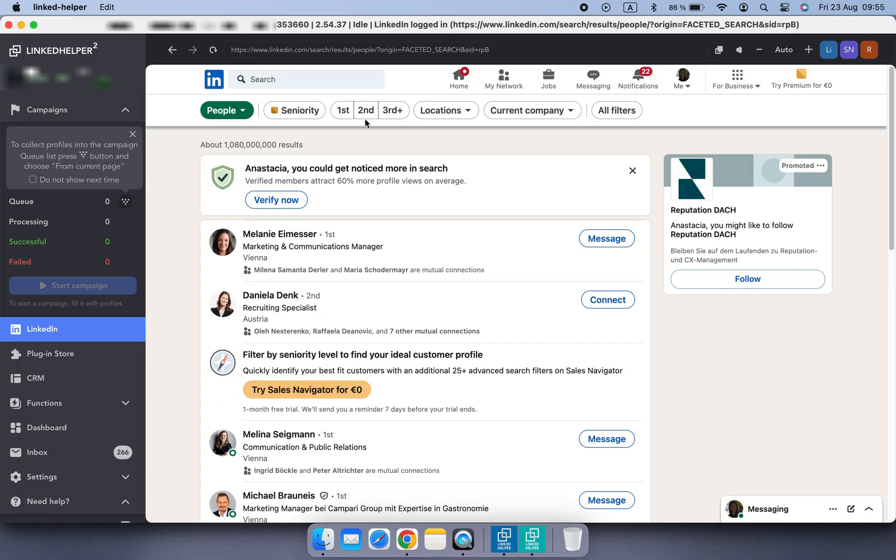
{"action": "left_click", "coordinate": [365, 110]}
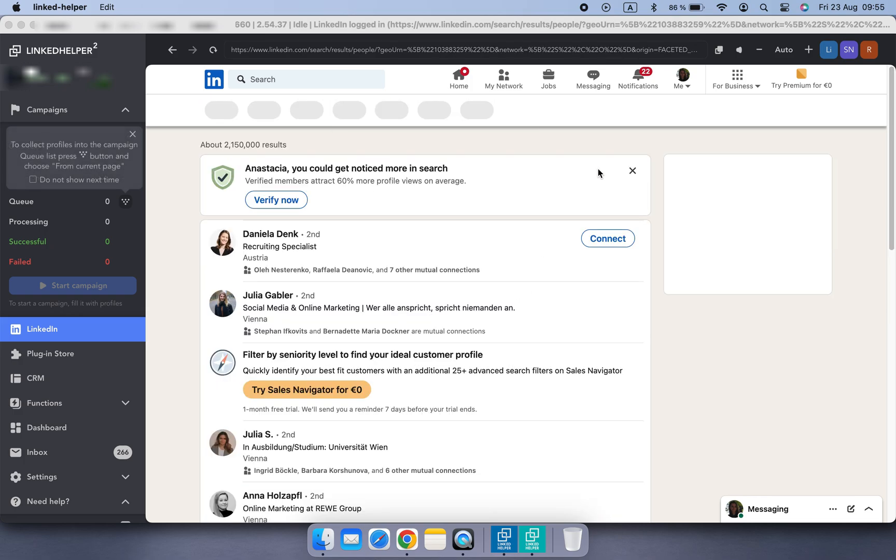
{"action": "left_click", "coordinate": [623, 110]}
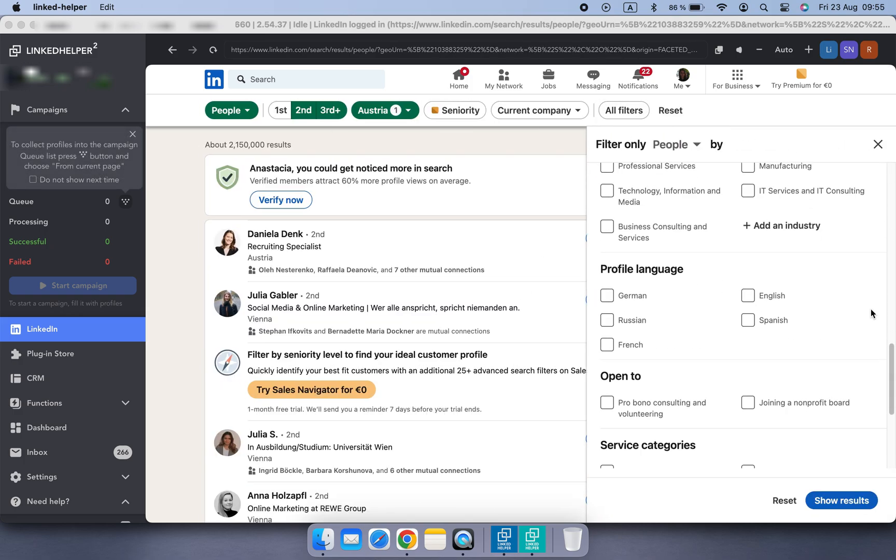
{"action": "type", "text": "Copyw"}
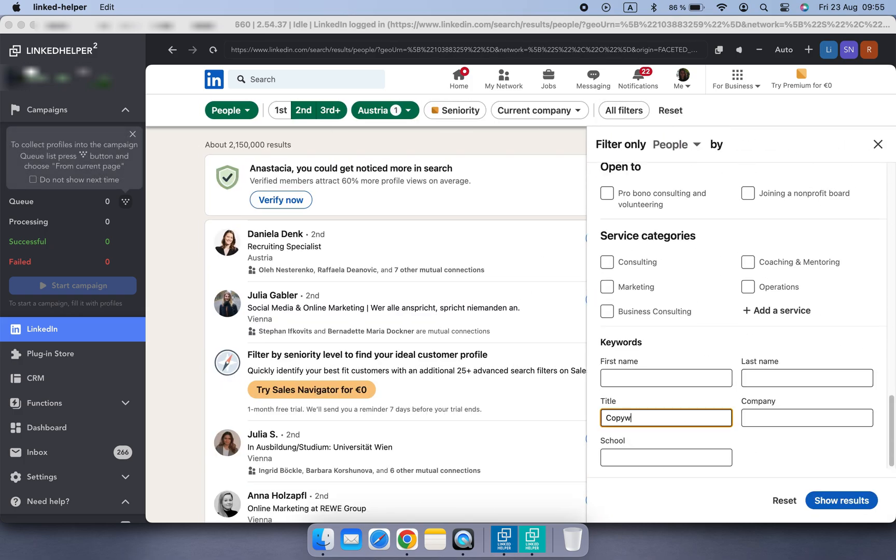
{"action": "left_click", "coordinate": [840, 501]}
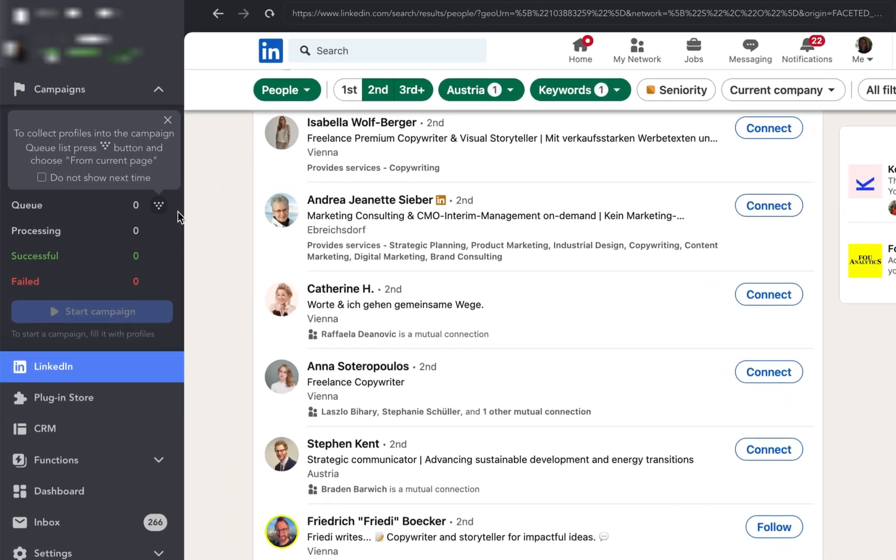
Collect profiles from the current copywriter search page into the queue.
{"action": "left_click", "coordinate": [159, 204]}
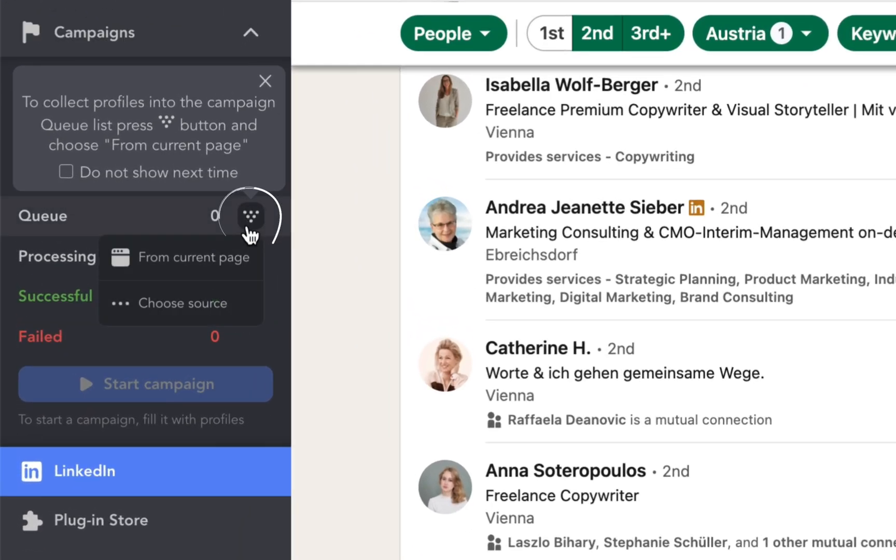
{"action": "mouse_move", "coordinate": [248, 273]}
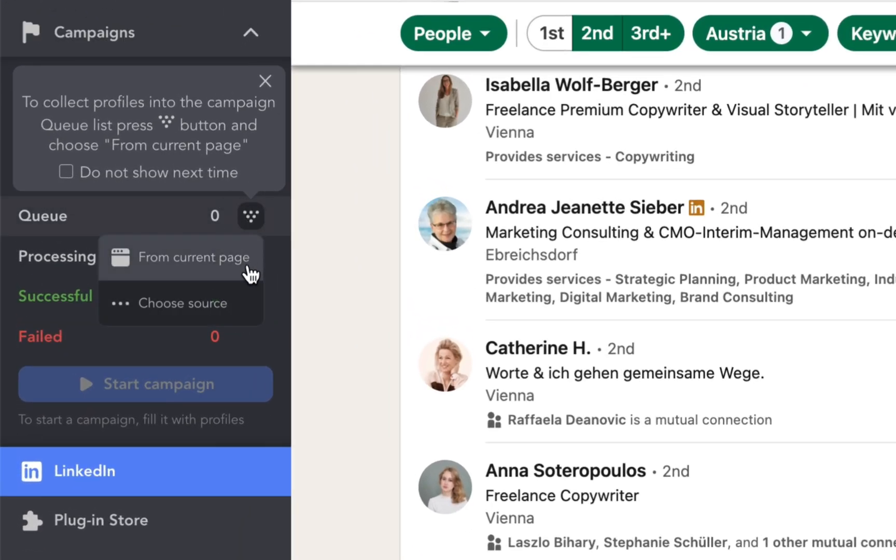
{"action": "left_click", "coordinate": [181, 257]}
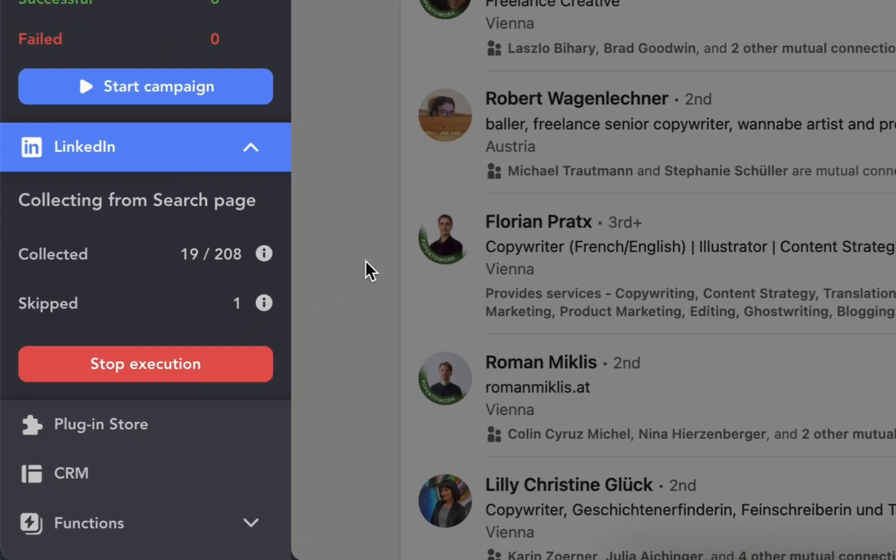
{"action": "mouse_move", "coordinate": [274, 329]}
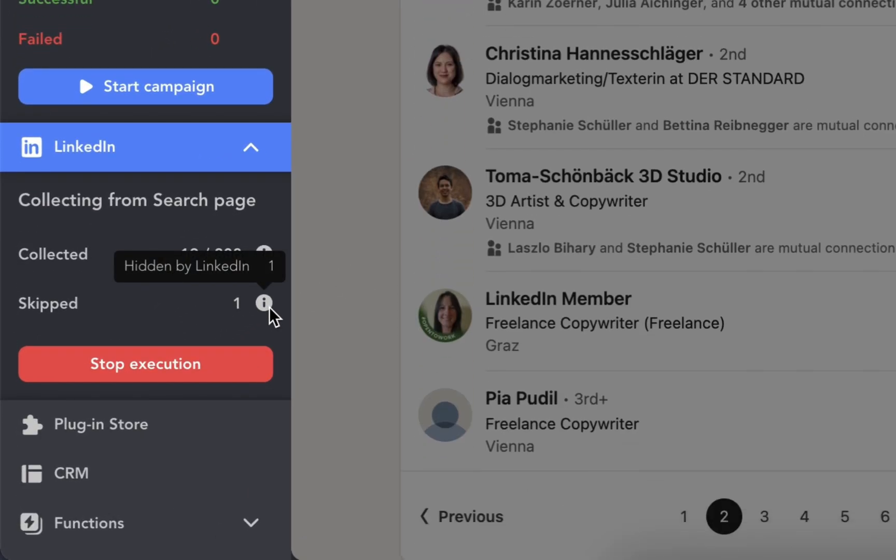
{"action": "scroll", "scroll_direction": "down", "scroll_amount": 3}
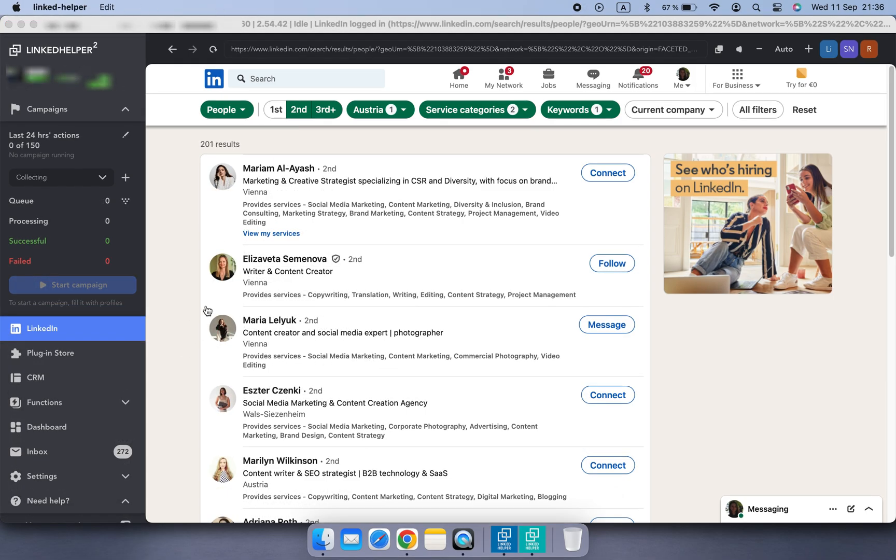
{"action": "mouse_move", "coordinate": [405, 142]}
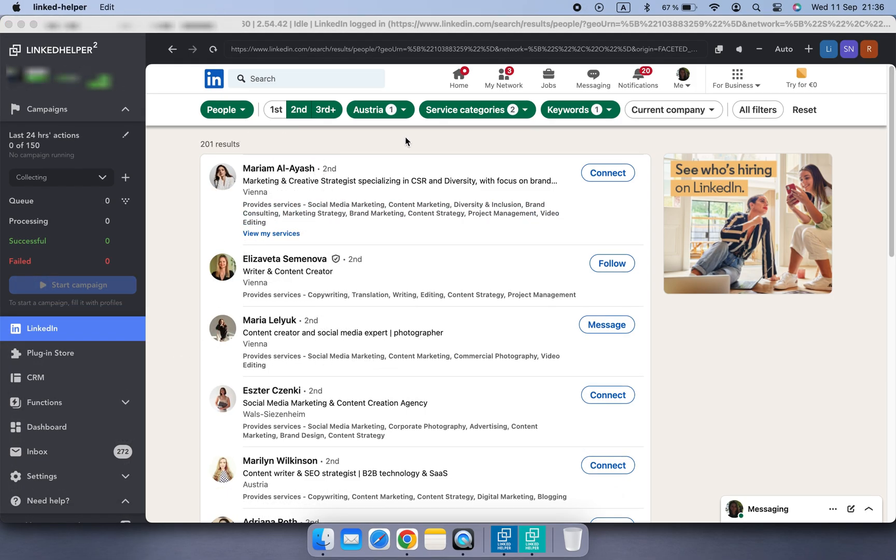
{"action": "mouse_move", "coordinate": [486, 72]}
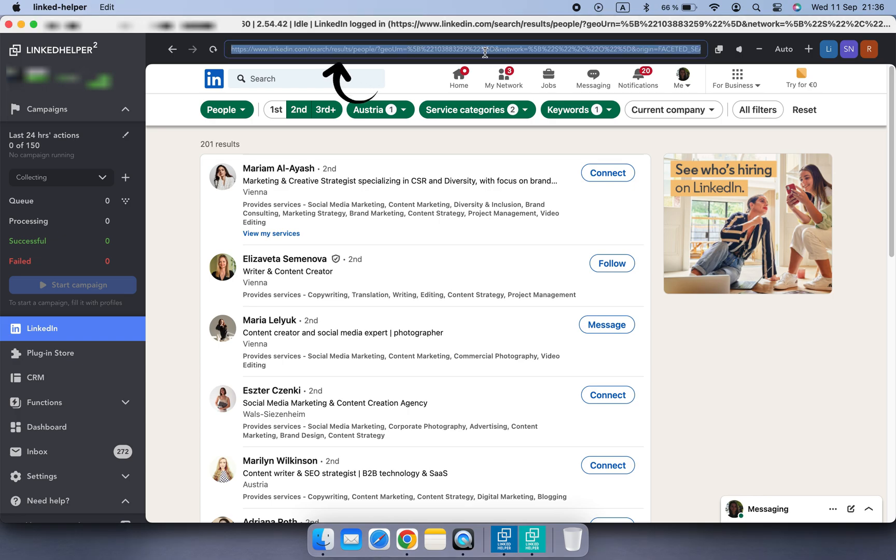
{"action": "mouse_move", "coordinate": [454, 146]}
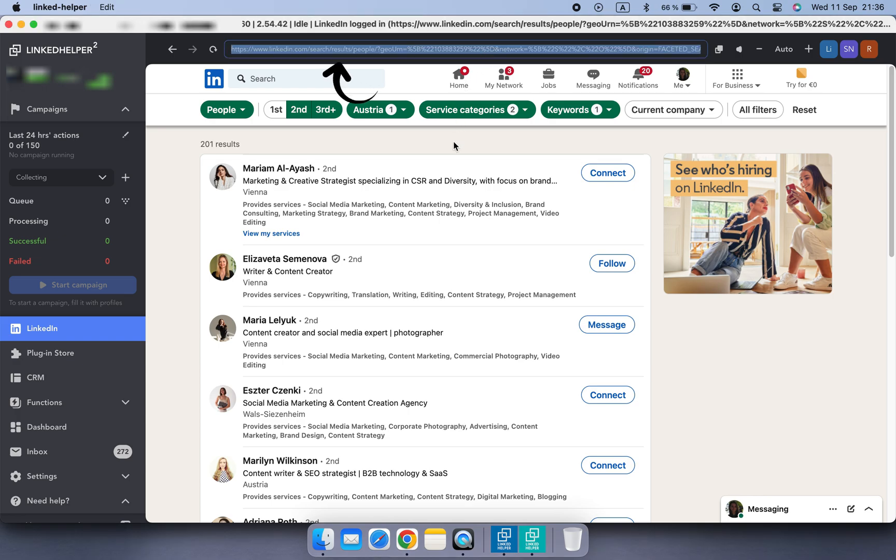
Collect 36 profiles into the queue from the pasted LinkedIn search URL.
{"action": "left_click", "coordinate": [47, 109]}
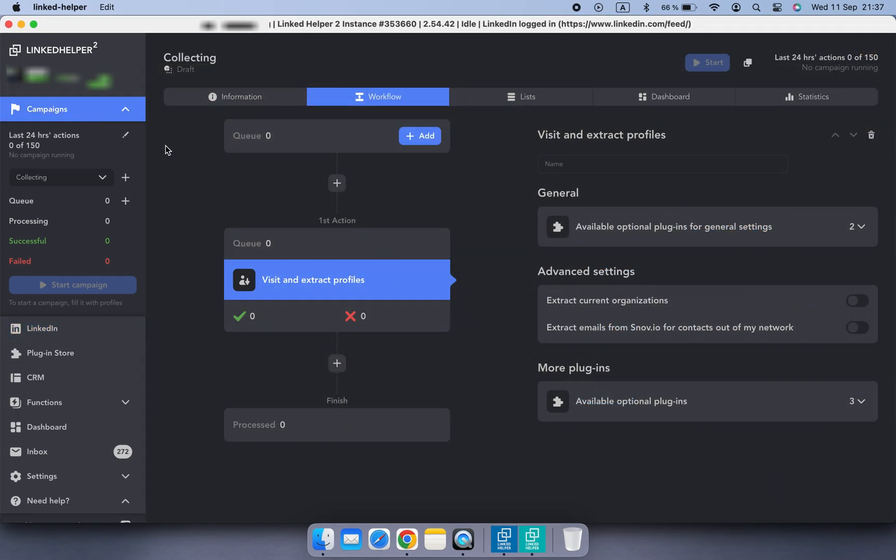
{"action": "left_click", "coordinate": [419, 136]}
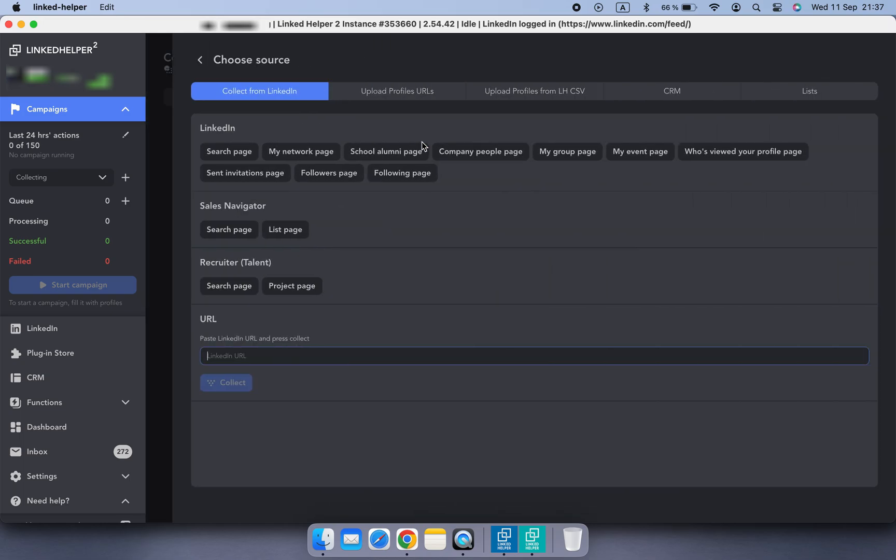
{"action": "mouse_move", "coordinate": [387, 353]}
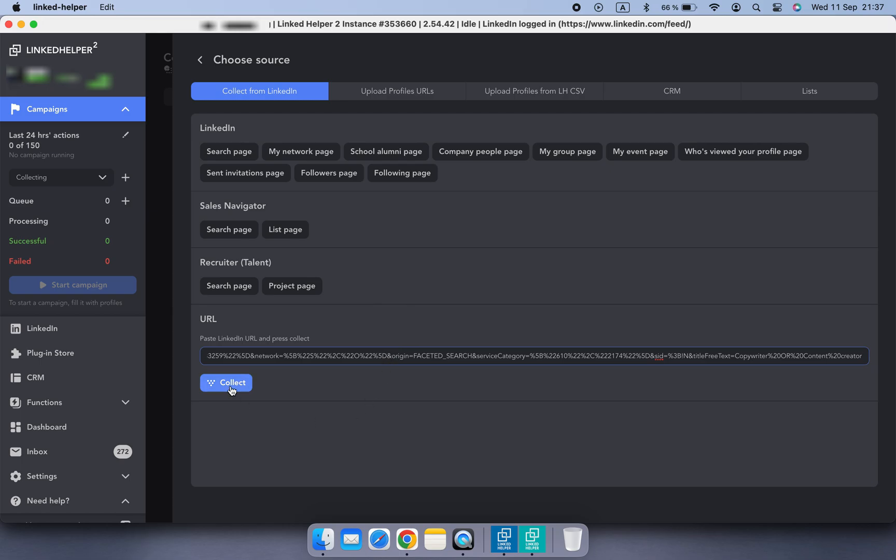
{"action": "left_click", "coordinate": [226, 383]}
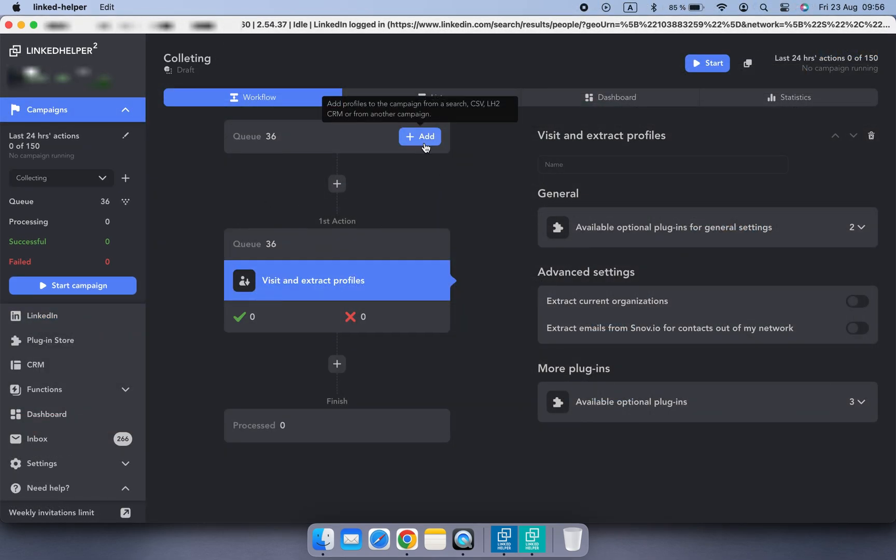
Collect profiles from the My Network connections page, raising the queue to 112.
{"action": "left_click", "coordinate": [425, 136]}
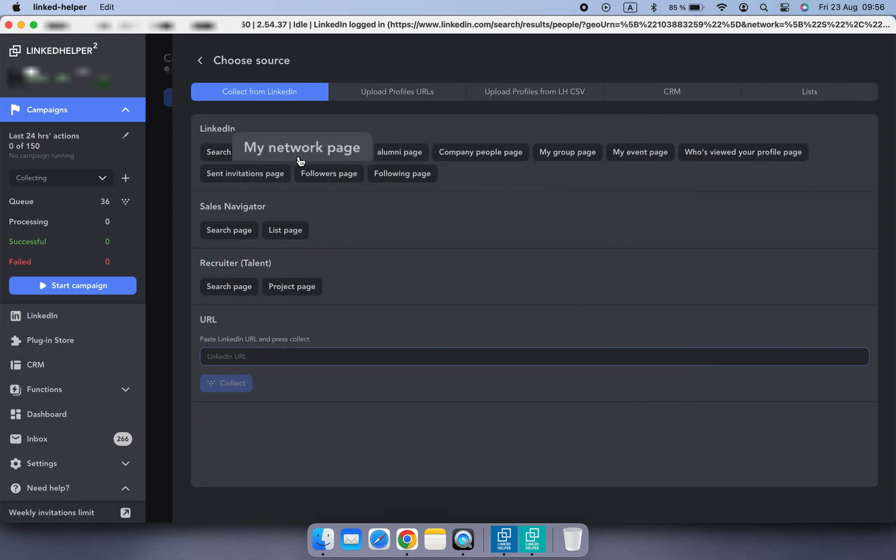
{"action": "left_click", "coordinate": [300, 153]}
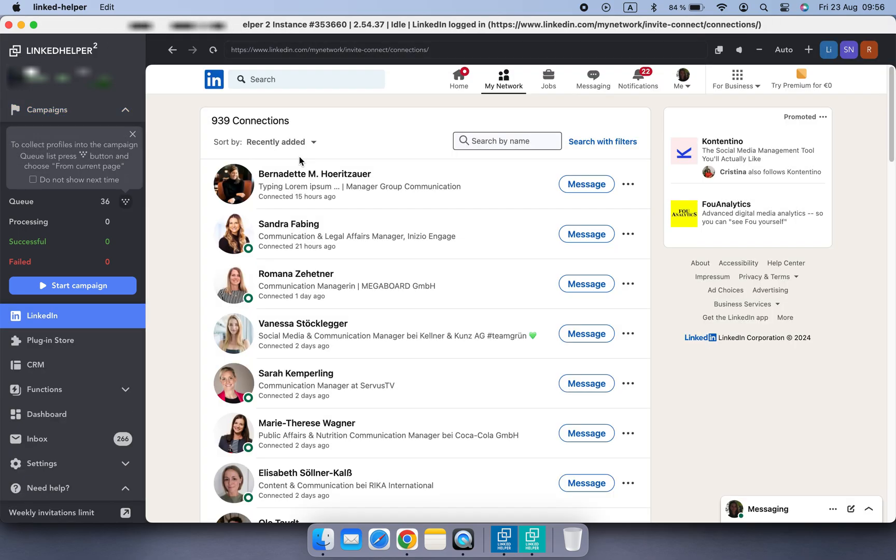
{"action": "left_click", "coordinate": [125, 201]}
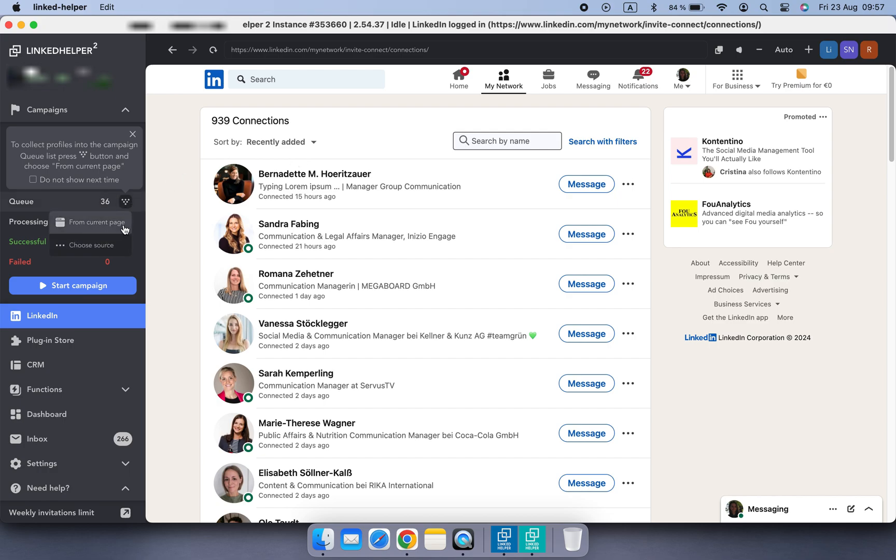
{"action": "left_click", "coordinate": [96, 222]}
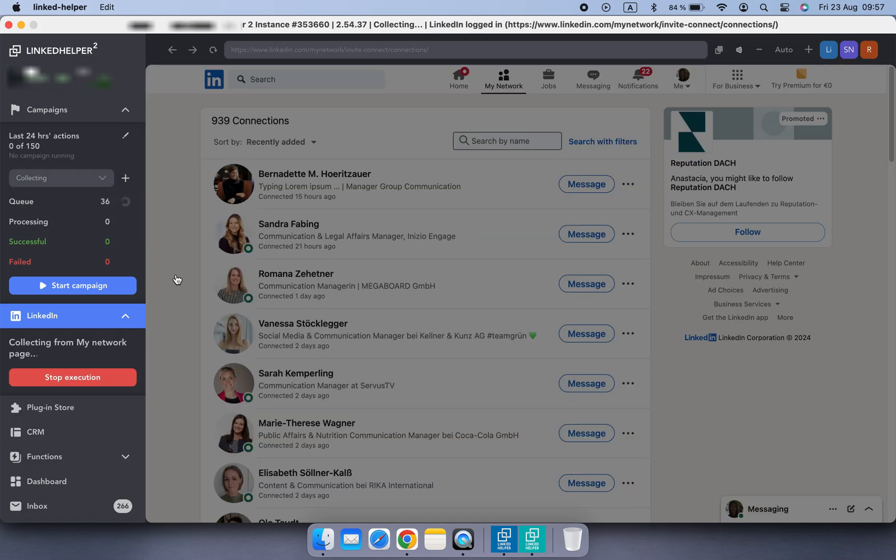
{"action": "scroll", "scroll_direction": "down", "scroll_amount": 3}
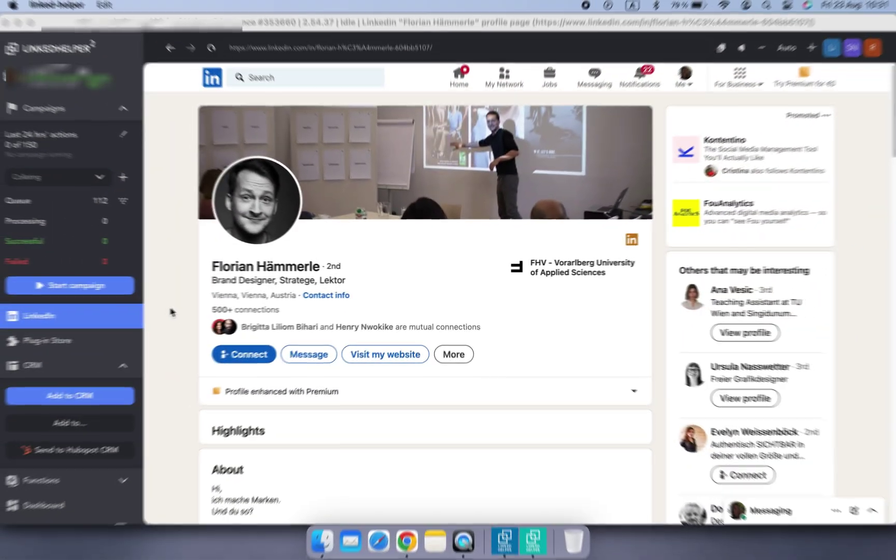
{"action": "scroll", "scroll_direction": "down", "scroll_amount": 3}
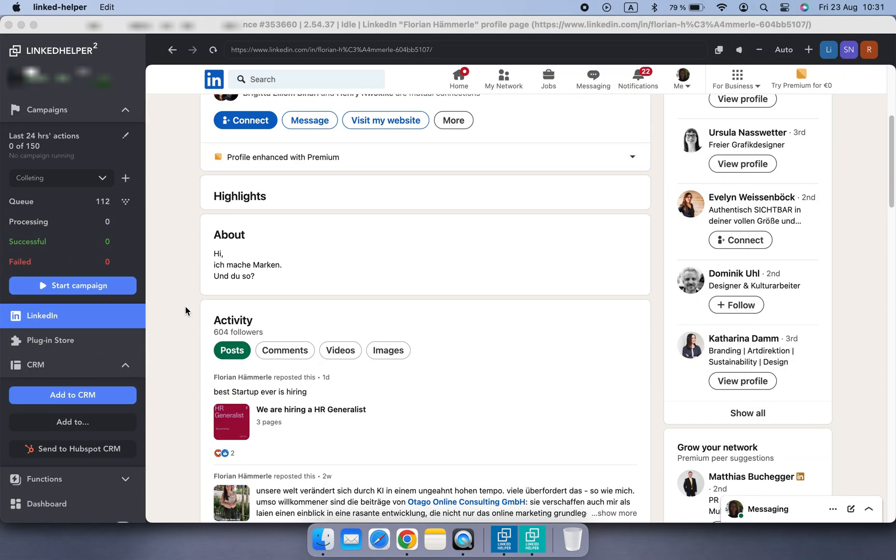
{"action": "scroll", "scroll_direction": "down", "scroll_amount": 3}
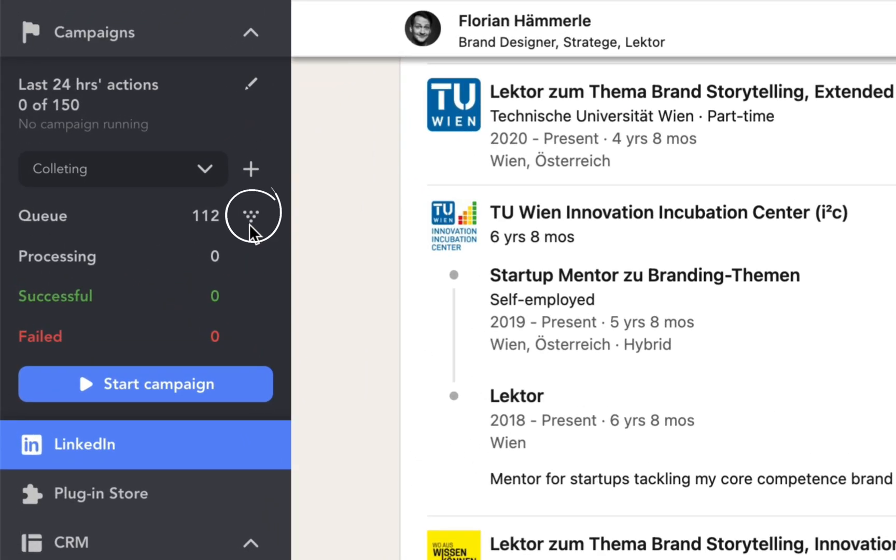
{"action": "left_click", "coordinate": [250, 216]}
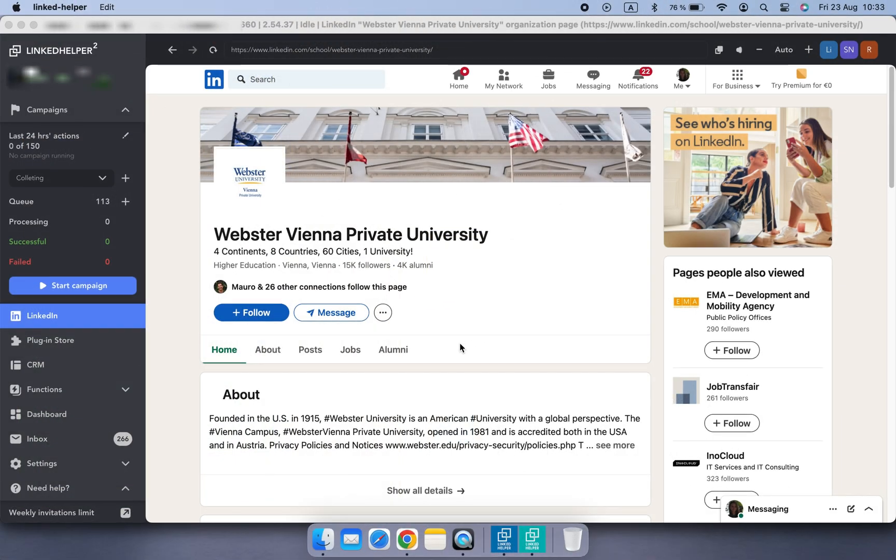
Filter the university's Alumni section to 'marketing manager' for collection into the queue.
{"action": "left_click", "coordinate": [393, 349]}
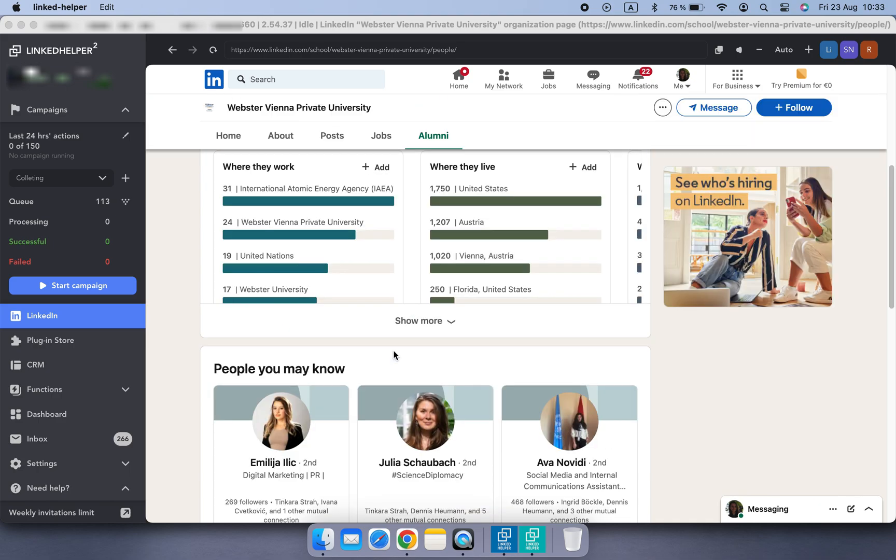
{"action": "scroll", "scroll_direction": "up", "scroll_amount": 3}
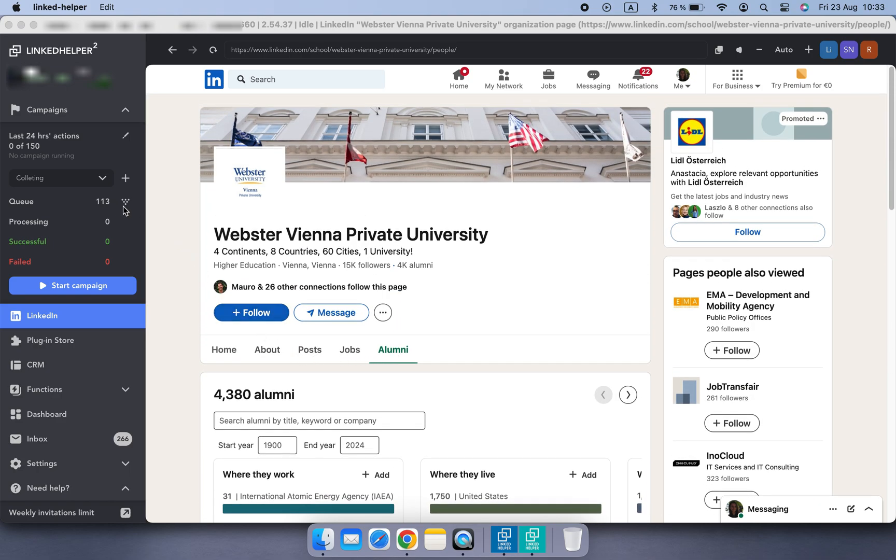
{"action": "left_click", "coordinate": [124, 201]}
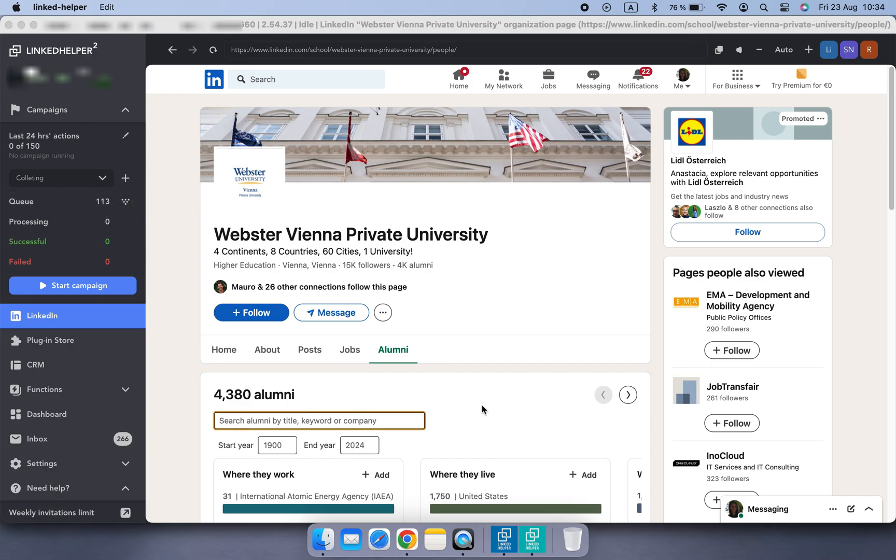
{"action": "type", "text": "marketing manager"}
{"action": "left_click", "coordinate": [306, 80]}
{"action": "type", "text": "goog"}
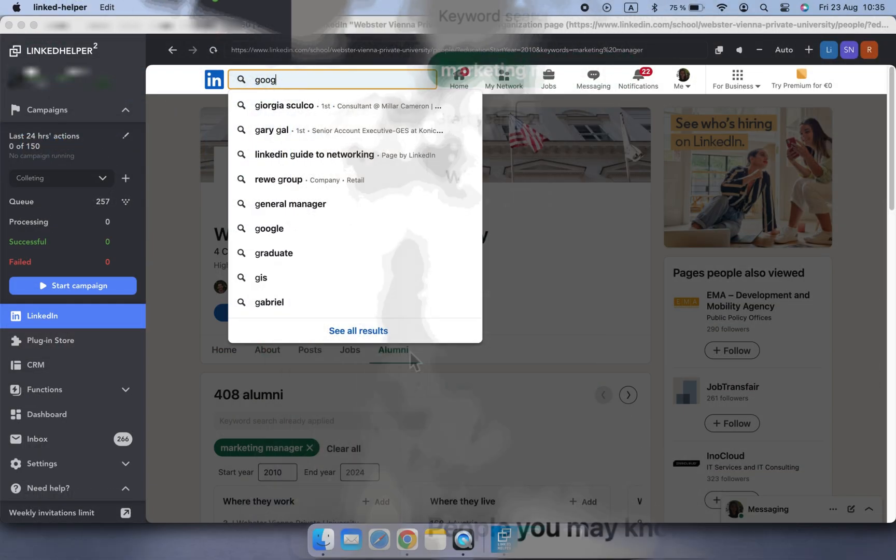
Collect Google company-page employees matching 'SEO', raising the queue to 287.
{"action": "left_click", "coordinate": [269, 228]}
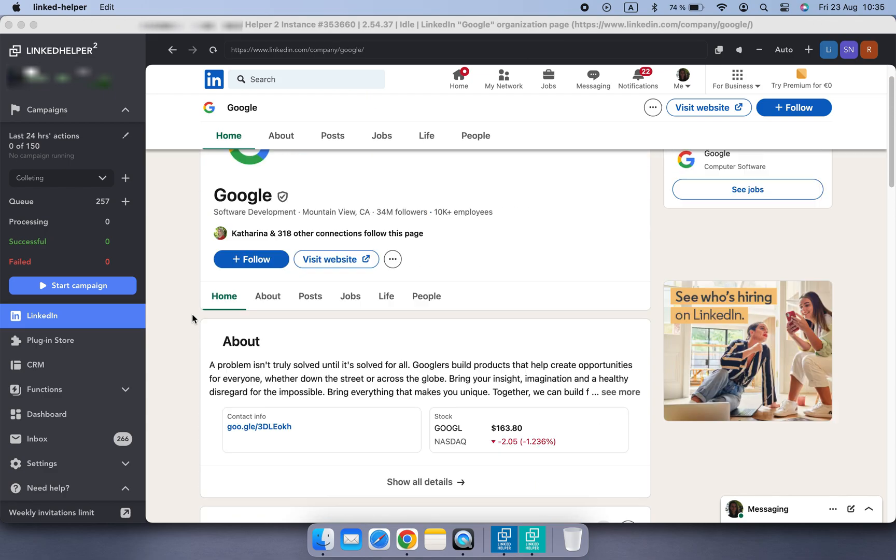
{"action": "left_click", "coordinate": [475, 136]}
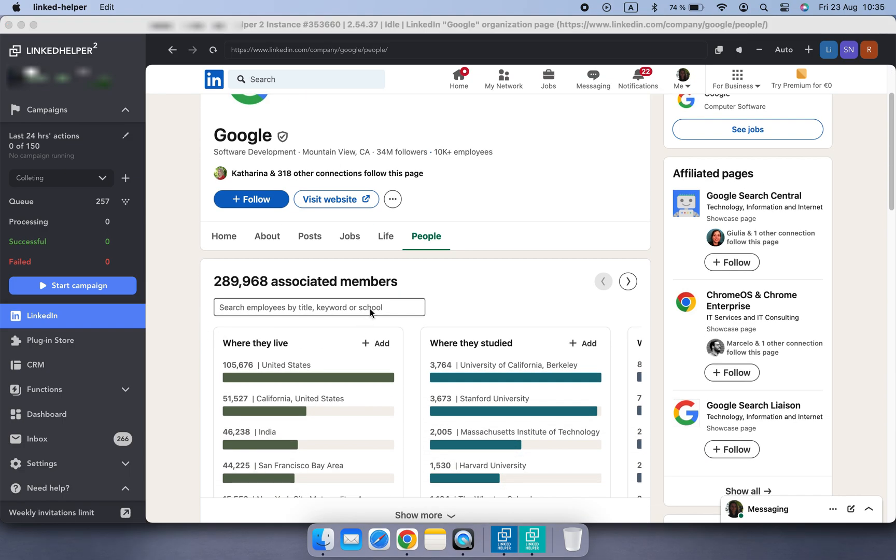
{"action": "type", "text": "SEO"}
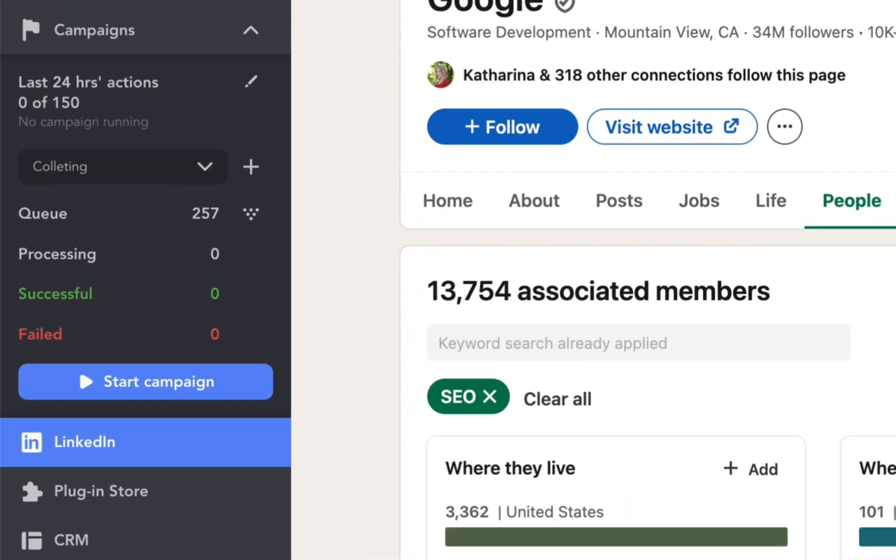
{"action": "mouse_move", "coordinate": [251, 234]}
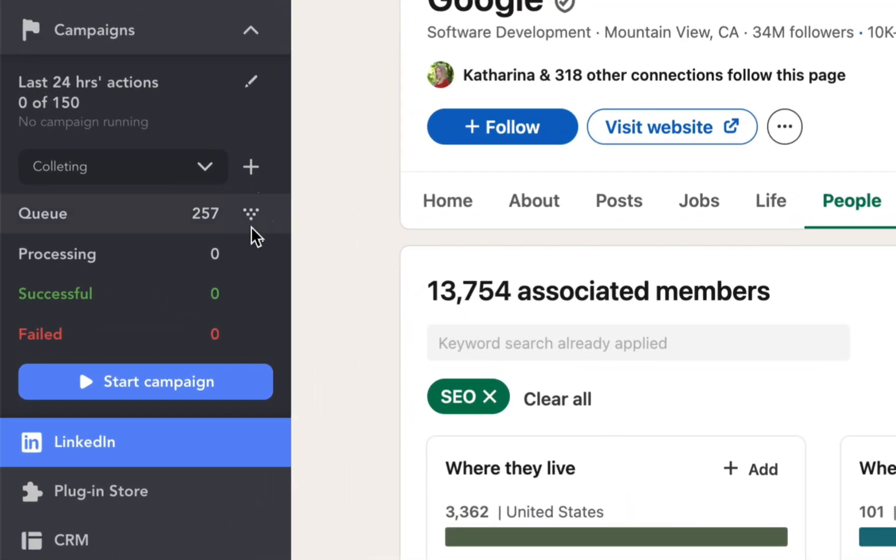
{"action": "left_click", "coordinate": [250, 213]}
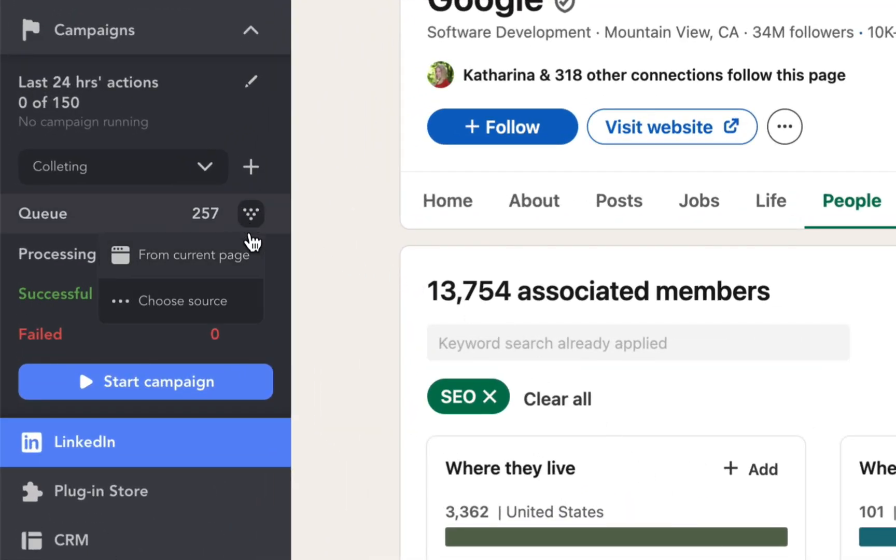
{"action": "left_click", "coordinate": [250, 213]}
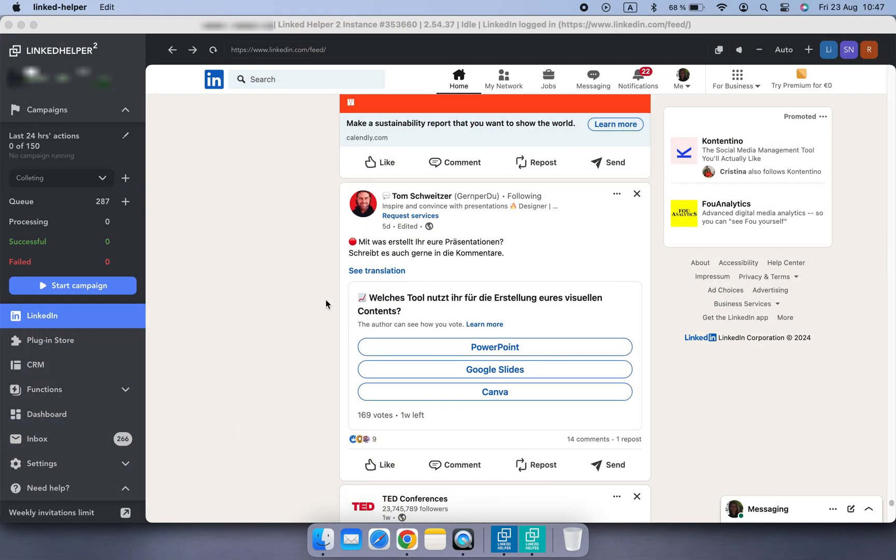
Like the TED Conferences post, copy its link and view the post on its own page.
{"action": "scroll", "scroll_direction": "down", "scroll_amount": 3}
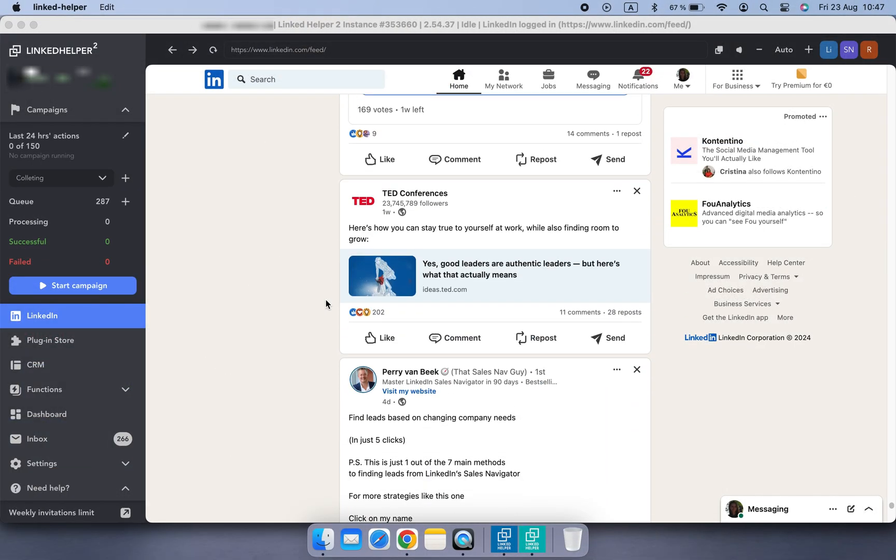
{"action": "left_click", "coordinate": [379, 338]}
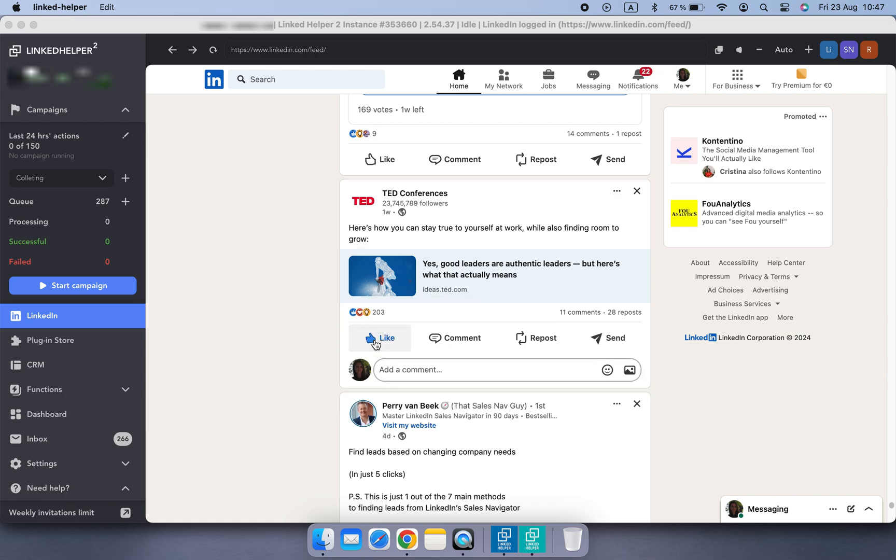
{"action": "left_click", "coordinate": [455, 338]}
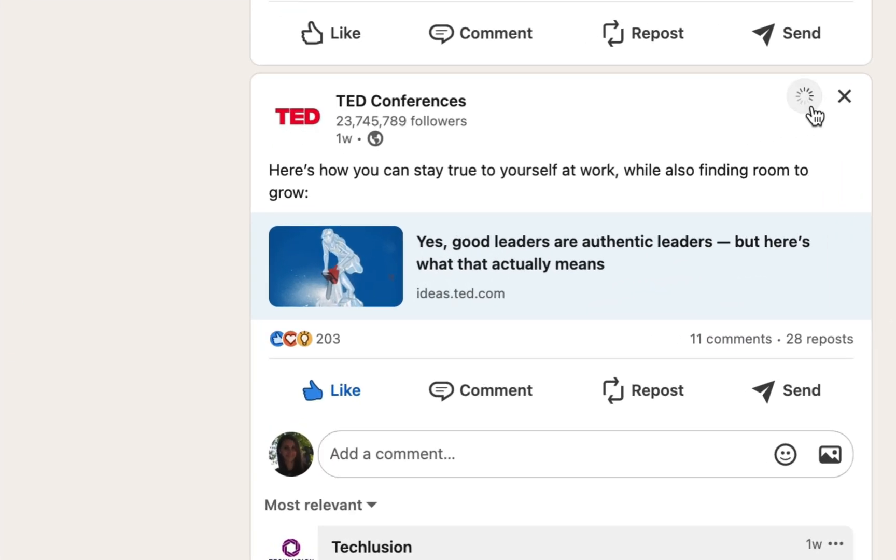
{"action": "left_click", "coordinate": [803, 96]}
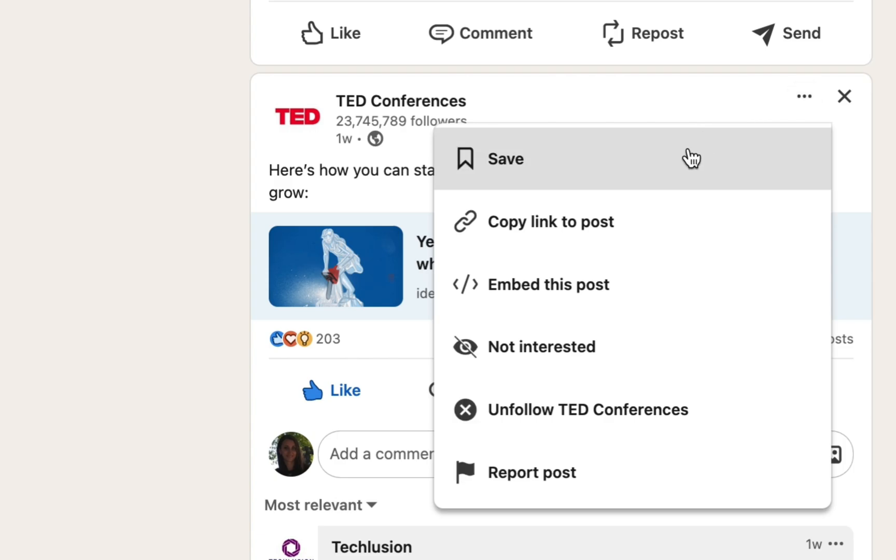
{"action": "mouse_move", "coordinate": [656, 222]}
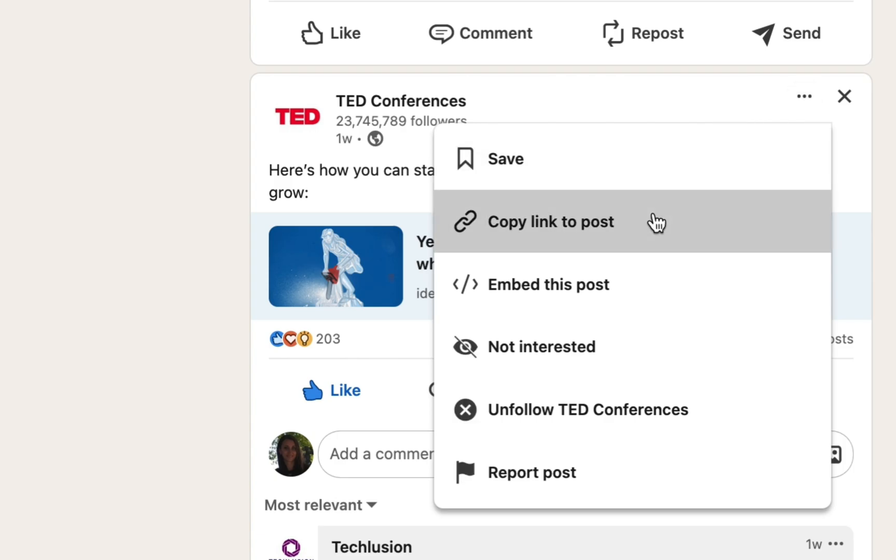
{"action": "left_click", "coordinate": [551, 222]}
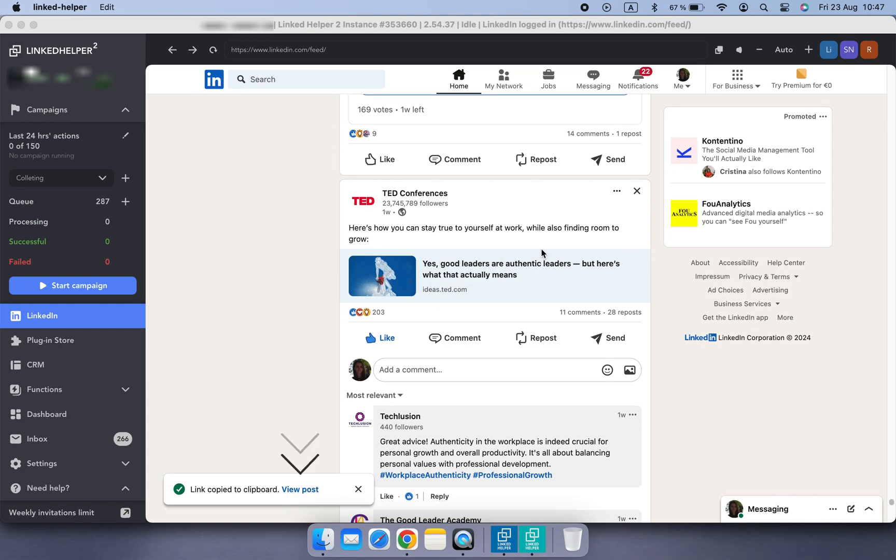
{"action": "mouse_move", "coordinate": [300, 489]}
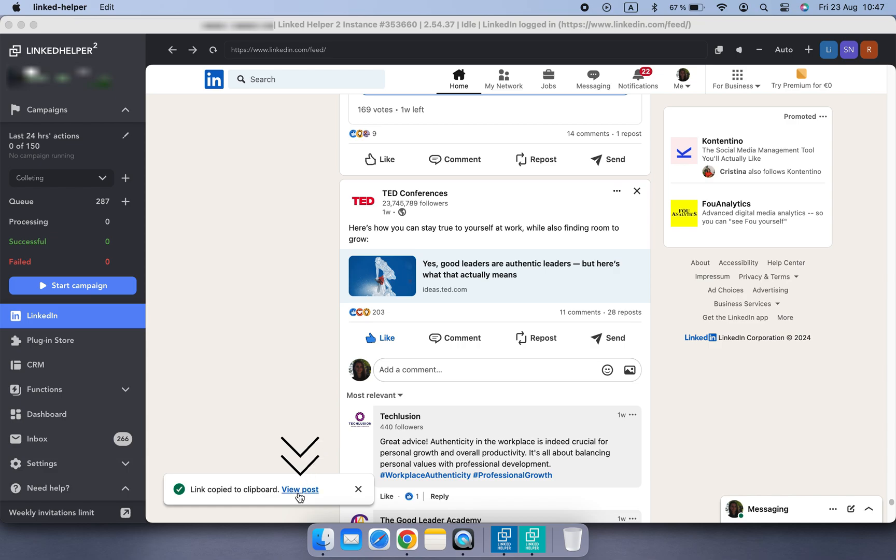
{"action": "left_click", "coordinate": [299, 490]}
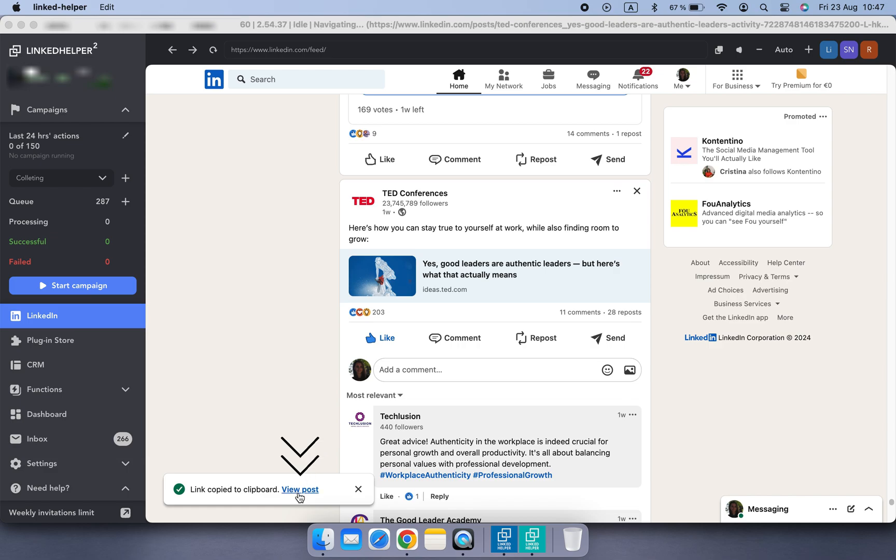
{"action": "left_click", "coordinate": [299, 490]}
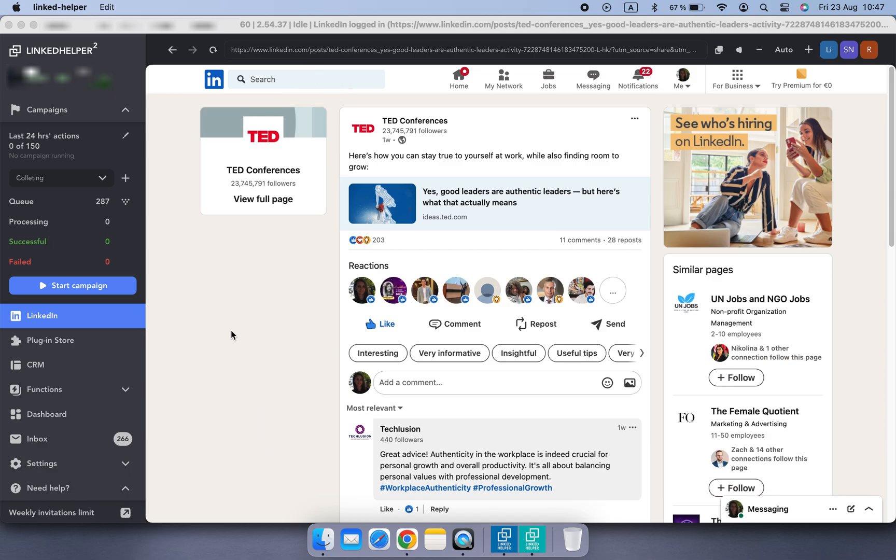
Collect the TED post's commenters into the campaign queue.
{"action": "left_click", "coordinate": [126, 202]}
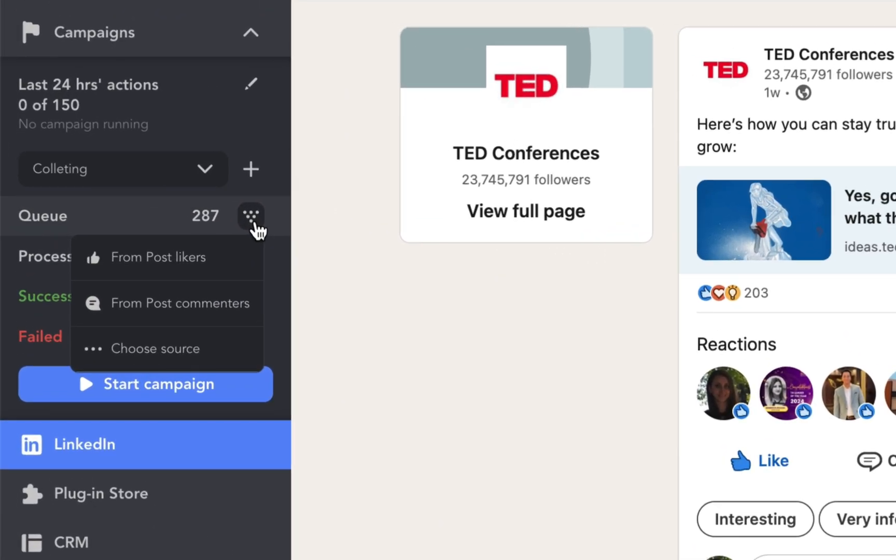
{"action": "mouse_move", "coordinate": [255, 281]}
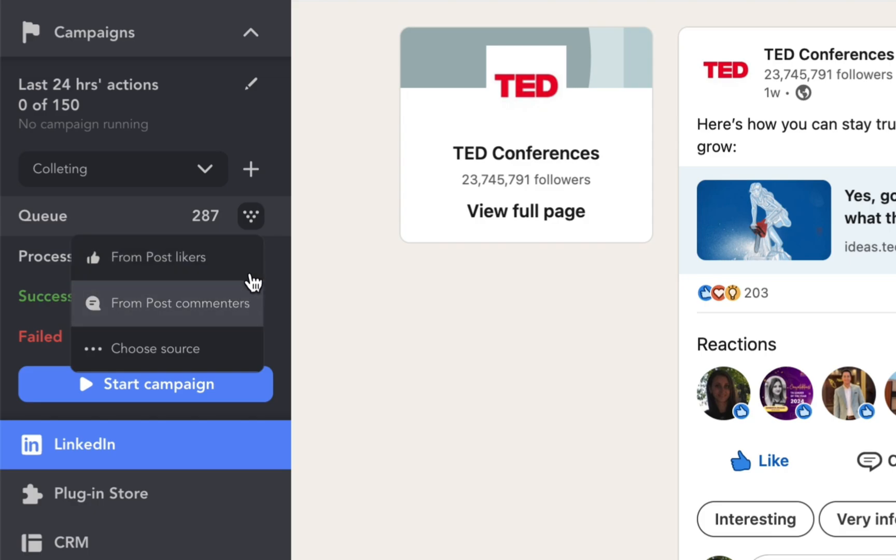
{"action": "left_click", "coordinate": [164, 256]}
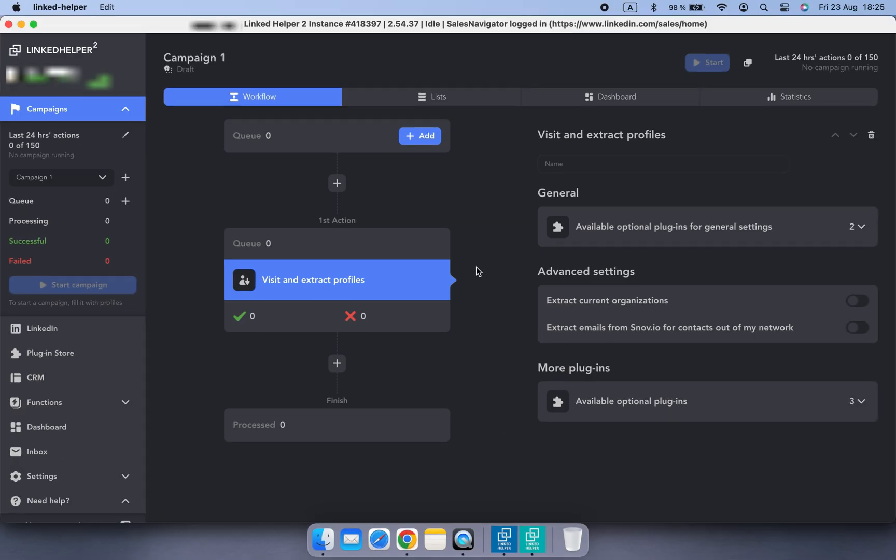
Filter a Sales Navigator lead search to CXO seniority, 201-500 headcount and Posted on LinkedIn.
{"action": "left_click", "coordinate": [419, 136]}
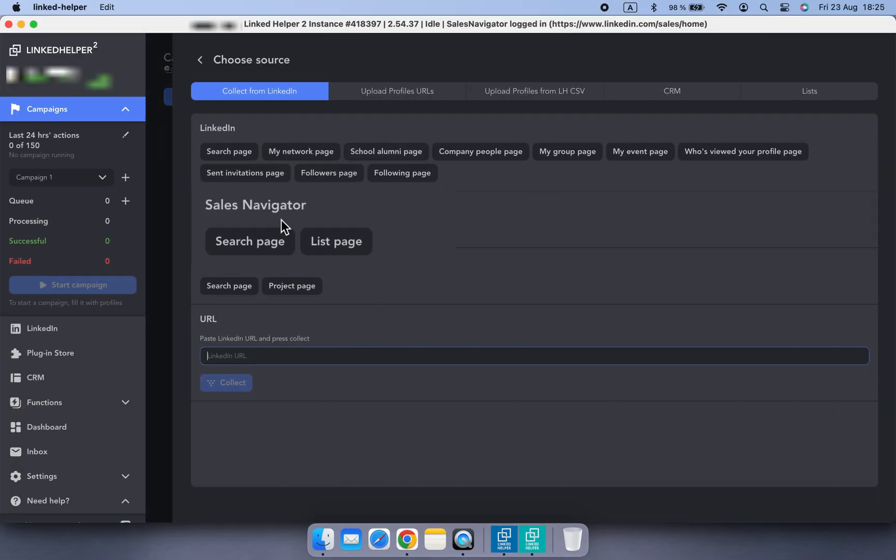
{"action": "left_click", "coordinate": [248, 241]}
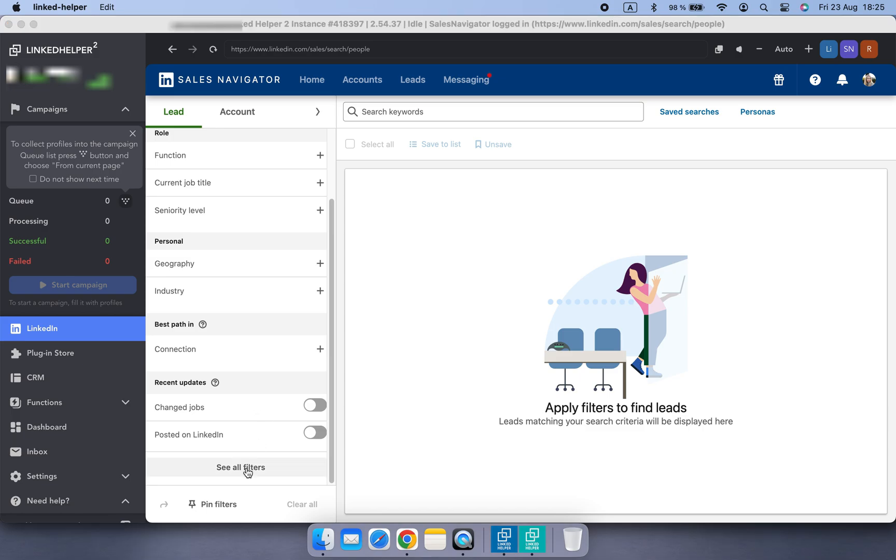
{"action": "left_click", "coordinate": [240, 467]}
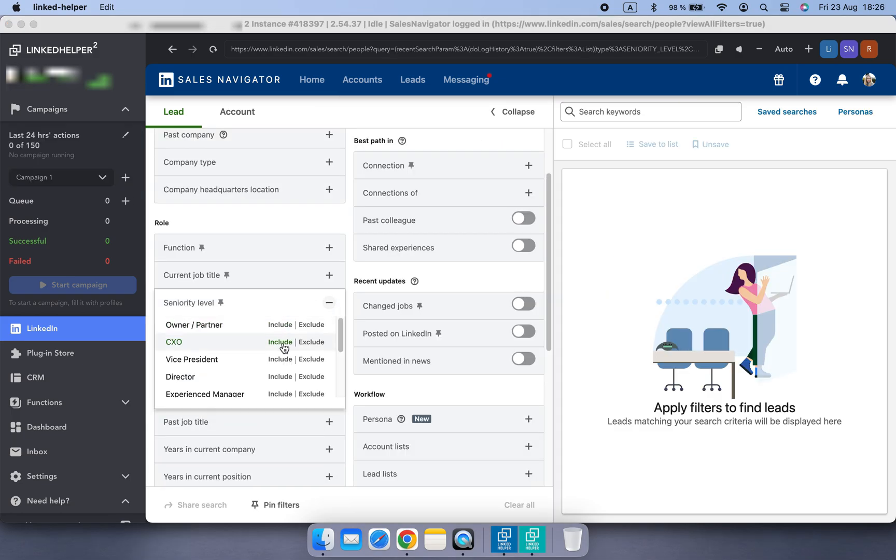
{"action": "left_click", "coordinate": [278, 342]}
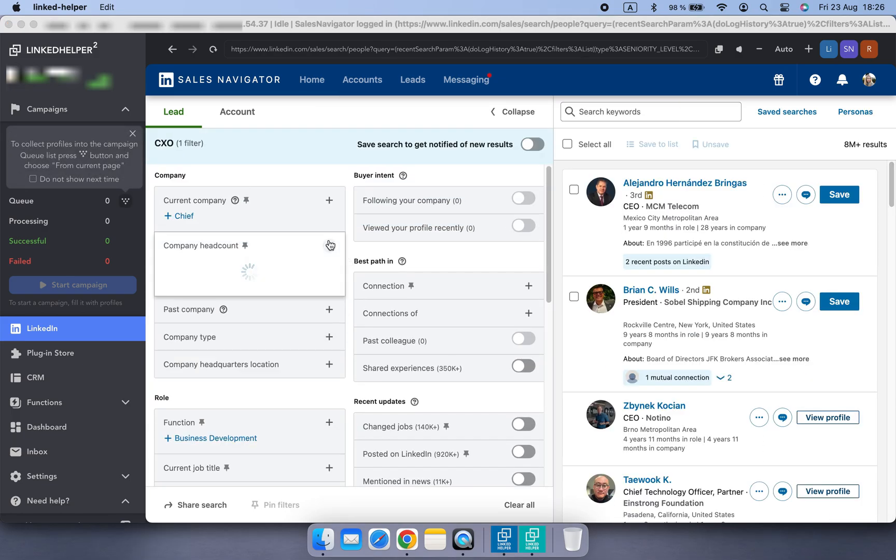
{"action": "left_click", "coordinate": [329, 245]}
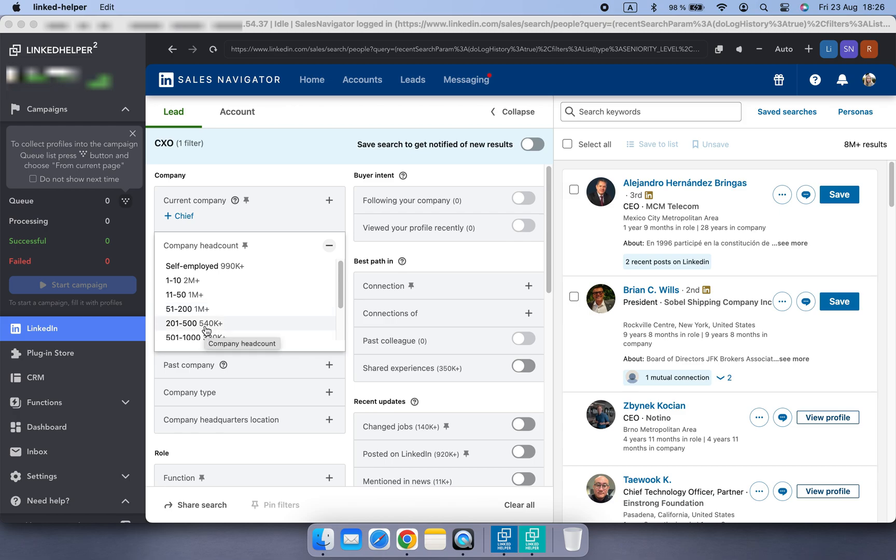
{"action": "left_click", "coordinate": [193, 322]}
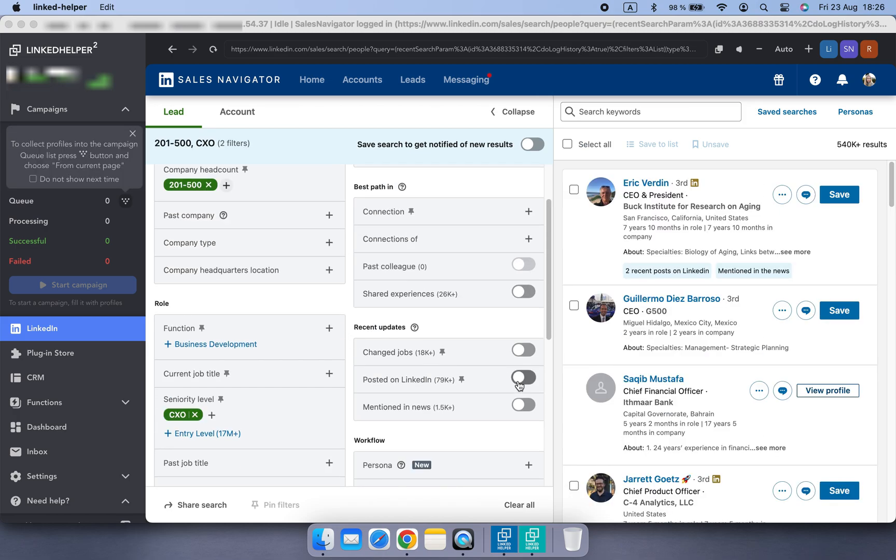
{"action": "left_click", "coordinate": [522, 379]}
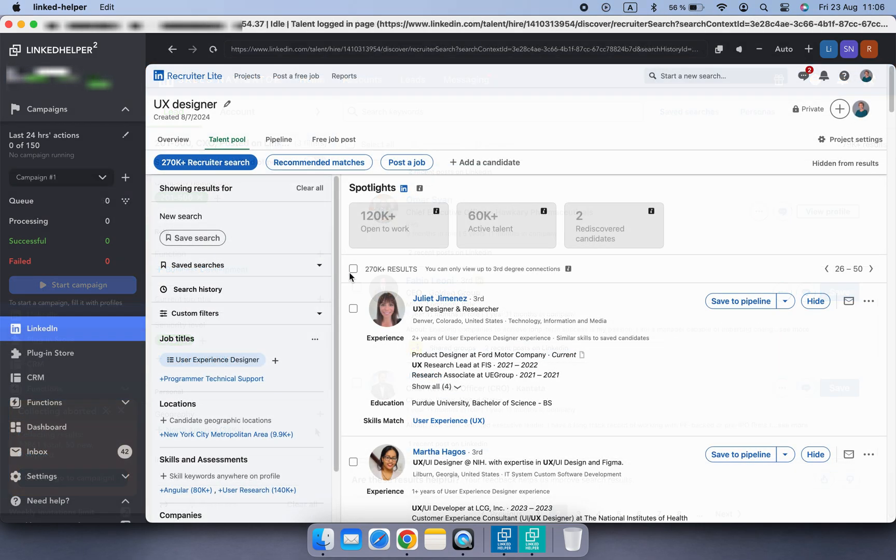
Abort collecting from the Sales Navigator search after 100 new profiles of 75829 total.
{"action": "left_click", "coordinate": [72, 284]}
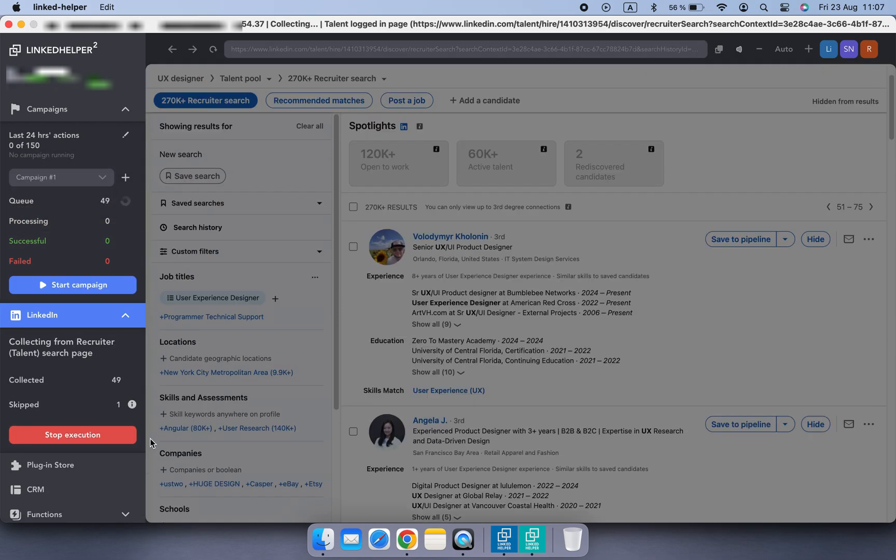
{"action": "scroll", "scroll_direction": "down", "scroll_amount": 3}
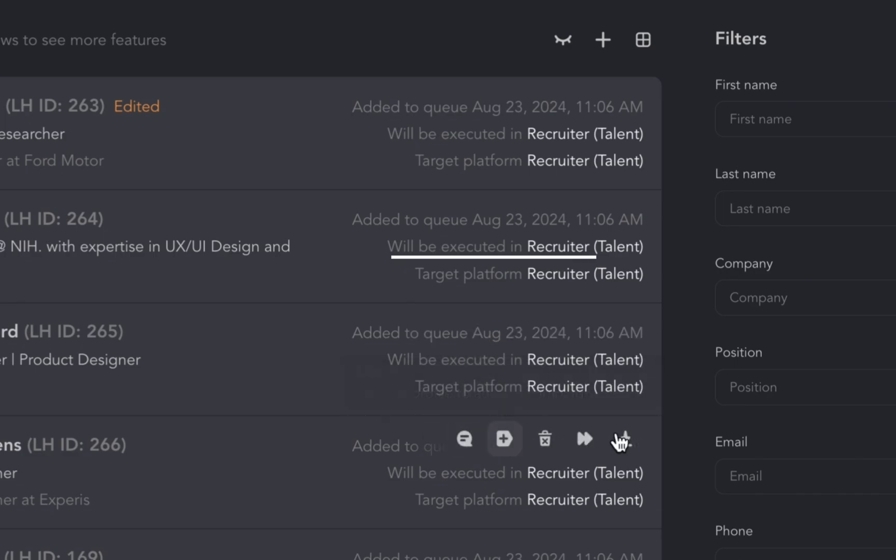
{"action": "mouse_move", "coordinate": [683, 409]}
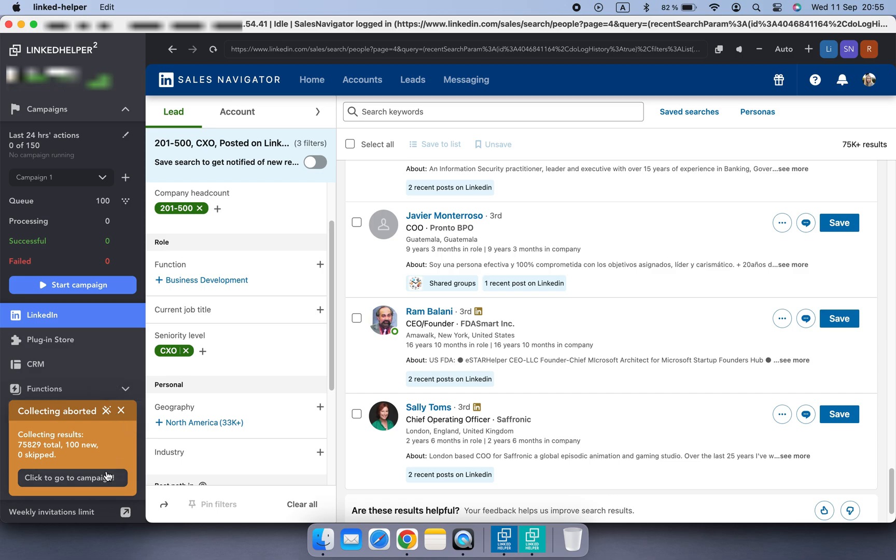
Show the Plug-in Store's Campaigns category with Organizations extractor, Exclude list and Multi-campaign runner.
{"action": "left_click", "coordinate": [72, 478]}
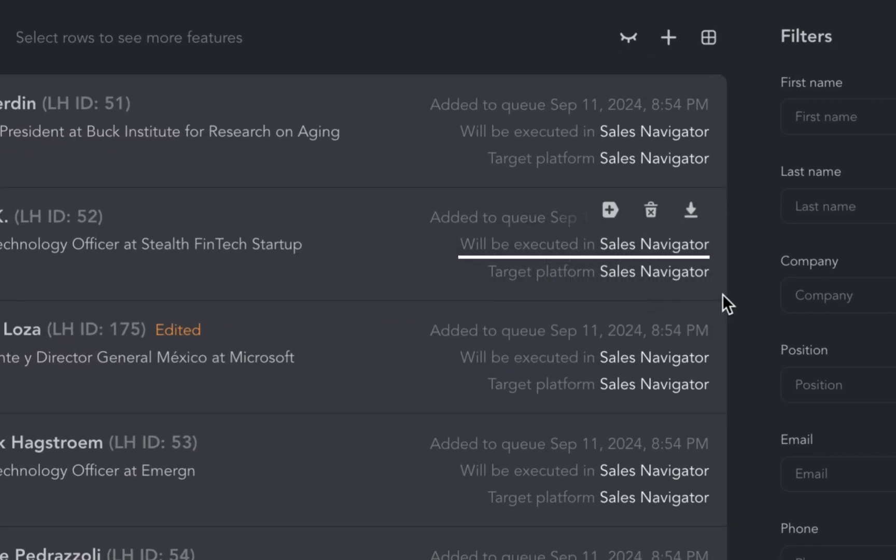
{"action": "left_click", "coordinate": [52, 340]}
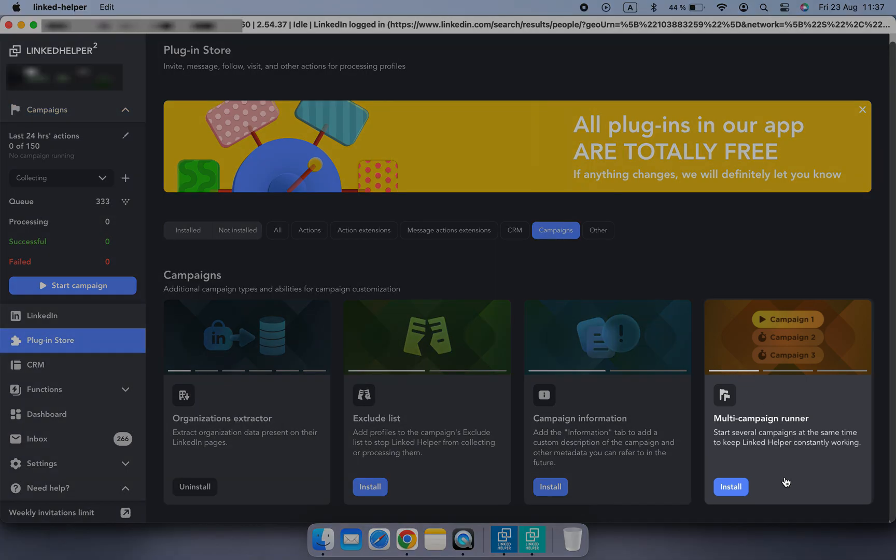
Start adding profiles to the campaign queue and bring up the Collect panel.
{"action": "left_click", "coordinate": [41, 315]}
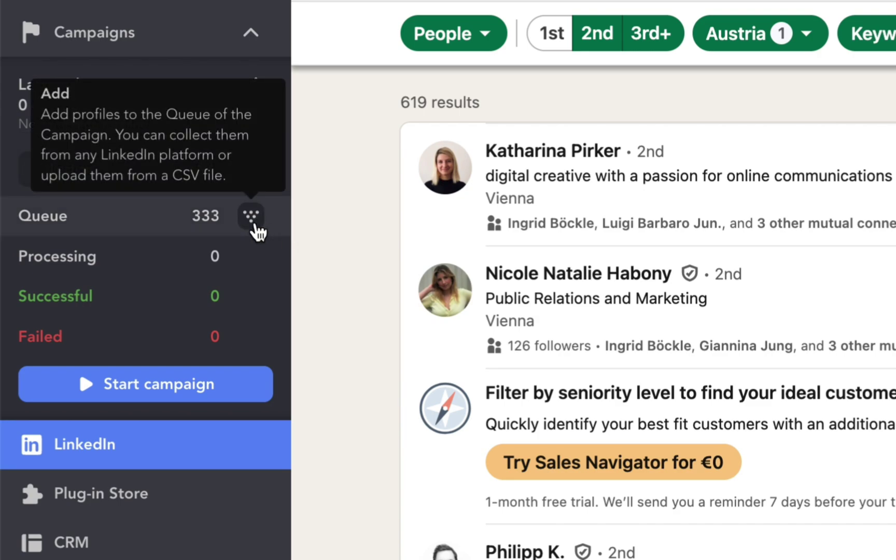
{"action": "left_click", "coordinate": [250, 216]}
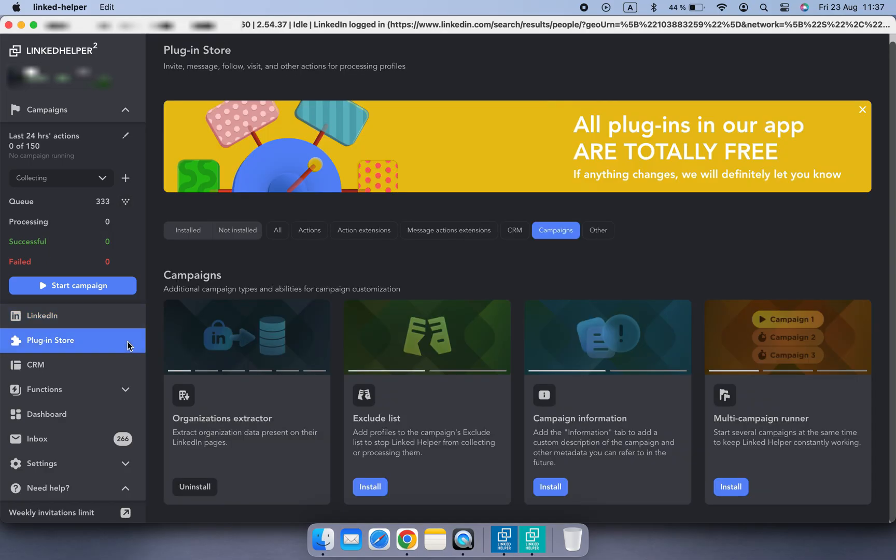
{"action": "left_click", "coordinate": [49, 108]}
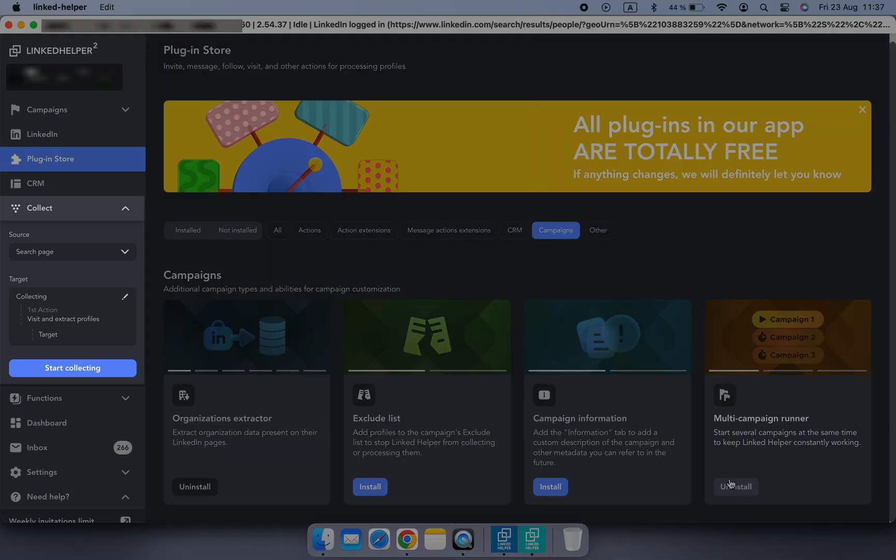
{"action": "left_click", "coordinate": [42, 133]}
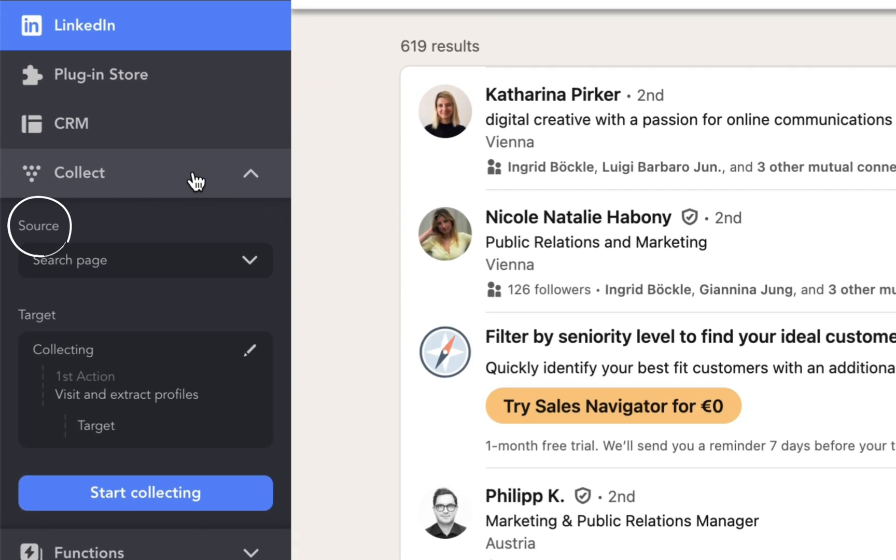
{"action": "mouse_move", "coordinate": [171, 269]}
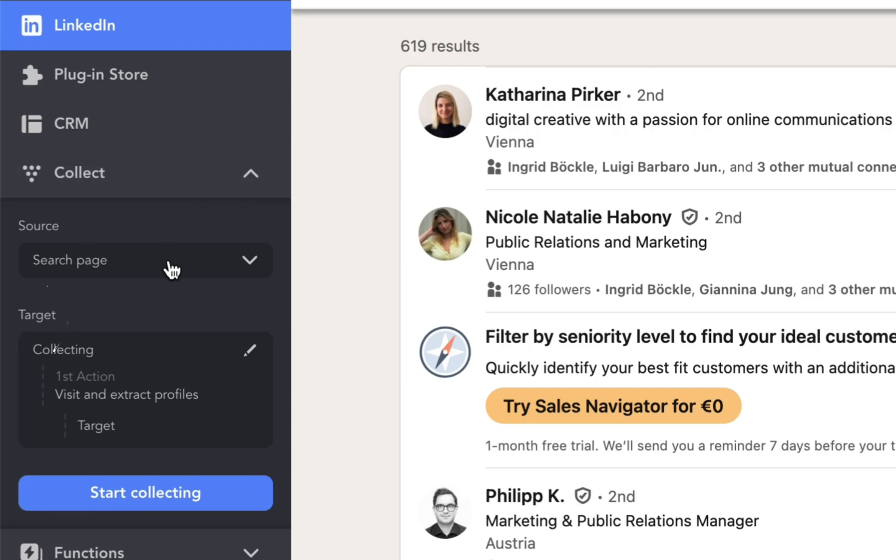
Set the collection source to the Following page.
{"action": "left_click", "coordinate": [145, 261]}
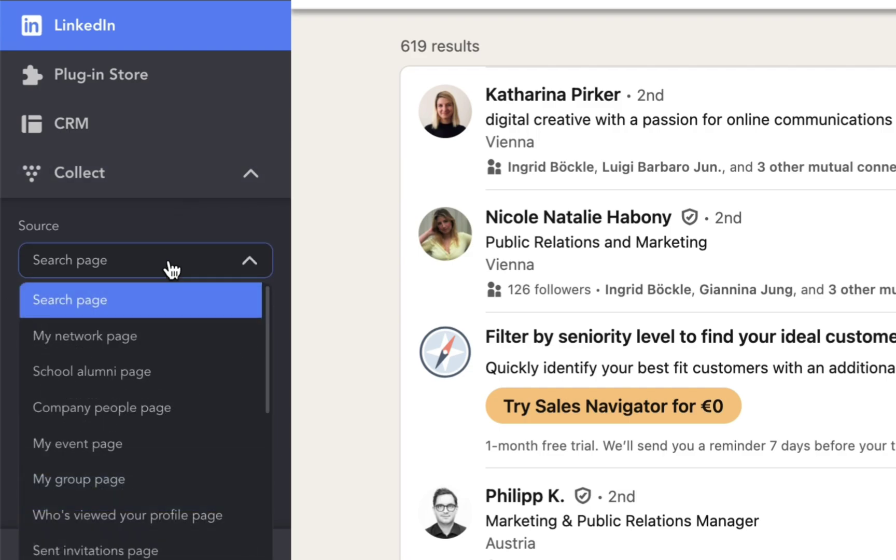
{"action": "scroll", "scroll_direction": "down", "scroll_amount": 3}
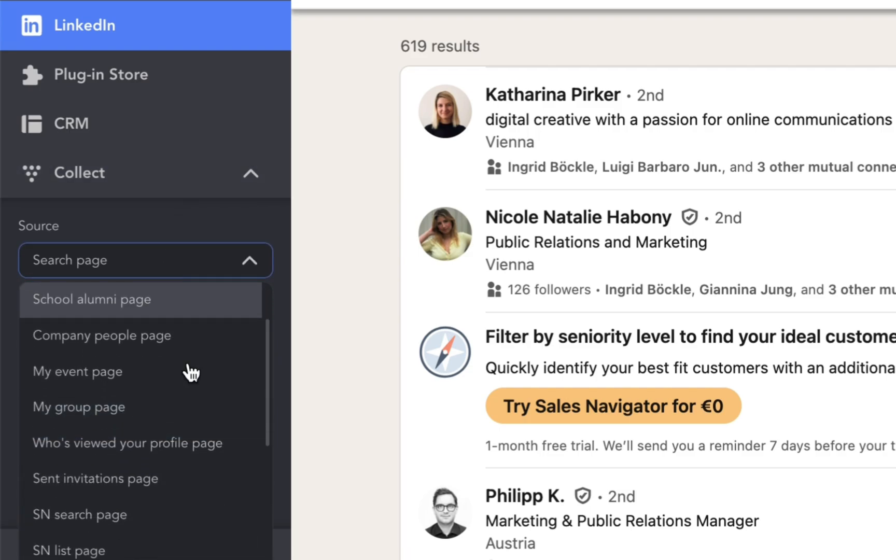
{"action": "scroll", "scroll_direction": "down", "scroll_amount": 3}
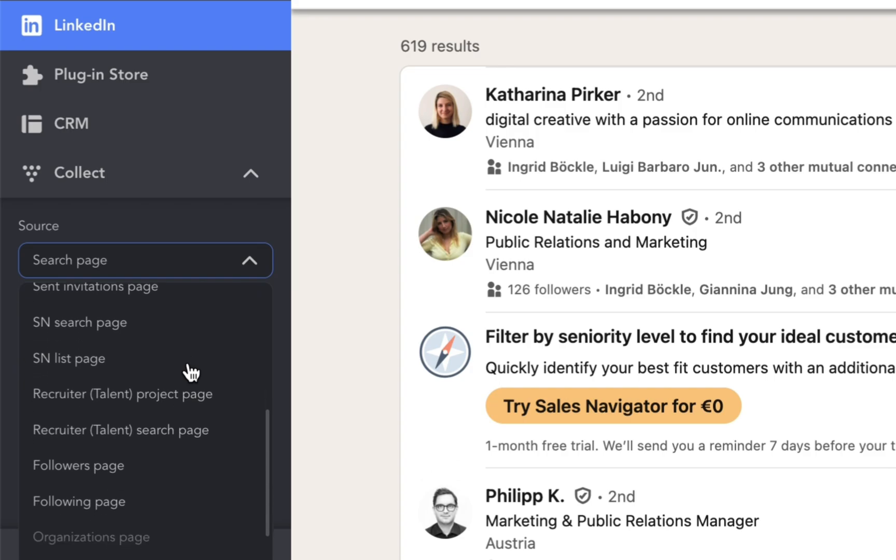
{"action": "scroll", "scroll_direction": "down", "scroll_amount": 3}
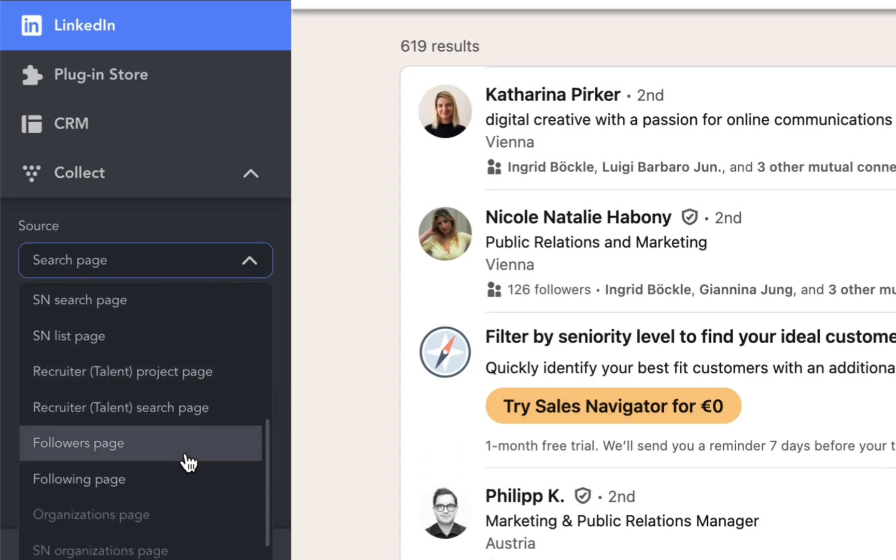
{"action": "left_click", "coordinate": [79, 479]}
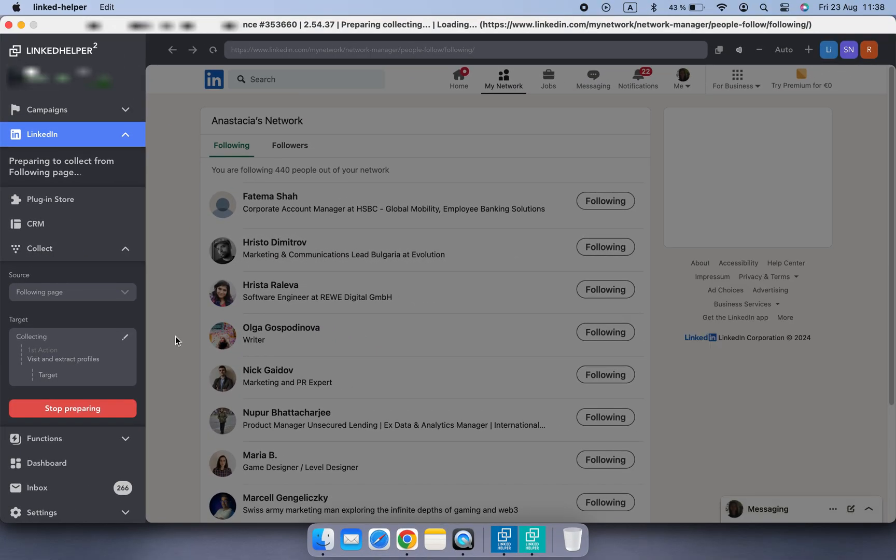
Send collected Following-page profiles to the Queue of the Collecting campaign.
{"action": "left_click", "coordinate": [72, 408]}
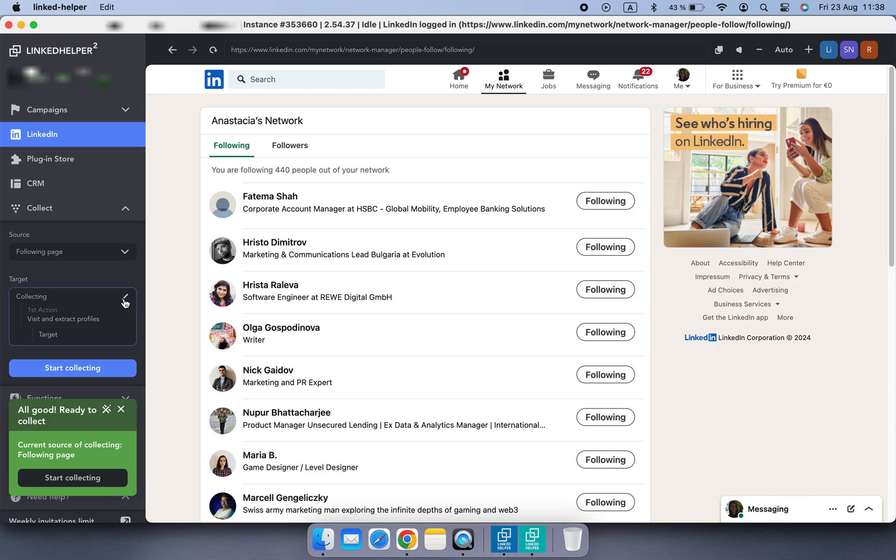
{"action": "left_click", "coordinate": [124, 302]}
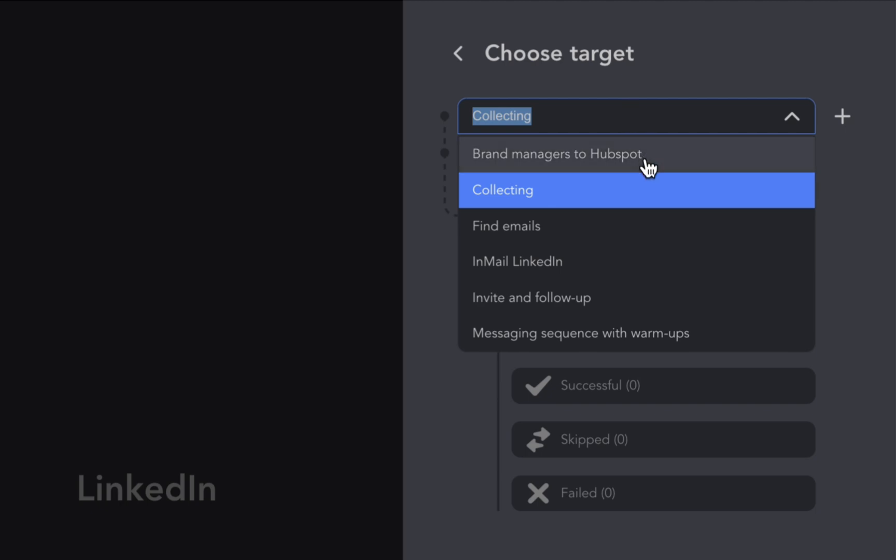
{"action": "mouse_move", "coordinate": [623, 342]}
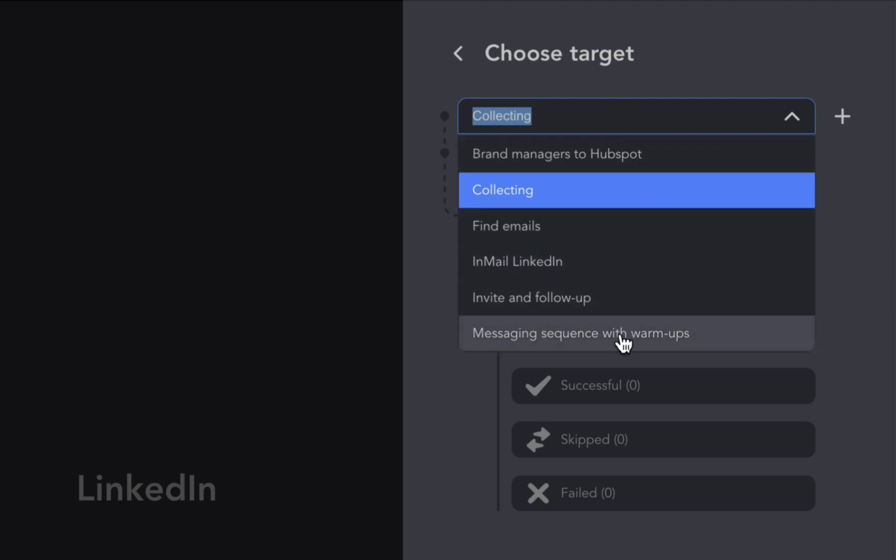
{"action": "mouse_move", "coordinate": [423, 216]}
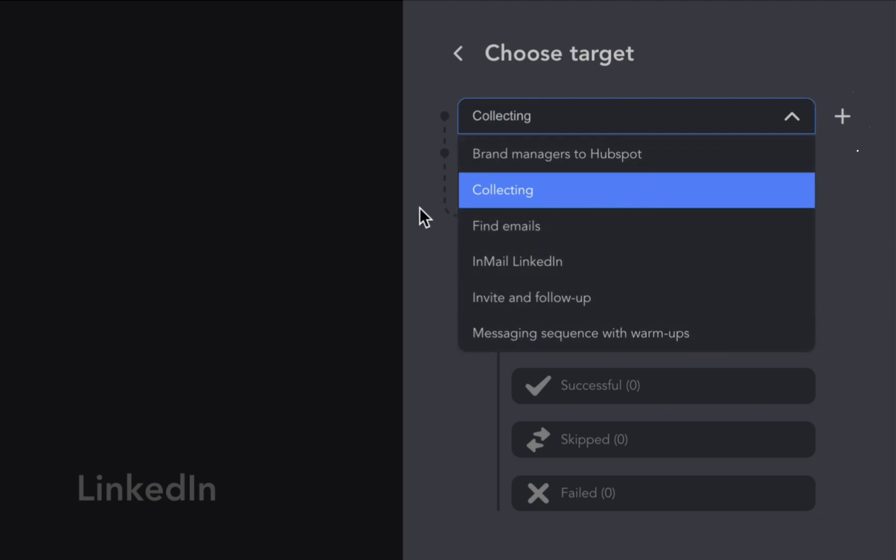
{"action": "left_click", "coordinate": [502, 189]}
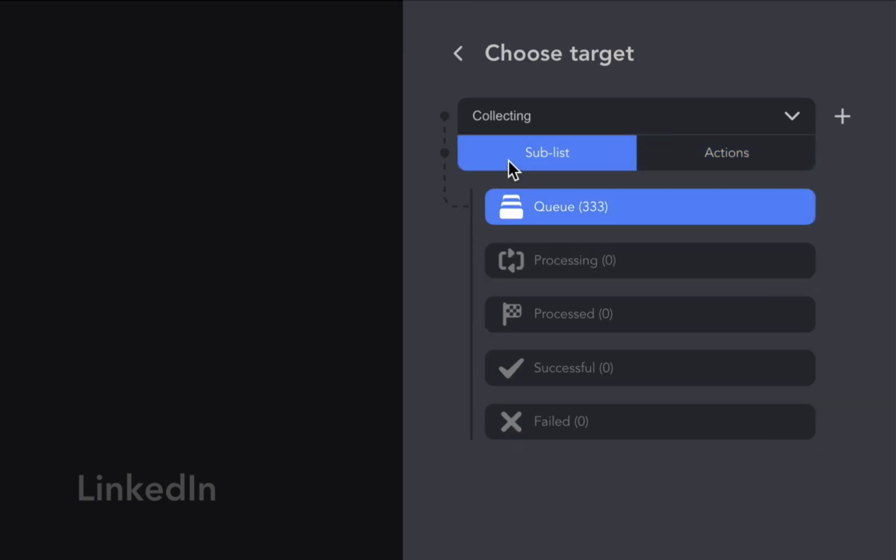
{"action": "mouse_move", "coordinate": [653, 214]}
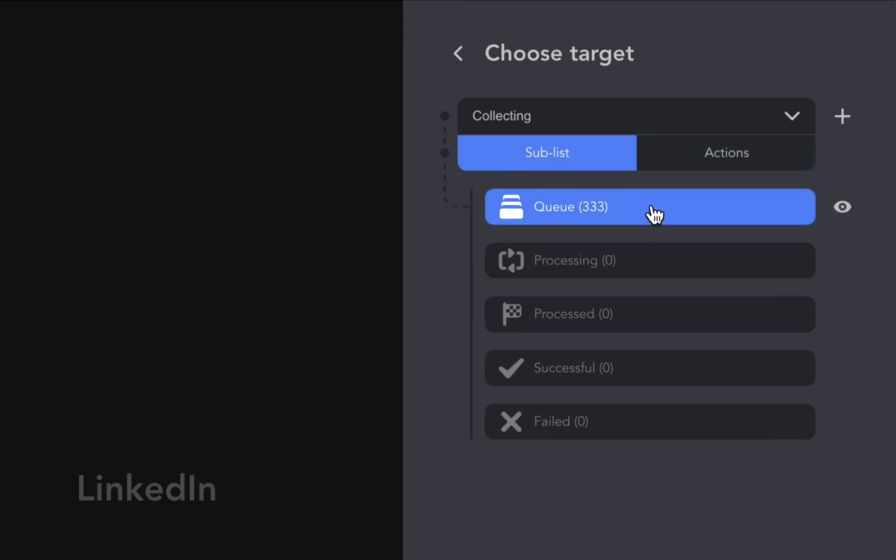
{"action": "left_click", "coordinate": [726, 153]}
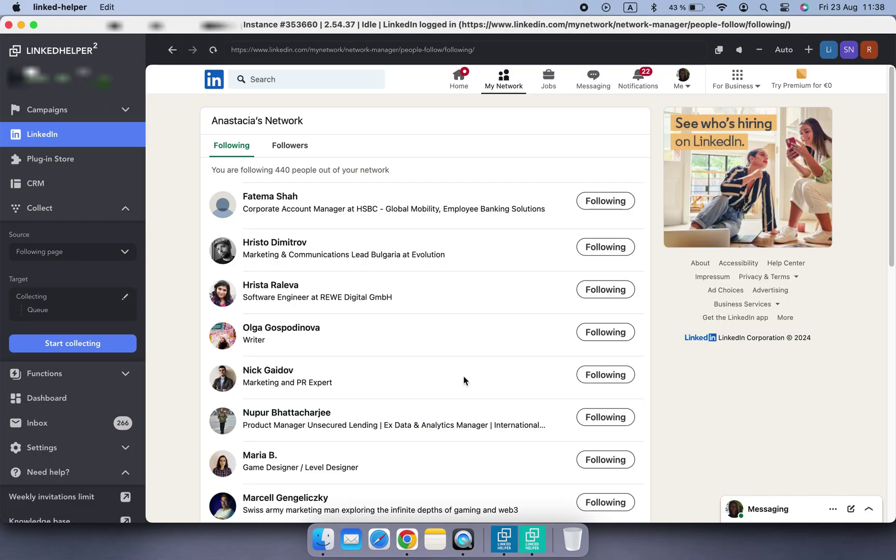
{"action": "left_click", "coordinate": [72, 344]}
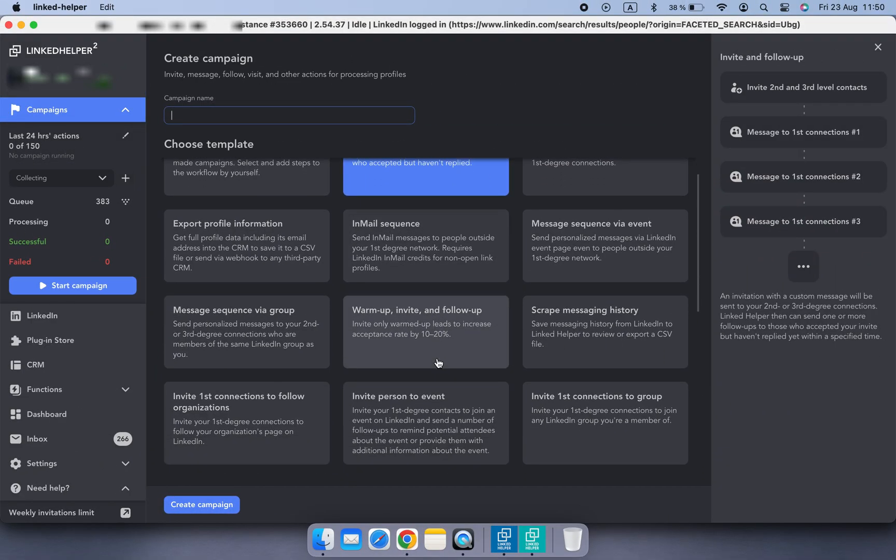
Create a draft campaign 'Remove outside Austria' from the Remove 1st-degree connections template.
{"action": "scroll", "scroll_direction": "down", "scroll_amount": 3}
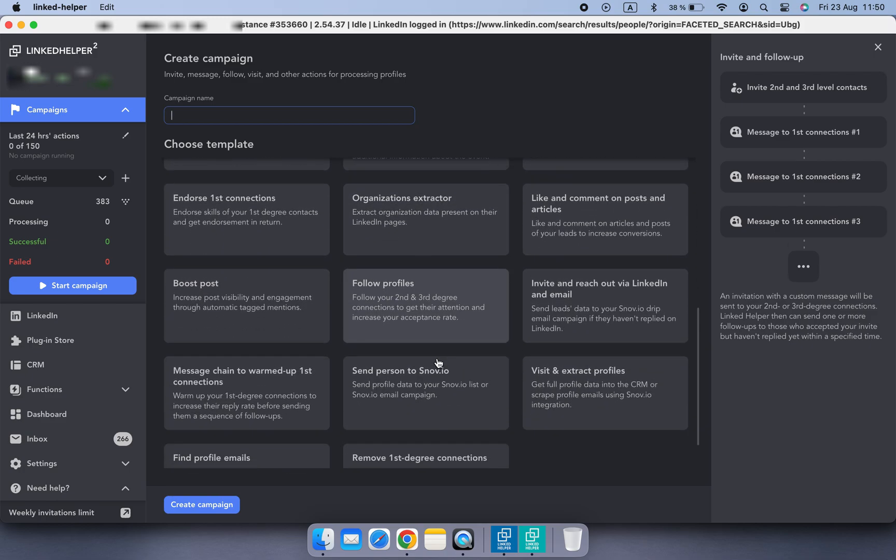
{"action": "left_click", "coordinate": [425, 456]}
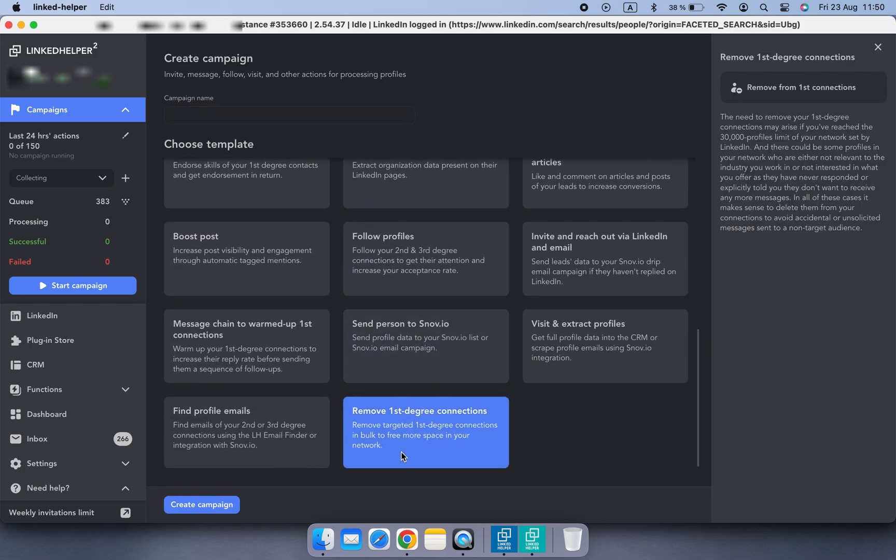
{"action": "left_click", "coordinate": [289, 115]}
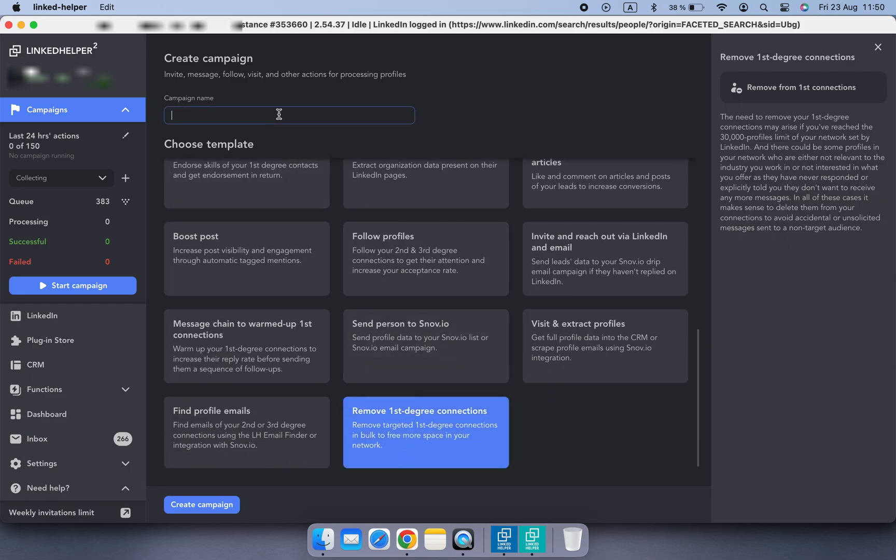
{"action": "type", "text": "Remove outside Austria"}
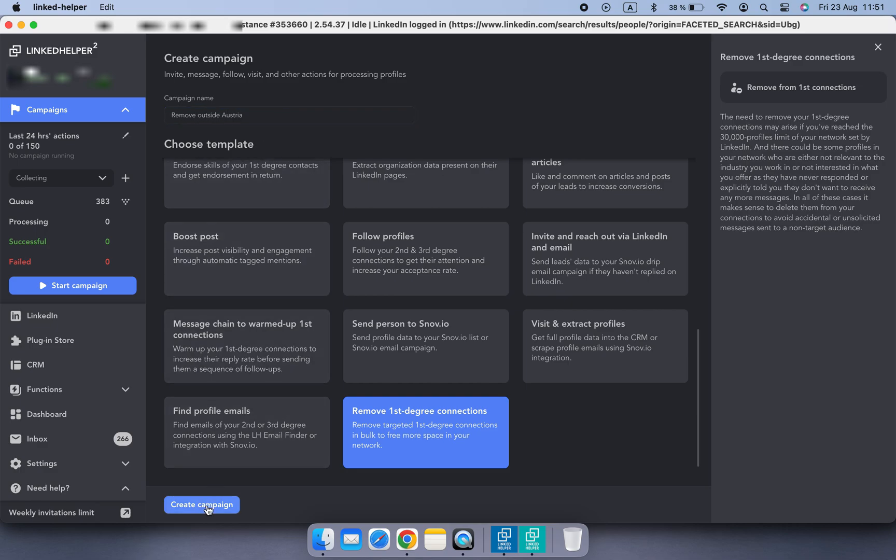
{"action": "left_click", "coordinate": [201, 505]}
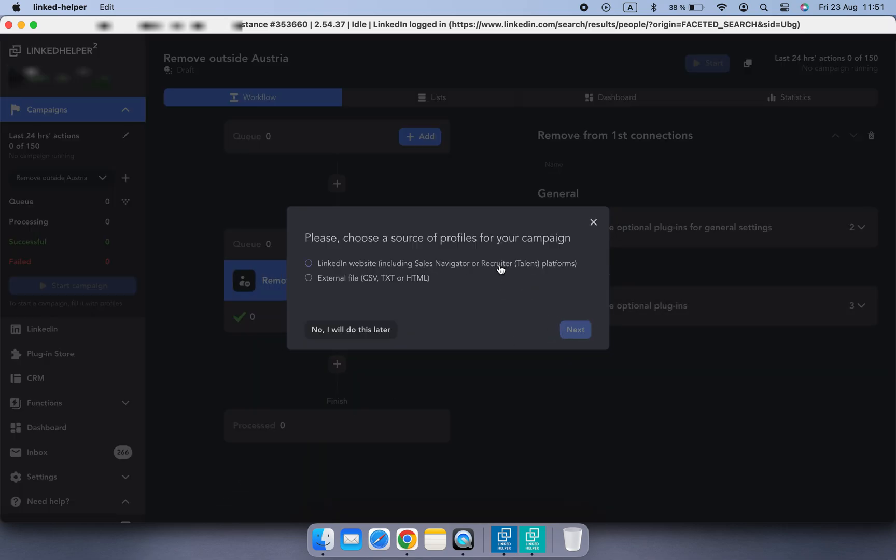
Filter the LinkedIn search to 1st-degree connections in Austria, then show the Plug-in Store campaign plug-ins.
{"action": "left_click", "coordinate": [350, 329]}
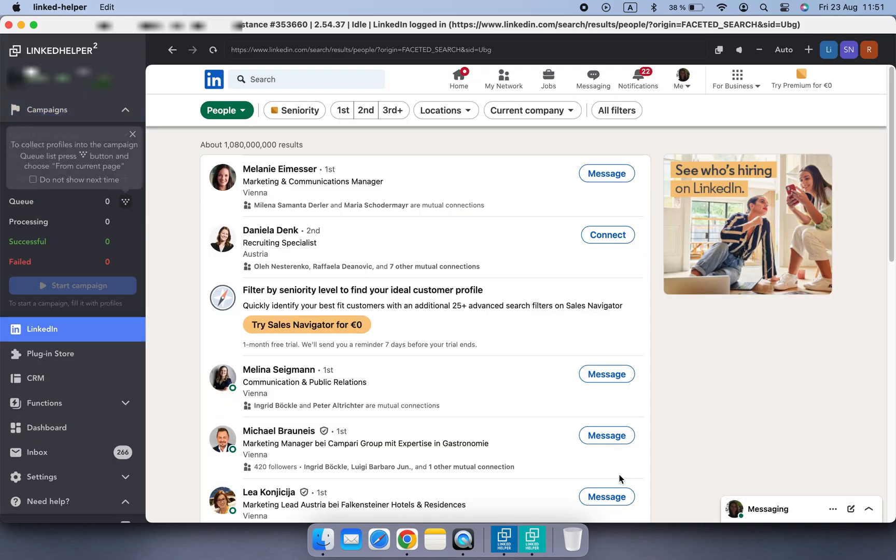
{"action": "left_click", "coordinate": [342, 110]}
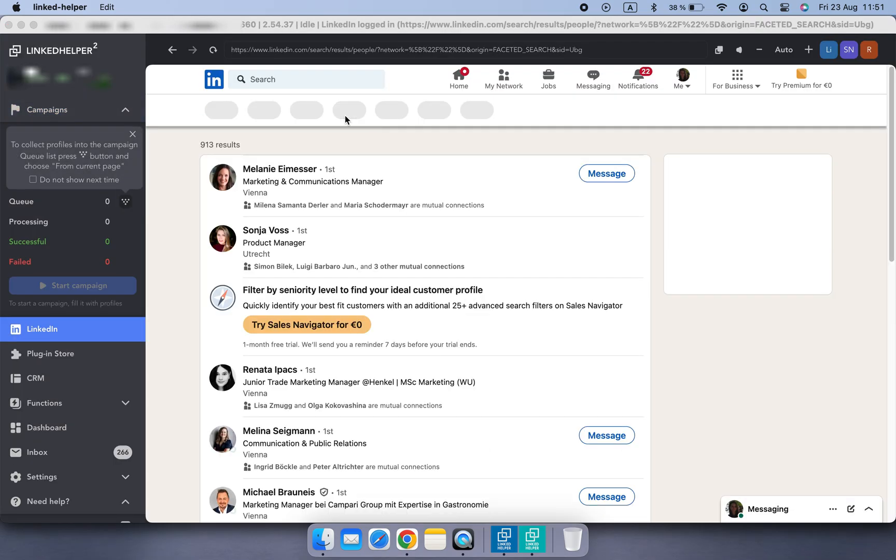
{"action": "left_click", "coordinate": [441, 110]}
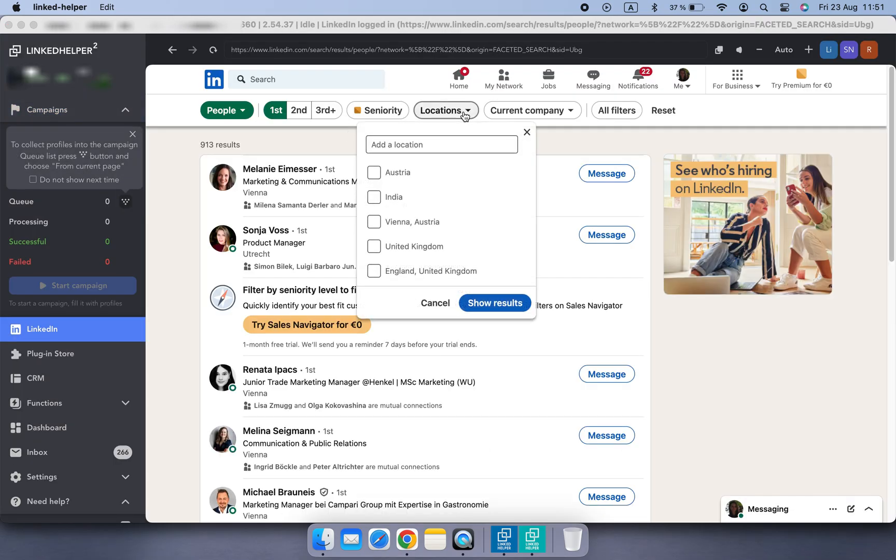
{"action": "left_click", "coordinate": [493, 303]}
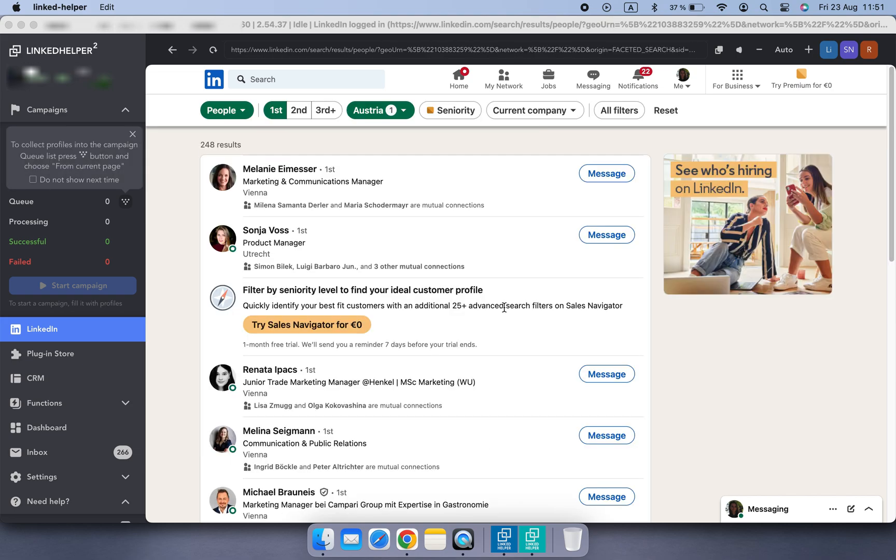
{"action": "mouse_move", "coordinate": [406, 303]}
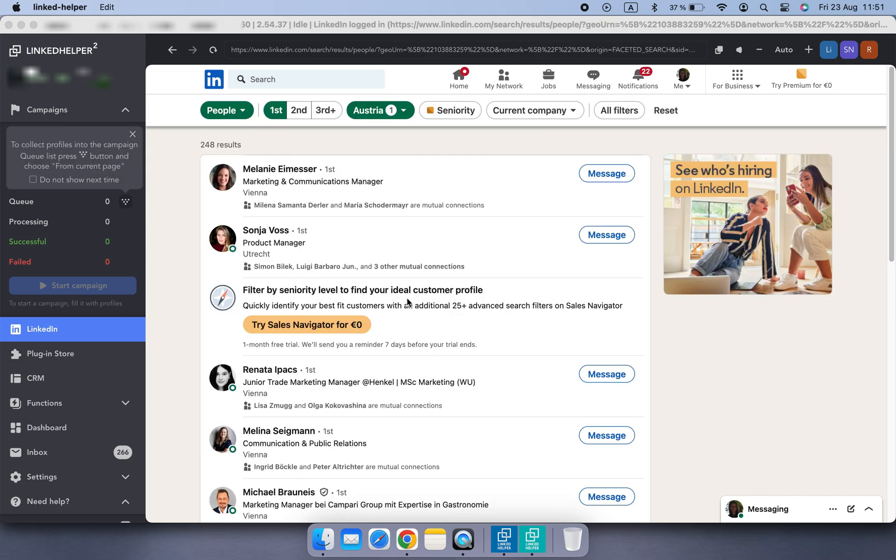
{"action": "left_click", "coordinate": [50, 354]}
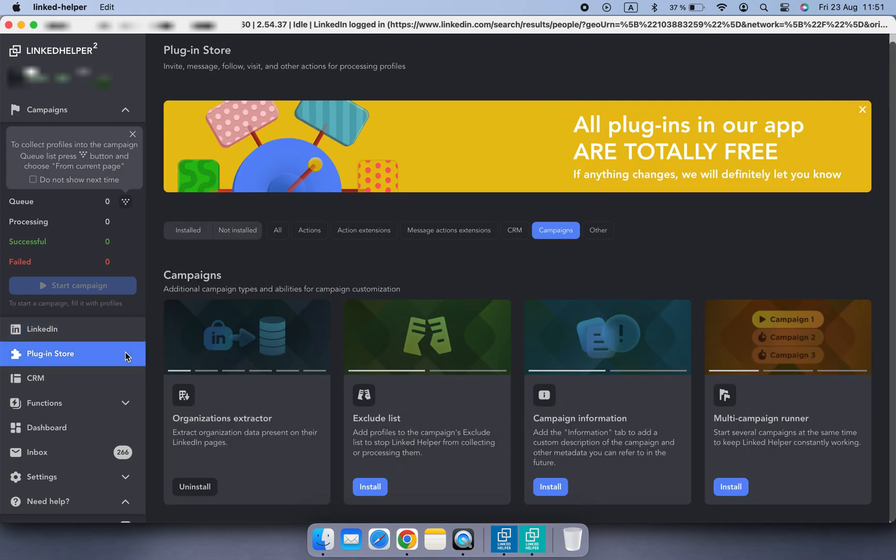
{"action": "mouse_move", "coordinate": [416, 489]}
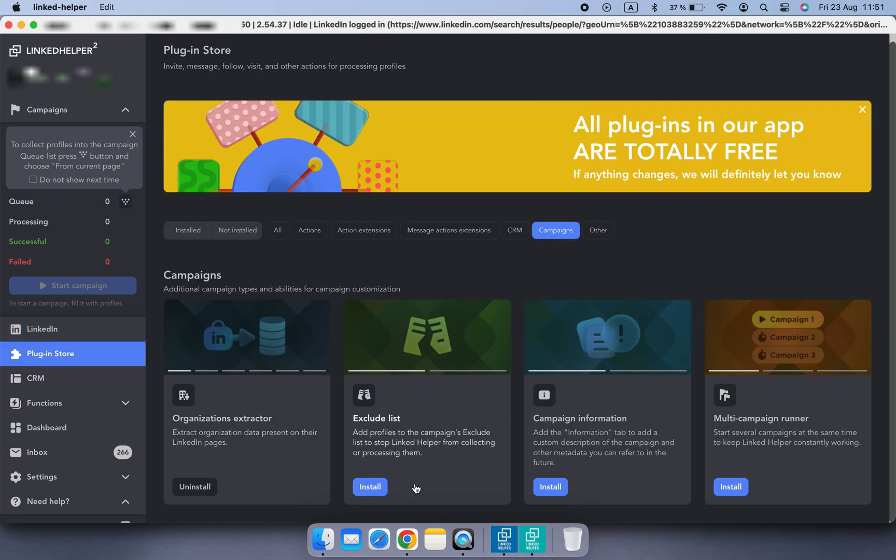
Install the Exclude list plug-in so the campaign panel gains an Exclude counter.
{"action": "left_click", "coordinate": [369, 486]}
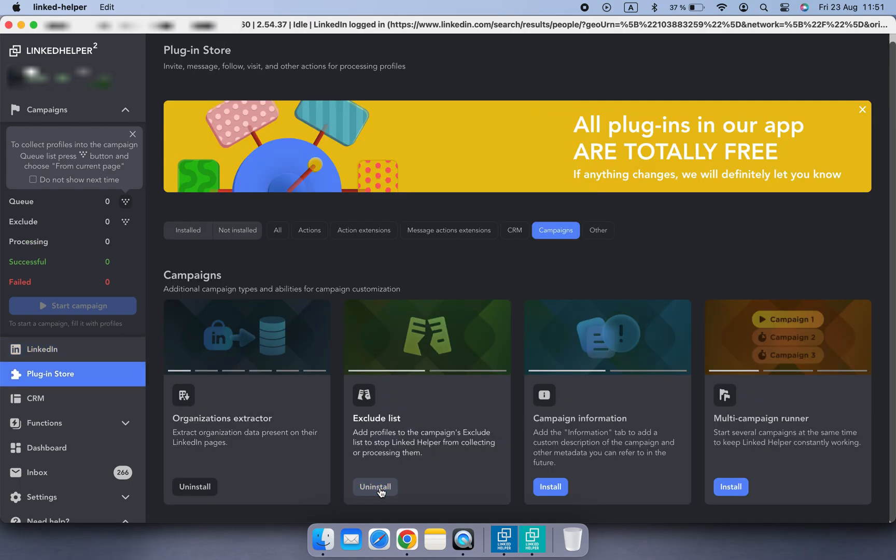
{"action": "mouse_move", "coordinate": [177, 331]}
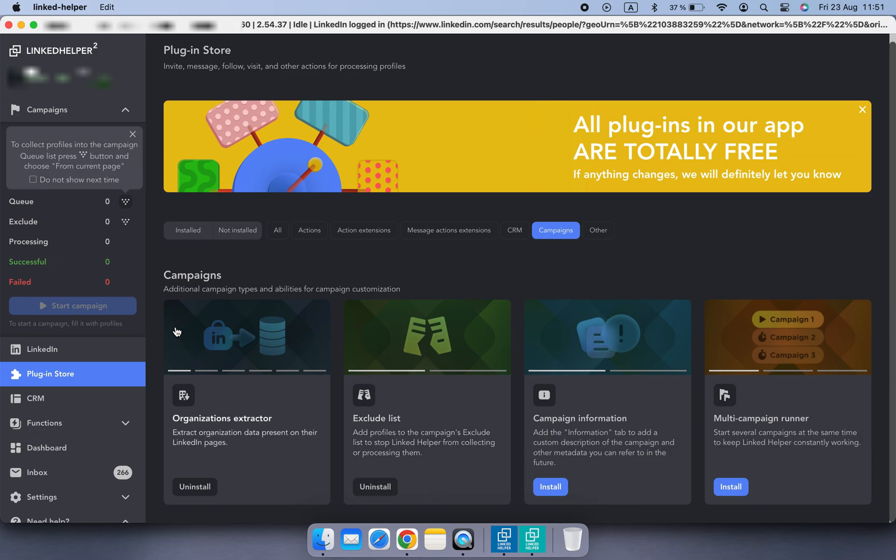
{"action": "left_click", "coordinate": [41, 349]}
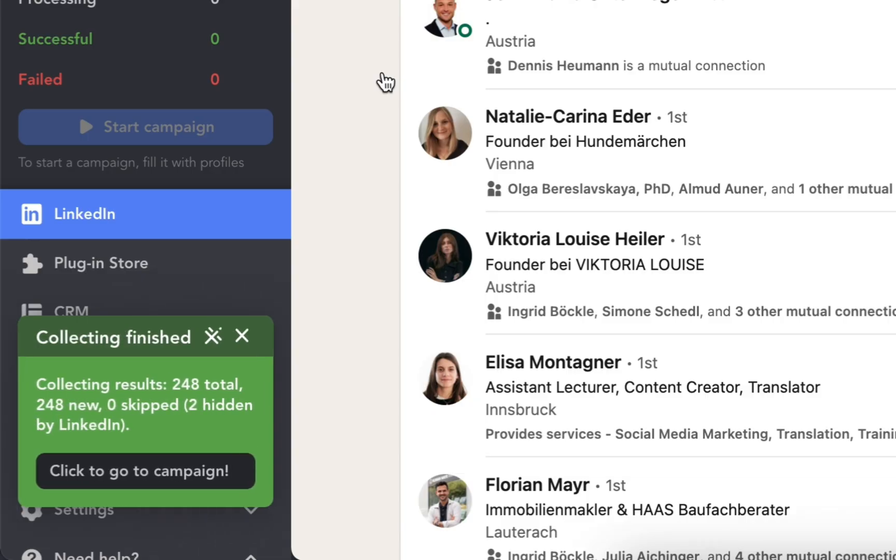
Collect My Network connections into Remove outside Austria, skipping the 248 excluded profiles.
{"action": "left_click", "coordinate": [145, 470]}
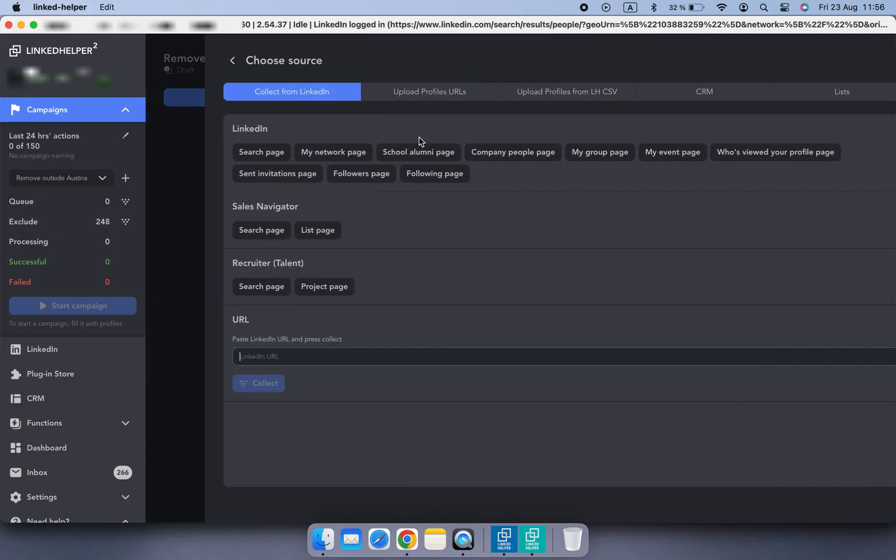
{"action": "left_click", "coordinate": [333, 153]}
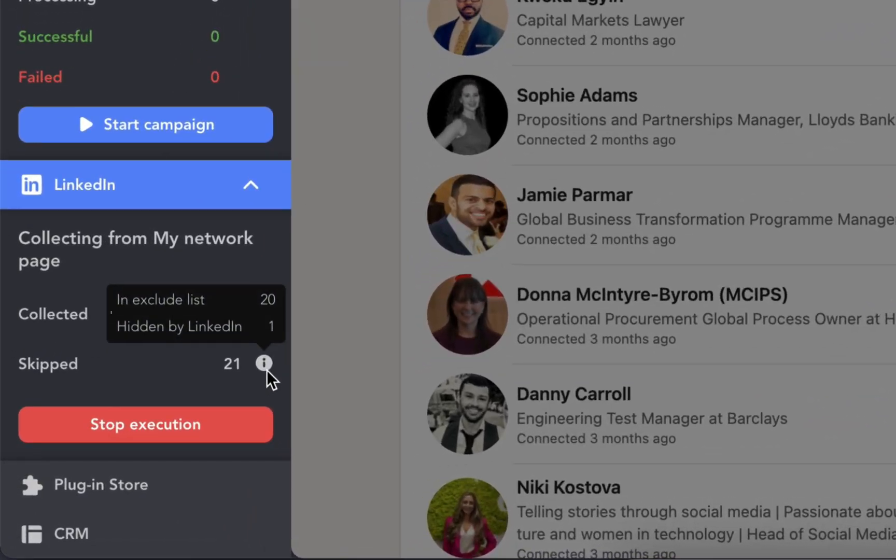
{"action": "mouse_move", "coordinate": [300, 396]}
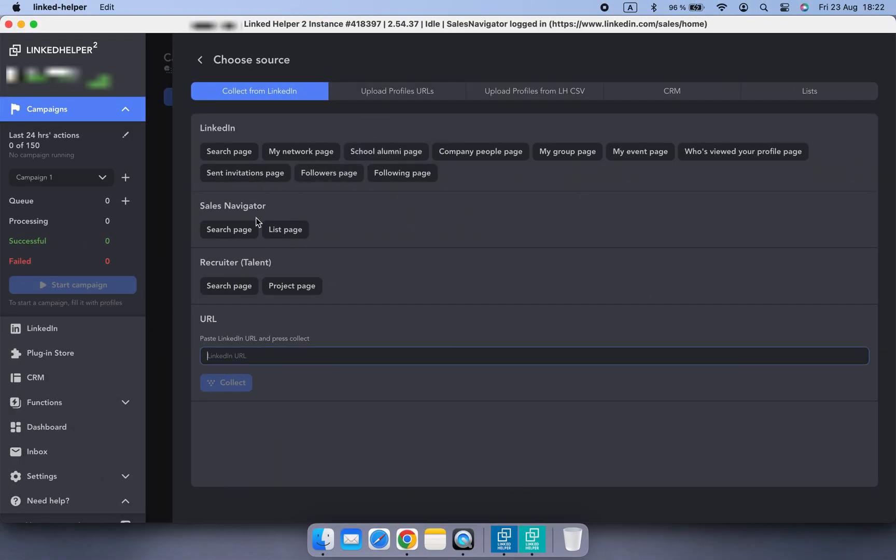
Use a Sales Navigator lead search as source with the Leadership Think Tank filter and Geography open.
{"action": "left_click", "coordinate": [228, 229]}
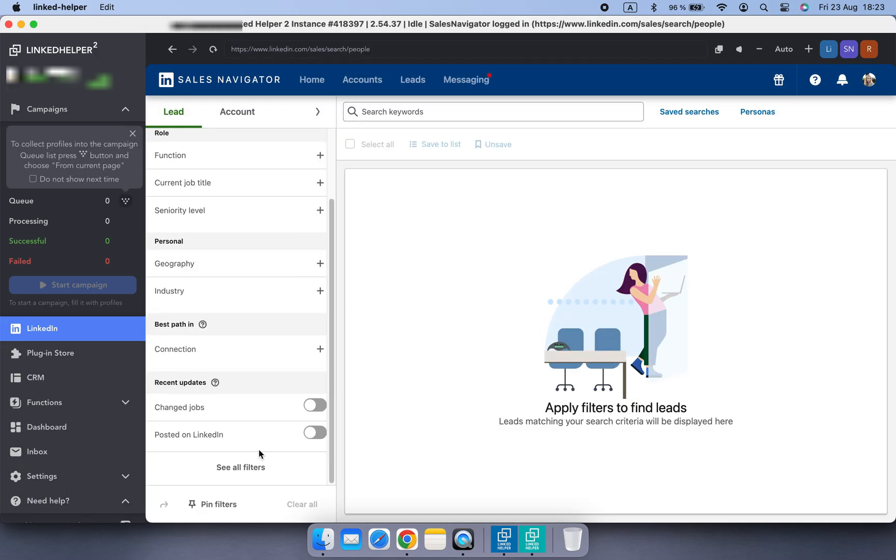
{"action": "left_click", "coordinate": [240, 467]}
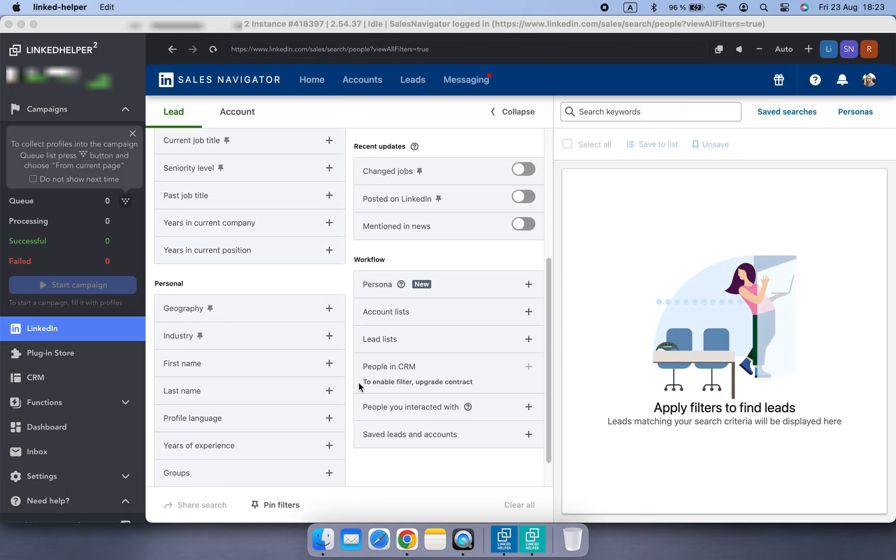
{"action": "type", "text": "lead"}
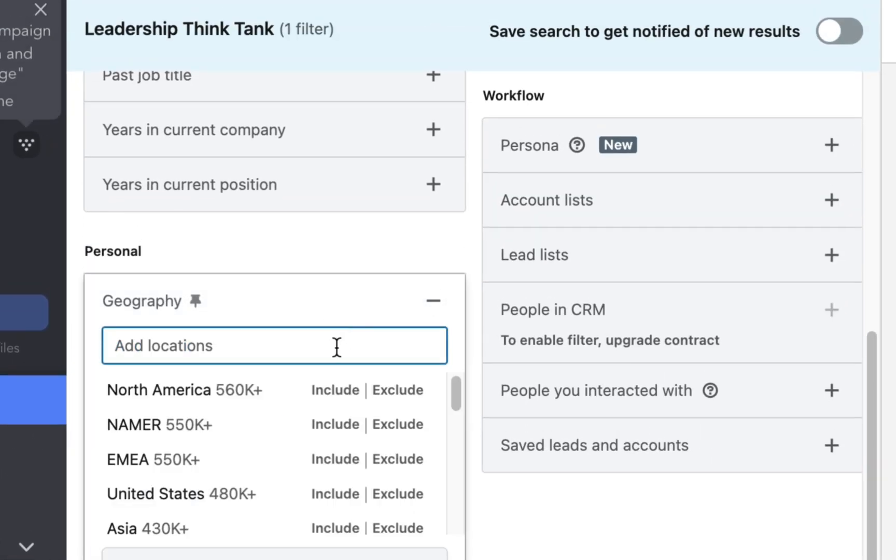
{"action": "left_click", "coordinate": [334, 494]}
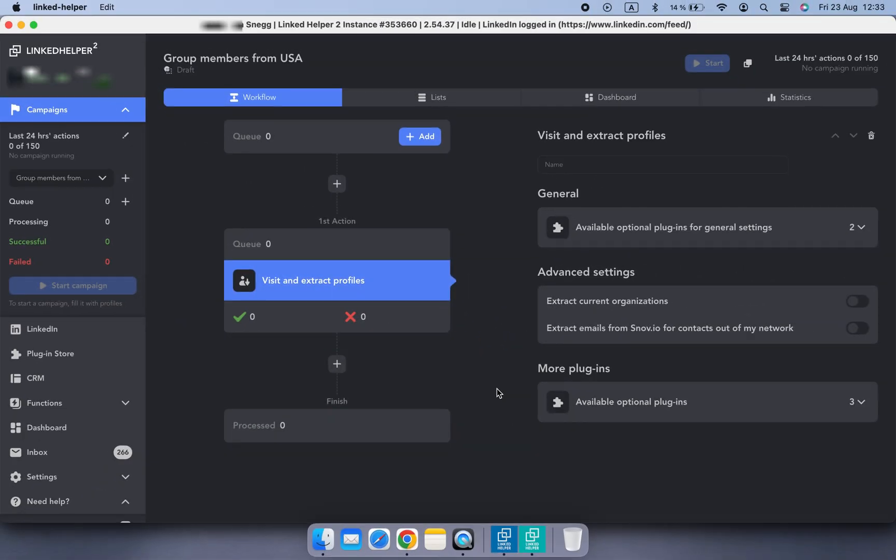
{"action": "mouse_move", "coordinate": [446, 151]}
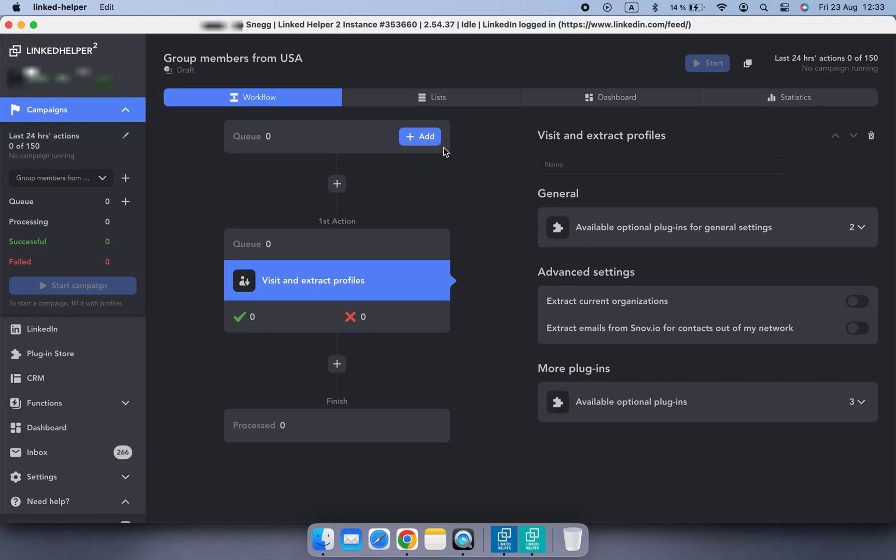
Collect 216 Digital Marketing group members into the Group members from USA queue, then stop execution.
{"action": "left_click", "coordinate": [419, 136]}
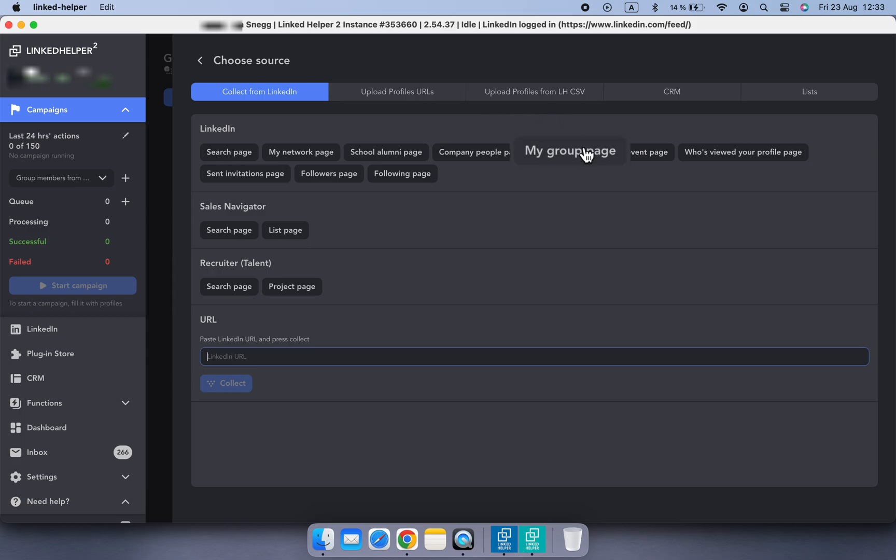
{"action": "left_click", "coordinate": [568, 152]}
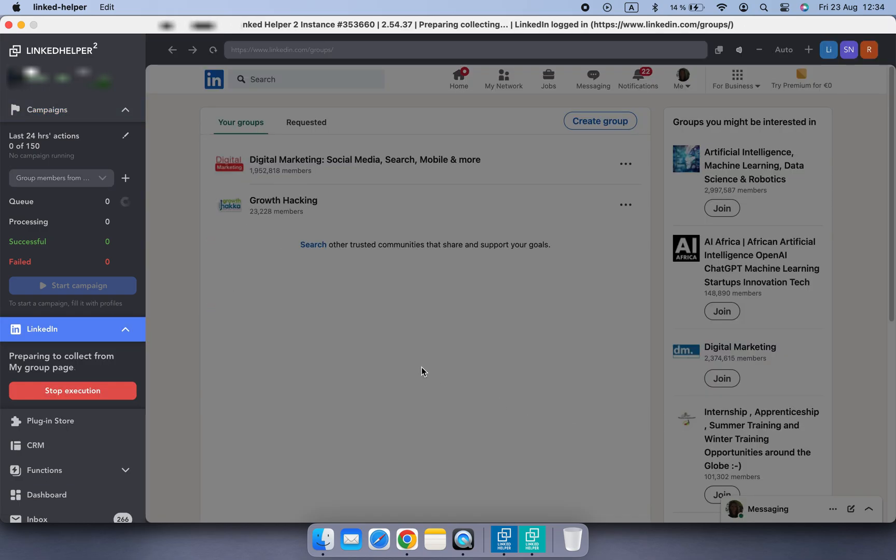
{"action": "left_click", "coordinate": [365, 160]}
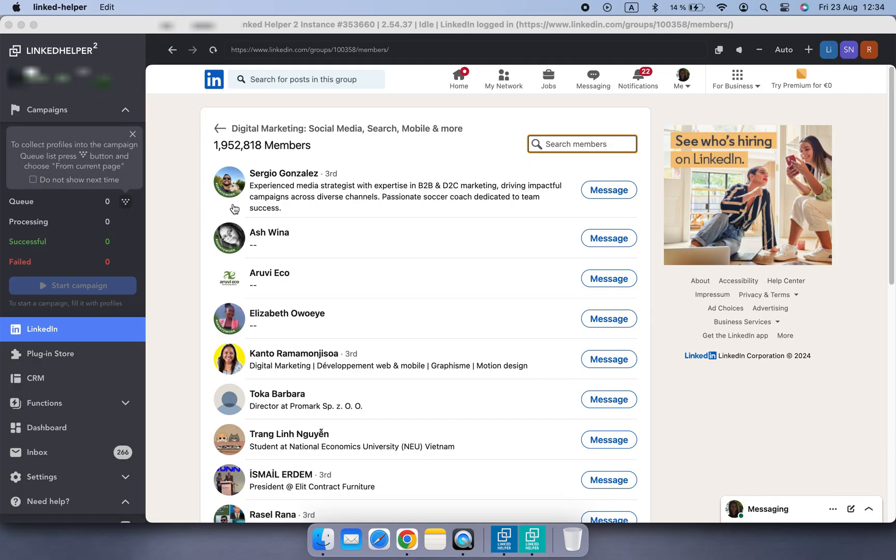
{"action": "left_click", "coordinate": [125, 201]}
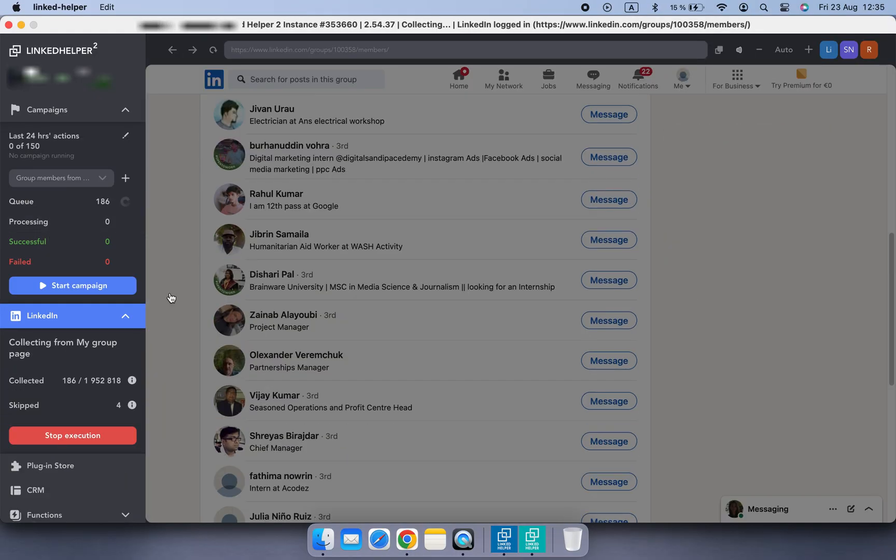
{"action": "left_click", "coordinate": [72, 436]}
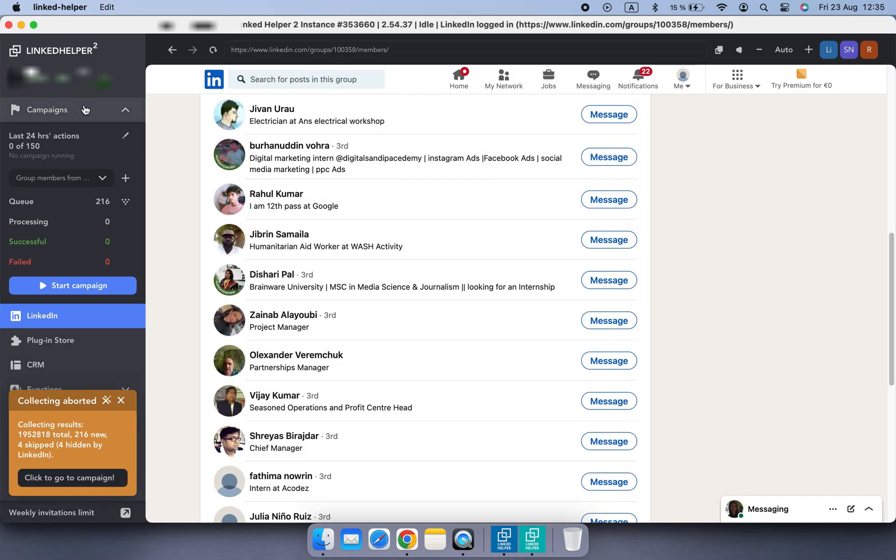
{"action": "left_click", "coordinate": [73, 285]}
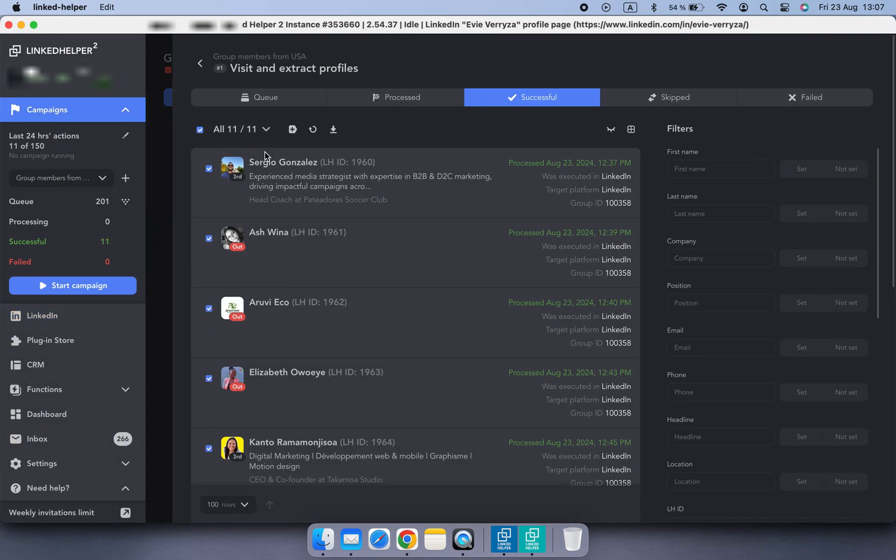
Export the 11 successful profiles as group memebers - location.csv into the LH2 folder.
{"action": "left_click", "coordinate": [333, 130]}
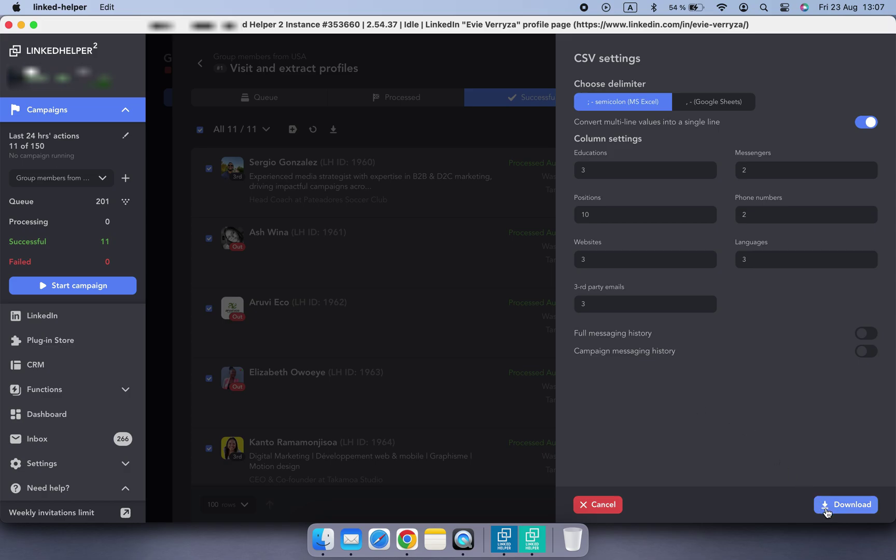
{"action": "left_click", "coordinate": [845, 503]}
{"action": "type", "text": "group memebers - location.csv"}
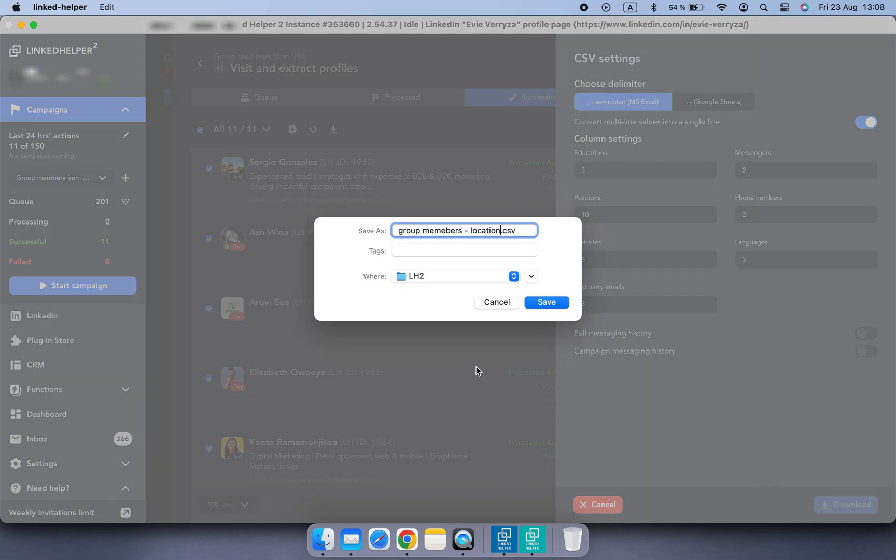
{"action": "left_click", "coordinate": [546, 302]}
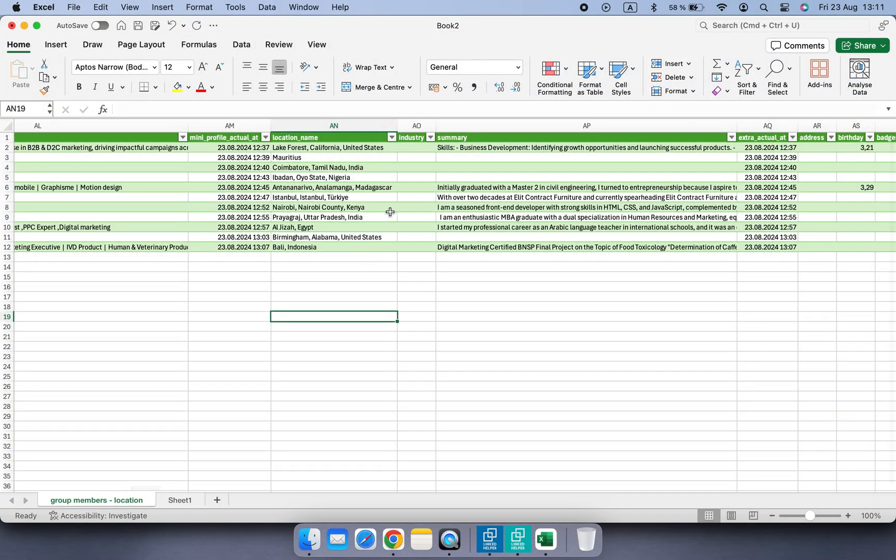
Filter the location_name column to rows matching 'united states'.
{"action": "left_click", "coordinate": [391, 137]}
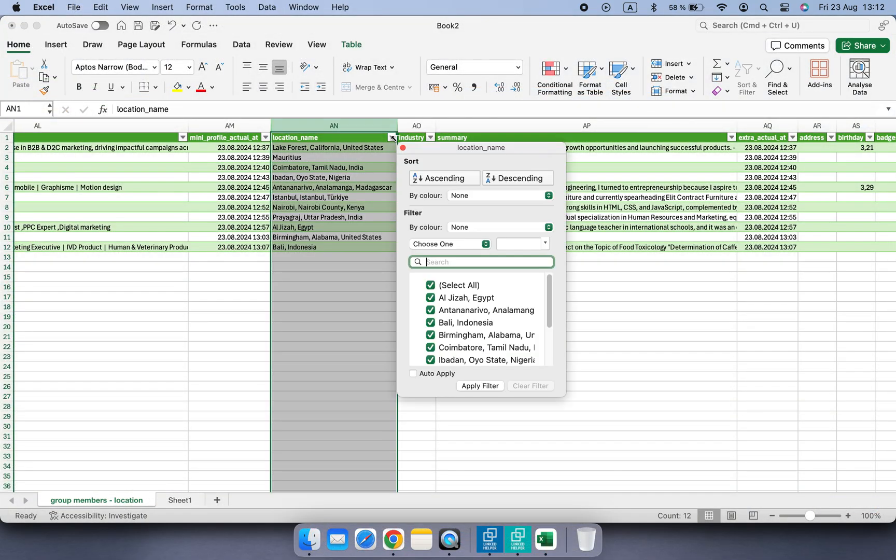
{"action": "type", "text": "united states"}
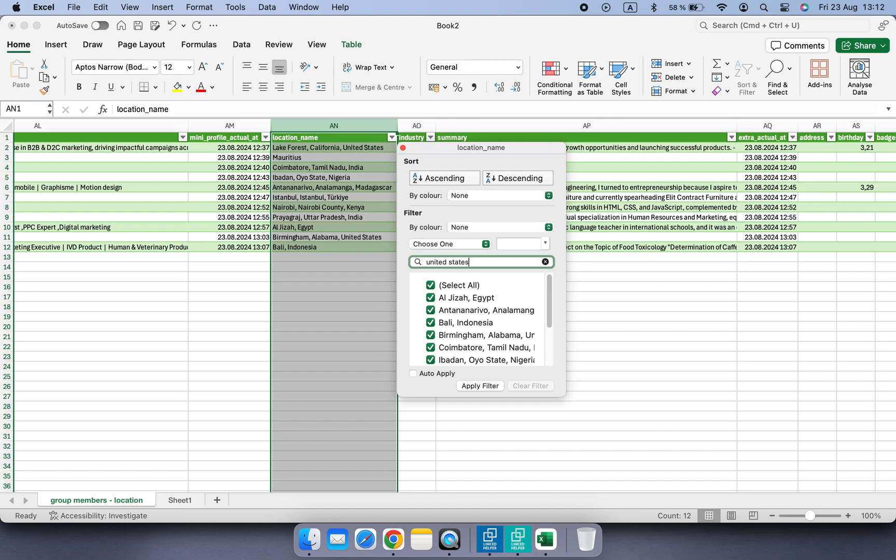
{"action": "left_click", "coordinate": [480, 385]}
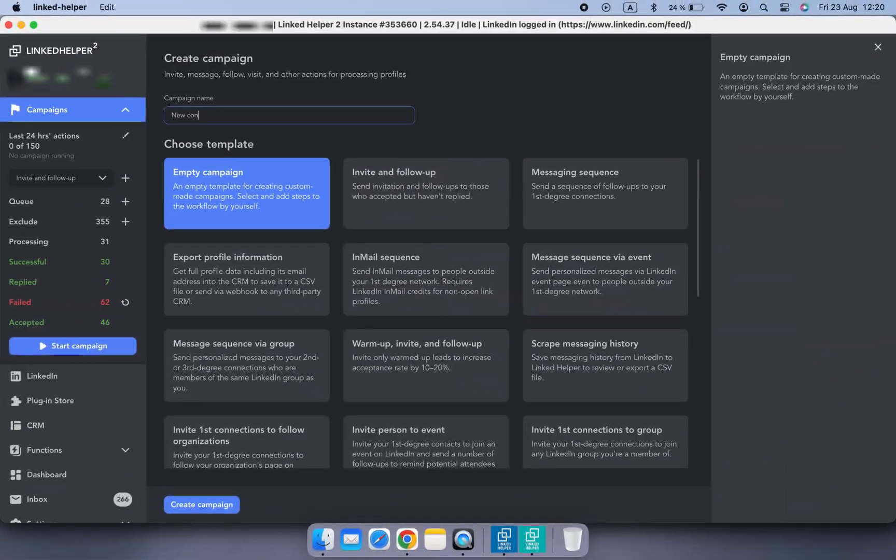
Create the 'New connections' campaign with a Visit and extract profiles step.
{"action": "type", "text": "nections"}
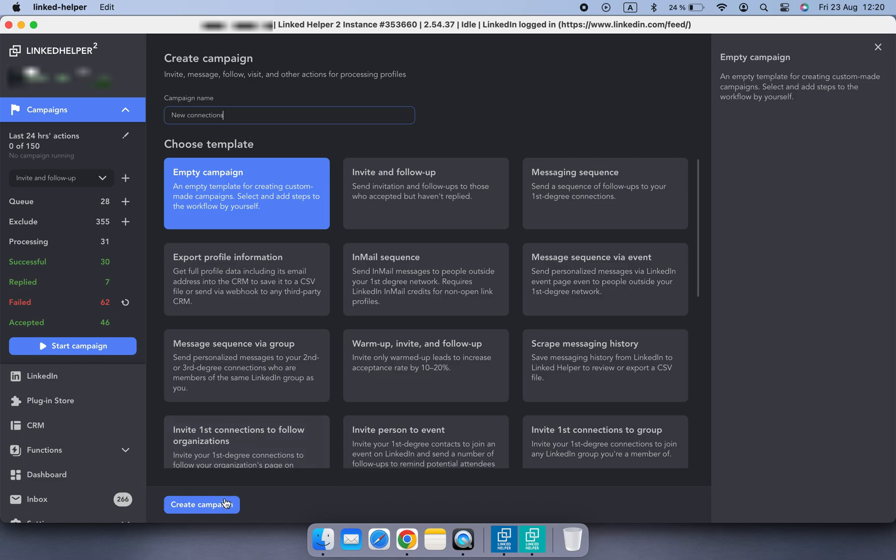
{"action": "left_click", "coordinate": [201, 504]}
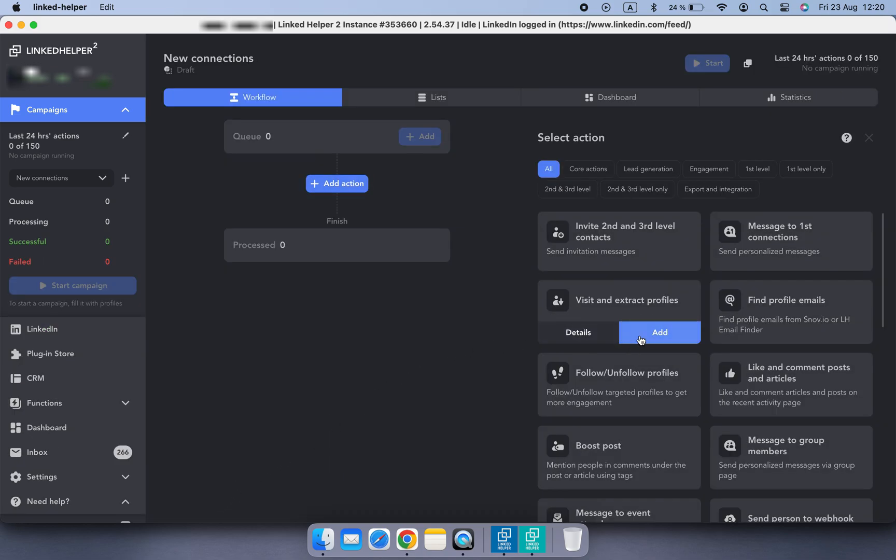
{"action": "left_click", "coordinate": [658, 332]}
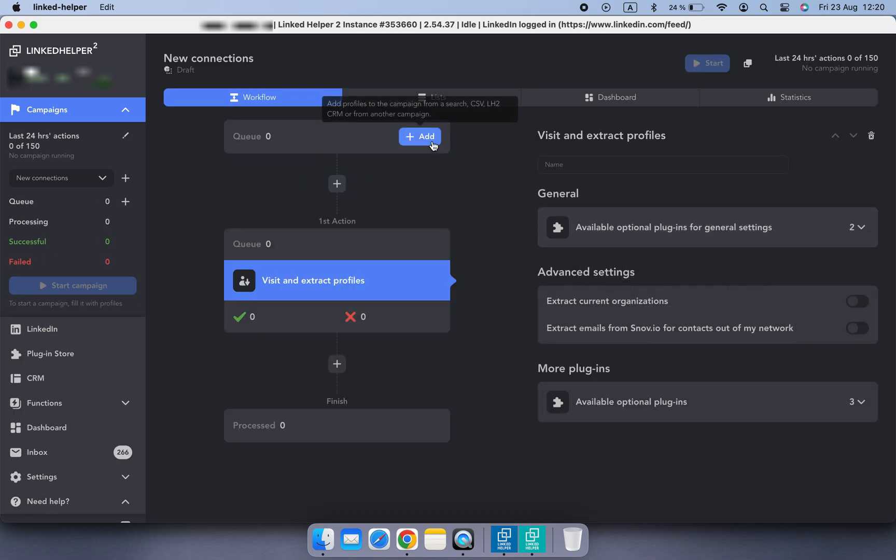
Fill the queue from the My Network connections page, stopping at 156 collected profiles.
{"action": "left_click", "coordinate": [419, 135]}
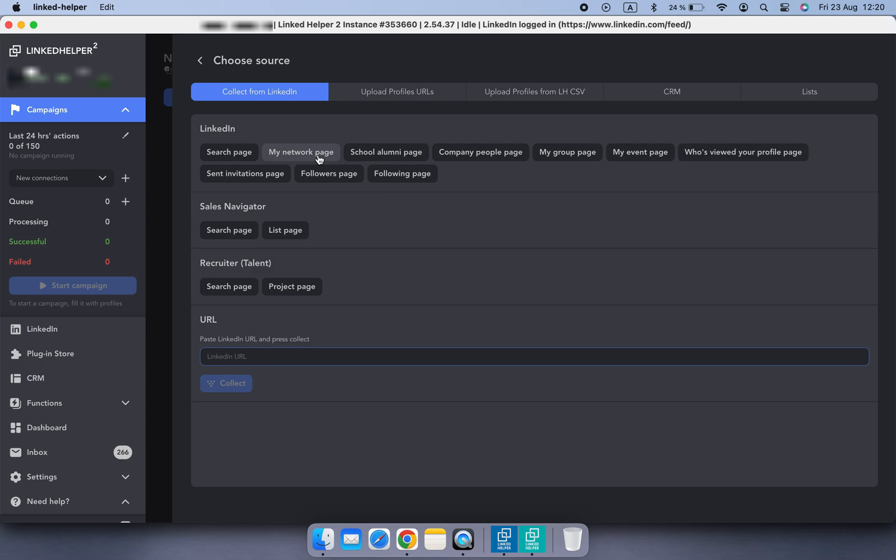
{"action": "left_click", "coordinate": [301, 153]}
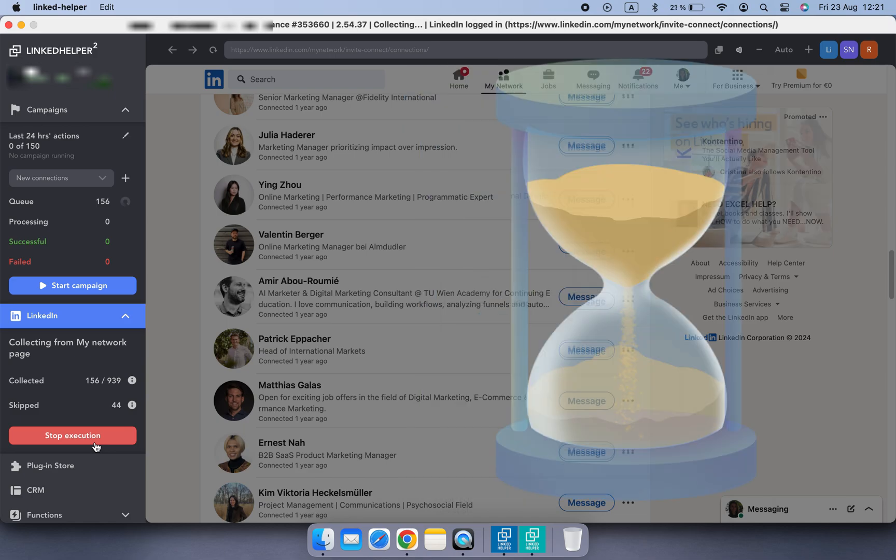
{"action": "left_click", "coordinate": [73, 435]}
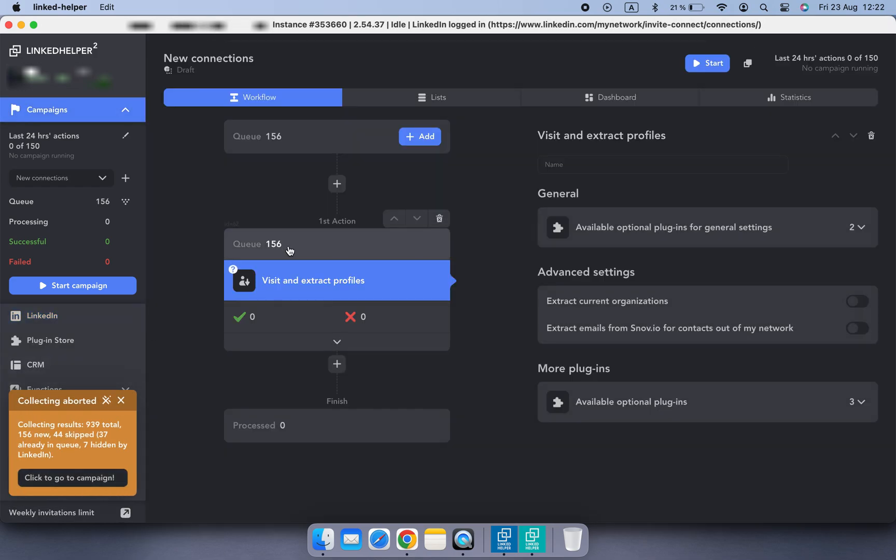
Review the action's queued profiles, checking one contact's full details.
{"action": "left_click", "coordinate": [273, 244]}
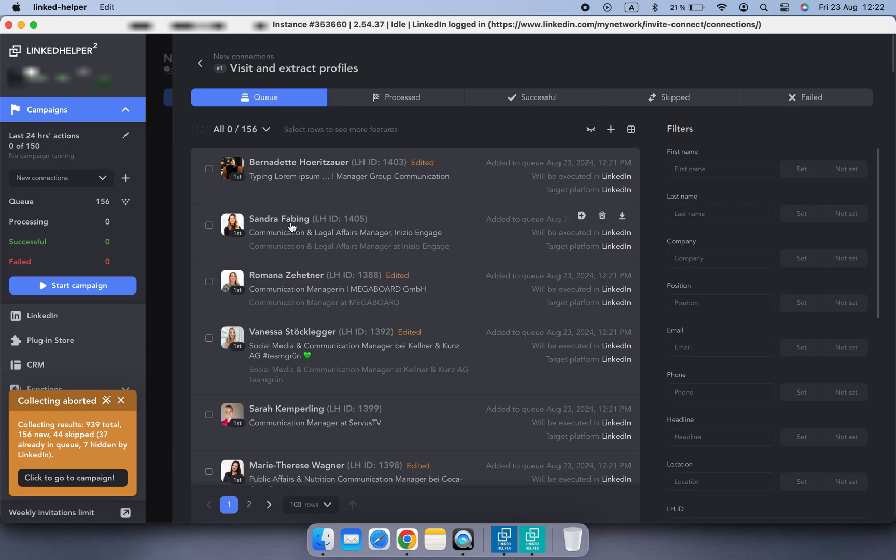
{"action": "left_click", "coordinate": [278, 219]}
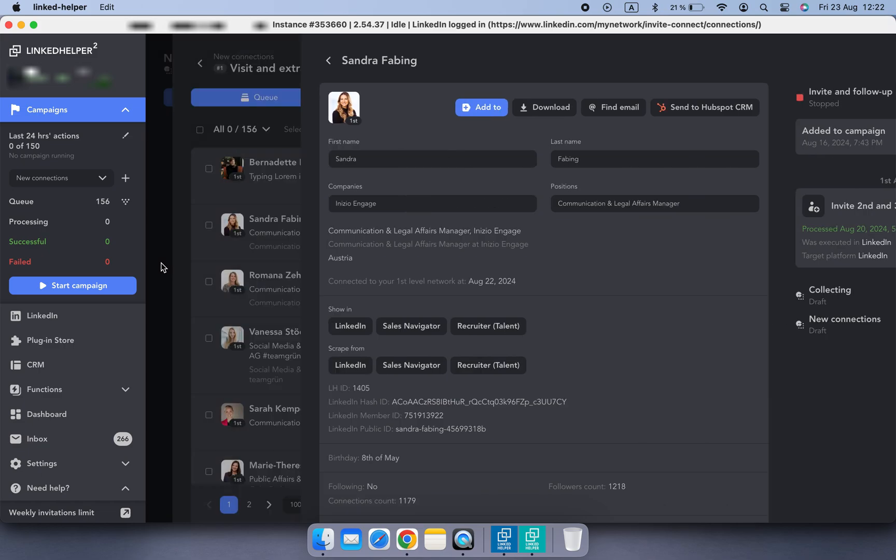
{"action": "left_click", "coordinate": [328, 60]}
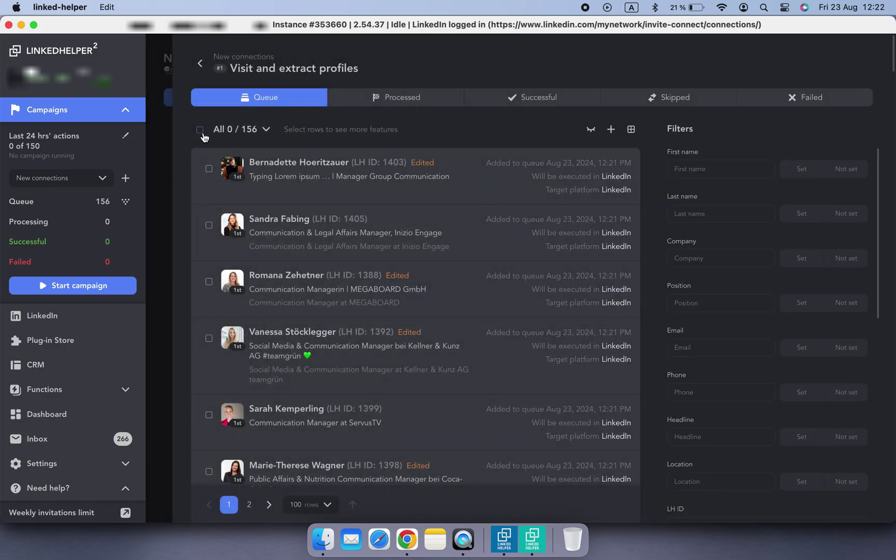
Export all 156 queued profiles as new connections.csv (semicolon-delimited) into LH2.
{"action": "left_click", "coordinate": [200, 130]}
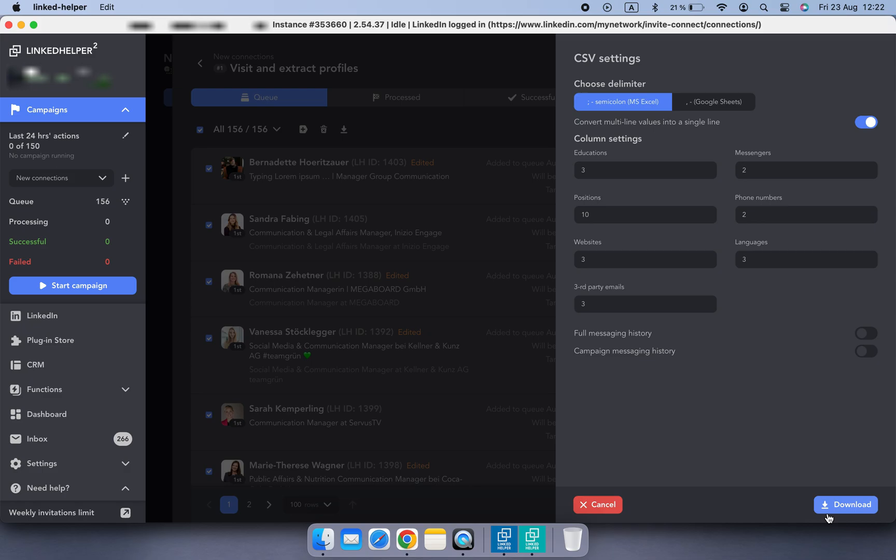
{"action": "left_click", "coordinate": [844, 504]}
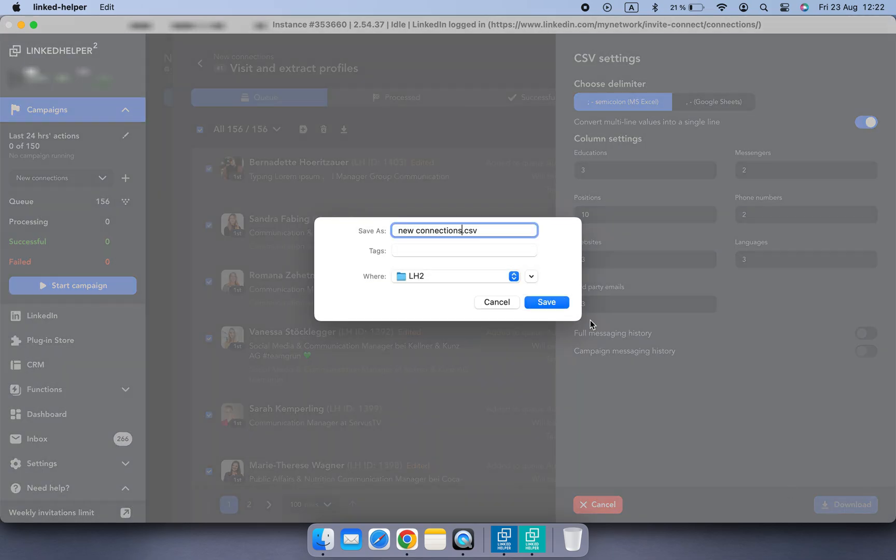
{"action": "left_click", "coordinate": [545, 301]}
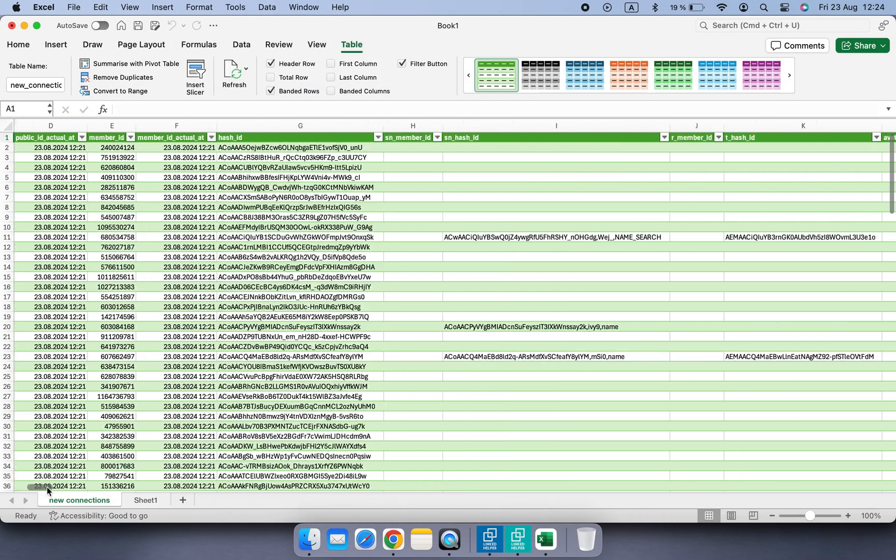
Review the connected_at dates and delete the rows below the first 30 contacts.
{"action": "scroll", "scroll_direction": "right", "scroll_amount": 3}
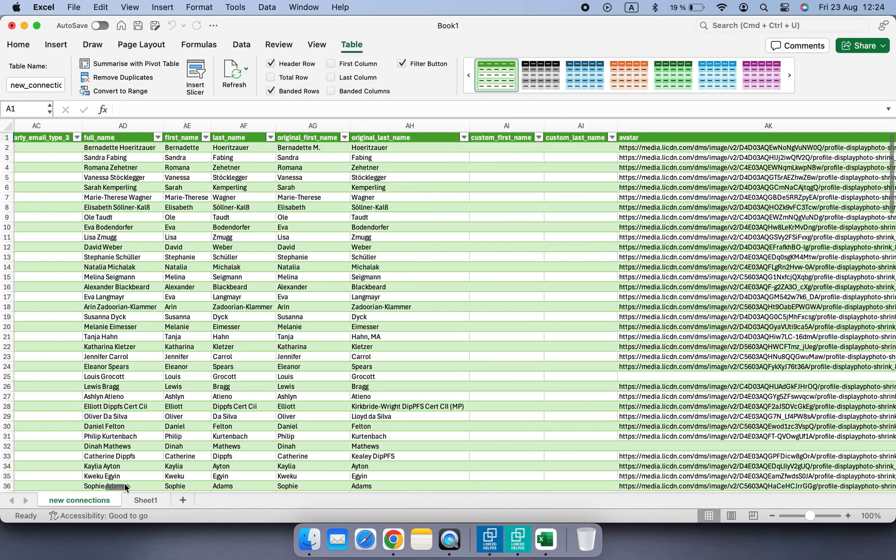
{"action": "scroll", "scroll_direction": "right", "scroll_amount": 3}
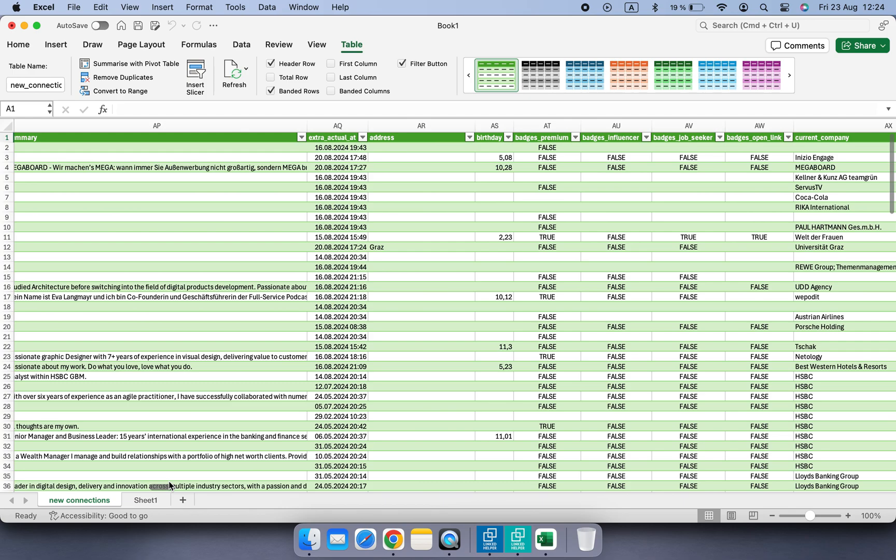
{"action": "scroll", "scroll_direction": "right", "scroll_amount": 3}
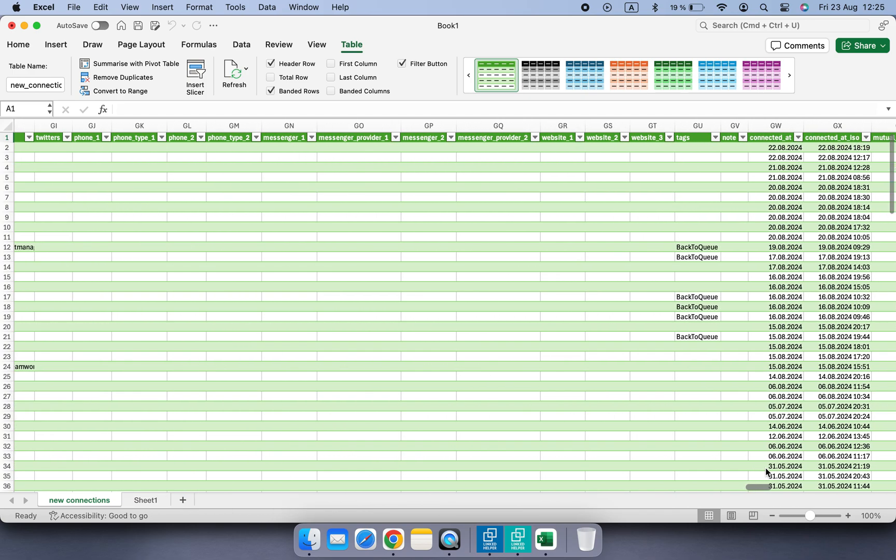
{"action": "scroll", "scroll_direction": "right", "scroll_amount": 3}
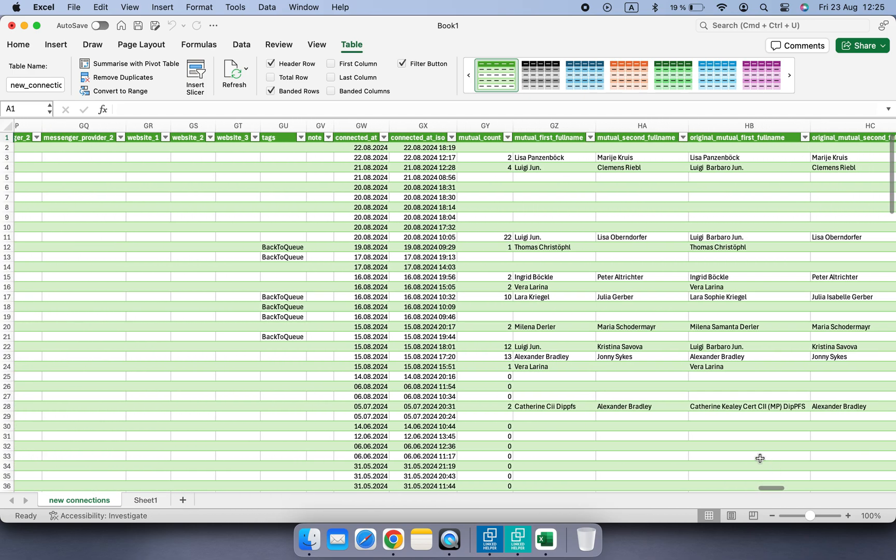
{"action": "left_click", "coordinate": [360, 126]}
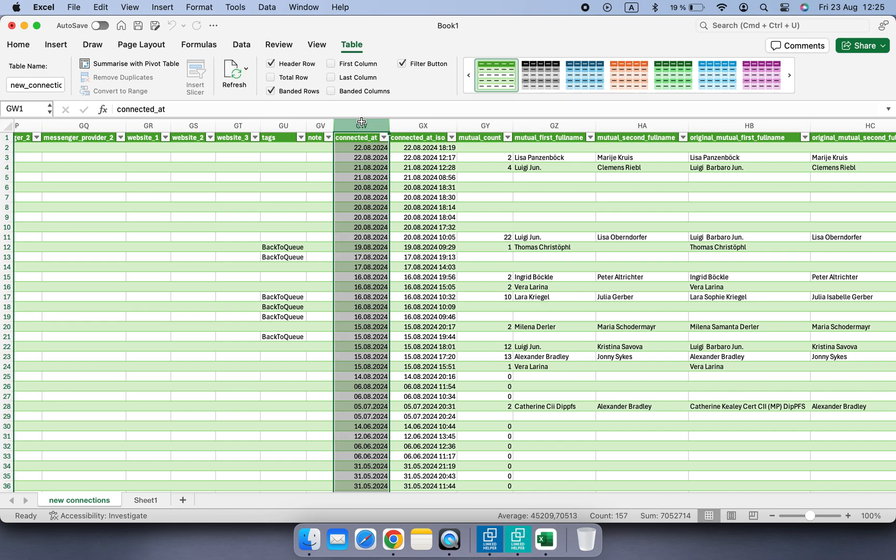
{"action": "mouse_move", "coordinate": [356, 441]}
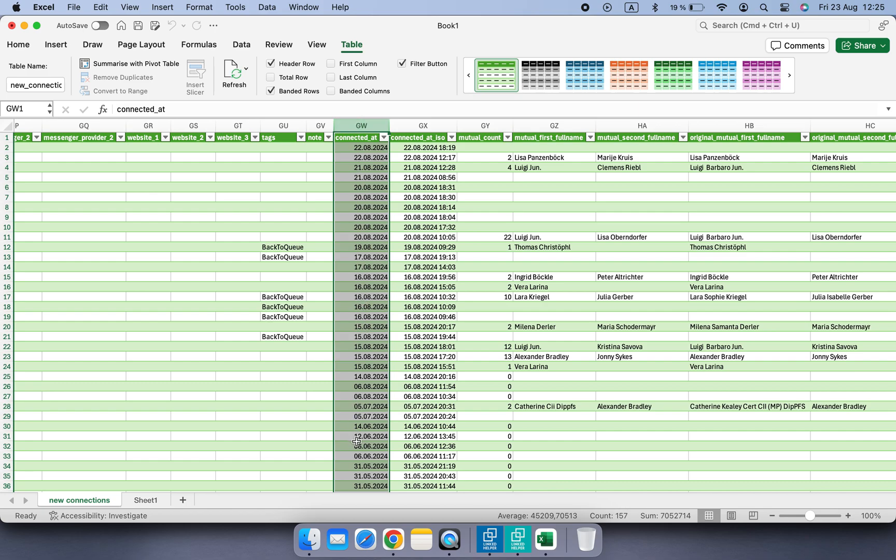
{"action": "left_click", "coordinate": [370, 413]}
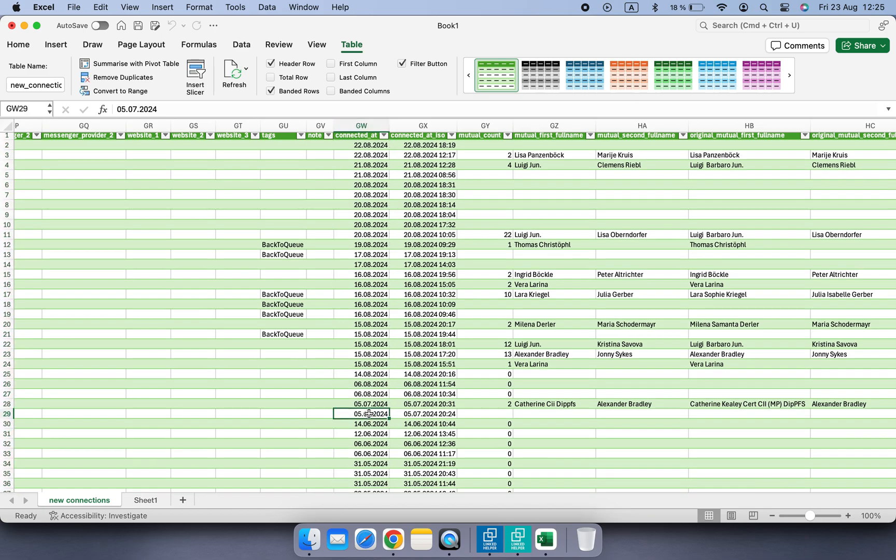
{"action": "left_click", "coordinate": [7, 423]}
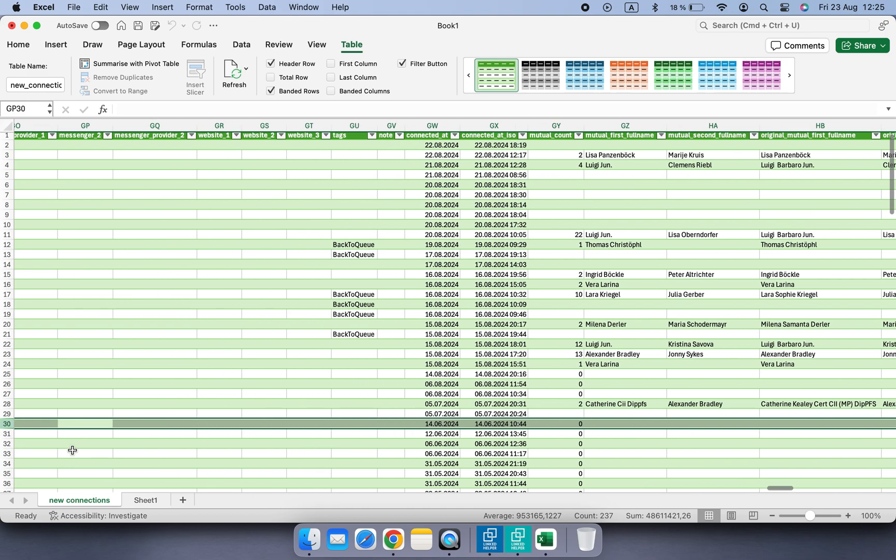
{"action": "scroll", "scroll_direction": "down", "scroll_amount": 3}
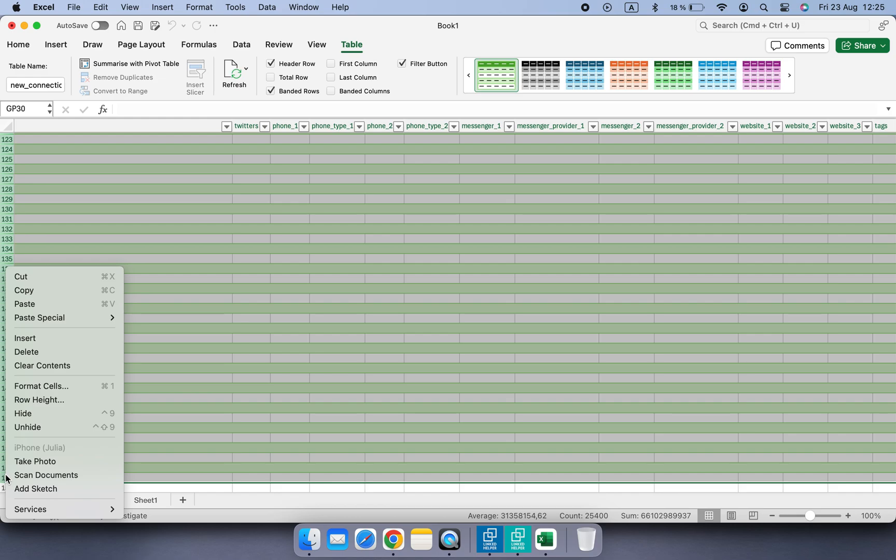
{"action": "left_click", "coordinate": [74, 7]}
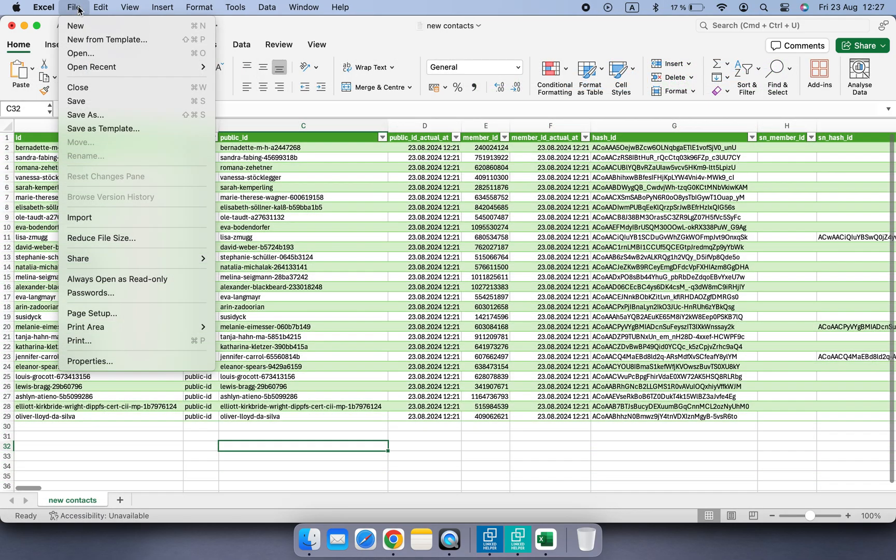
Save the trimmed sheet as 'new contacts' in CSV UTF-8 format in the LH2 folder.
{"action": "left_click", "coordinate": [85, 115]}
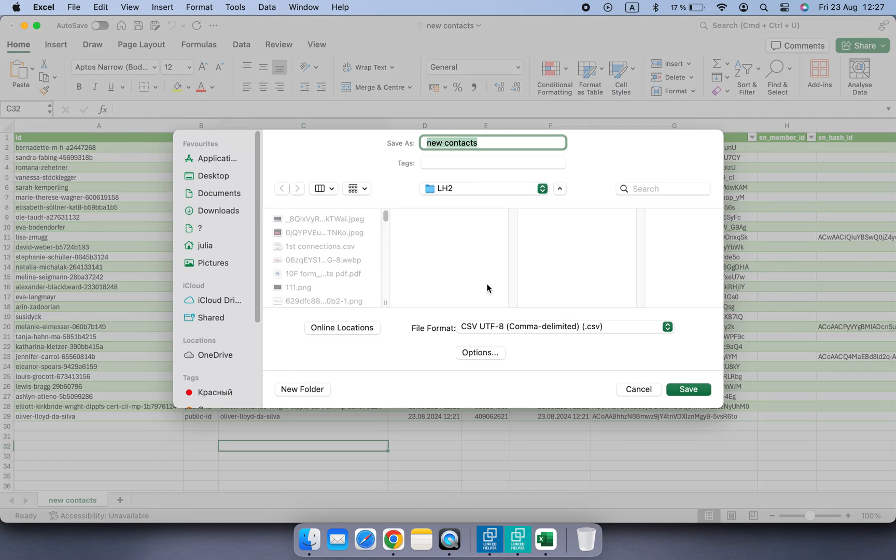
{"action": "left_click", "coordinate": [688, 389]}
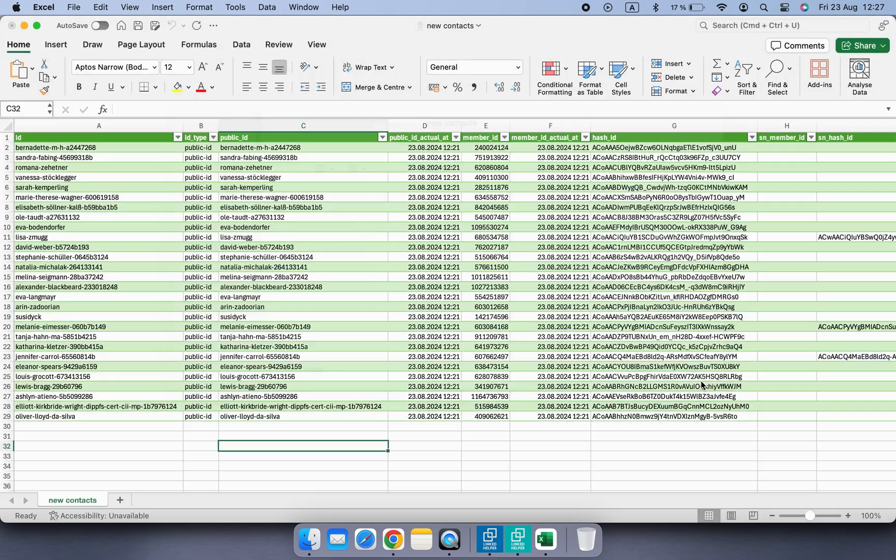
{"action": "left_click", "coordinate": [517, 540]}
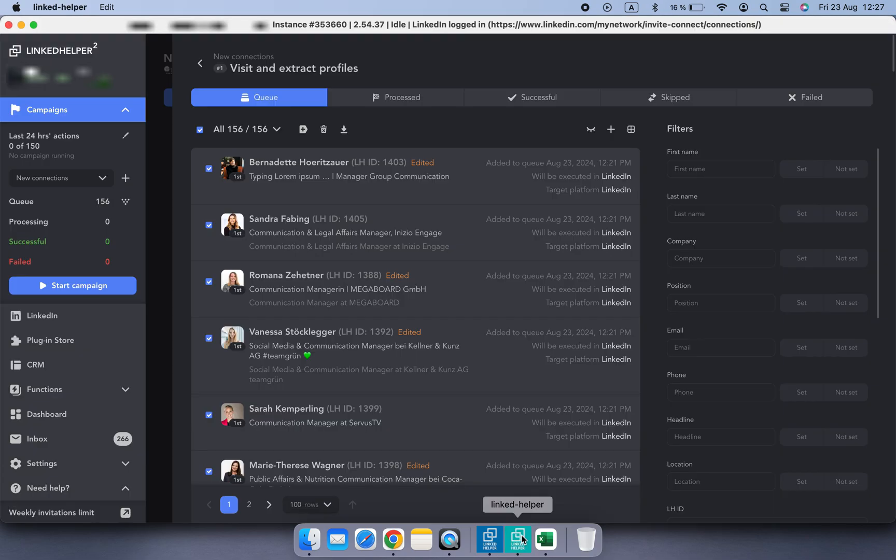
Delete the 156 queued profiles and import 28 from new contacts.csv, then bring up LinkedIn's invitation manager.
{"action": "left_click", "coordinate": [323, 130]}
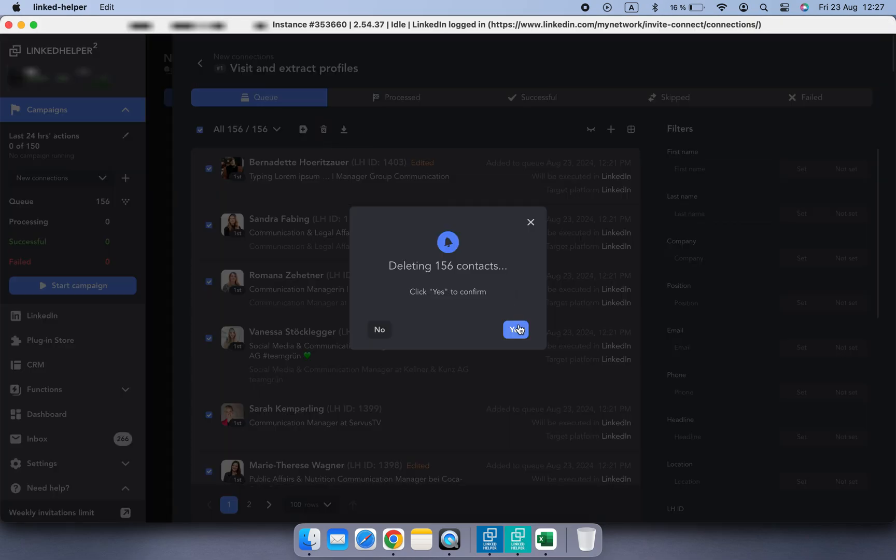
{"action": "left_click", "coordinate": [514, 329]}
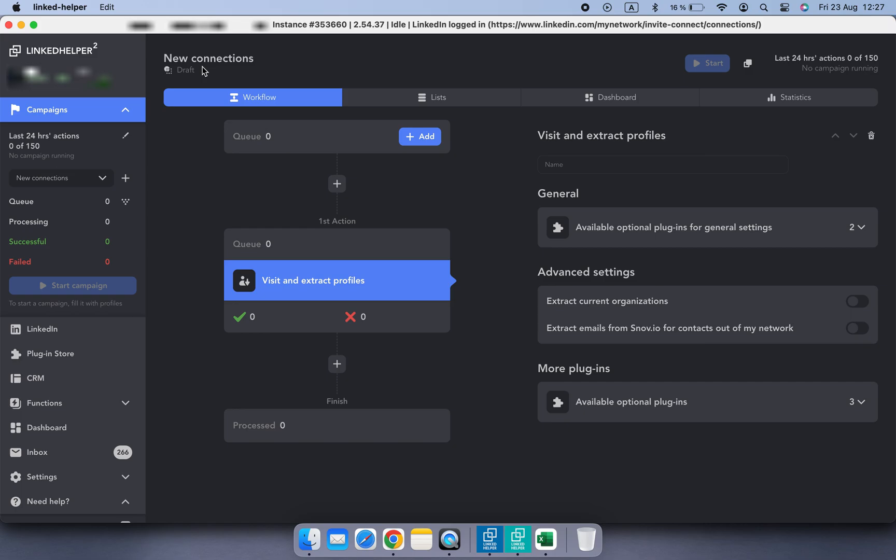
{"action": "left_click", "coordinate": [419, 136]}
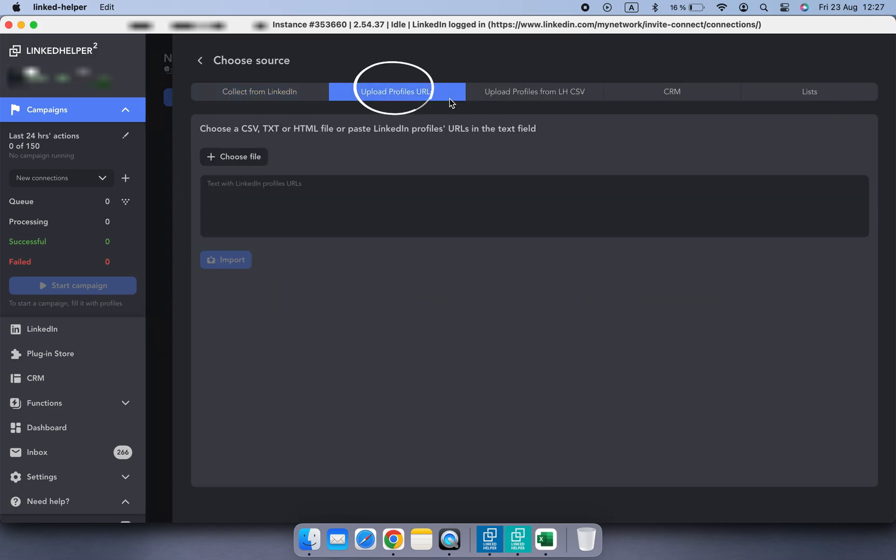
{"action": "left_click", "coordinate": [234, 156]}
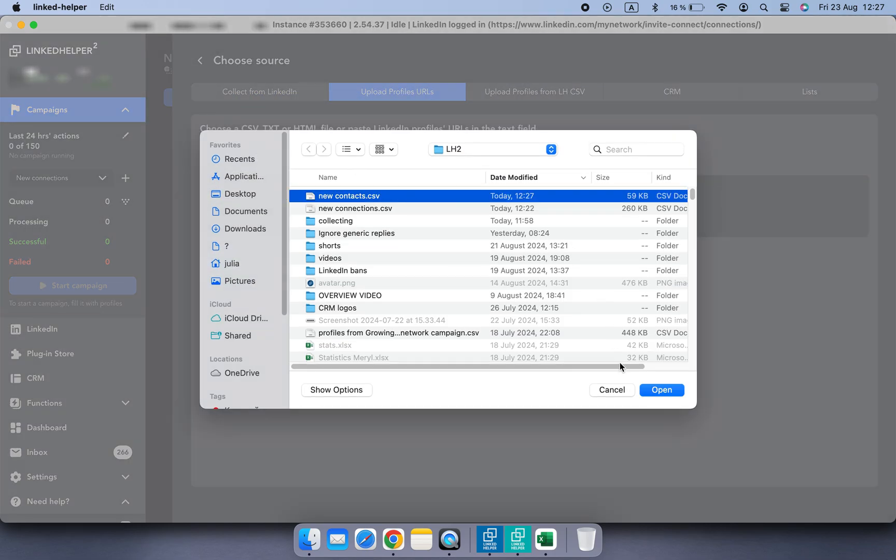
{"action": "left_click", "coordinate": [660, 390]}
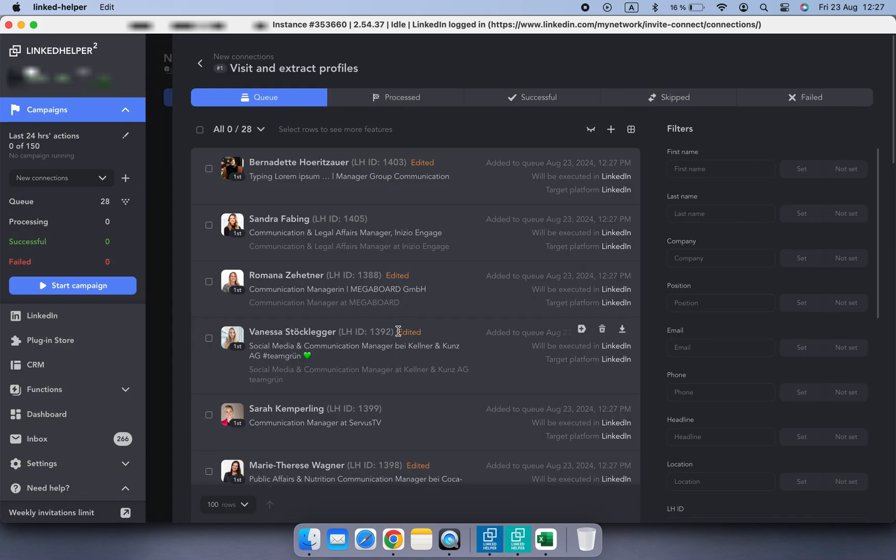
{"action": "scroll", "scroll_direction": "down", "scroll_amount": 3}
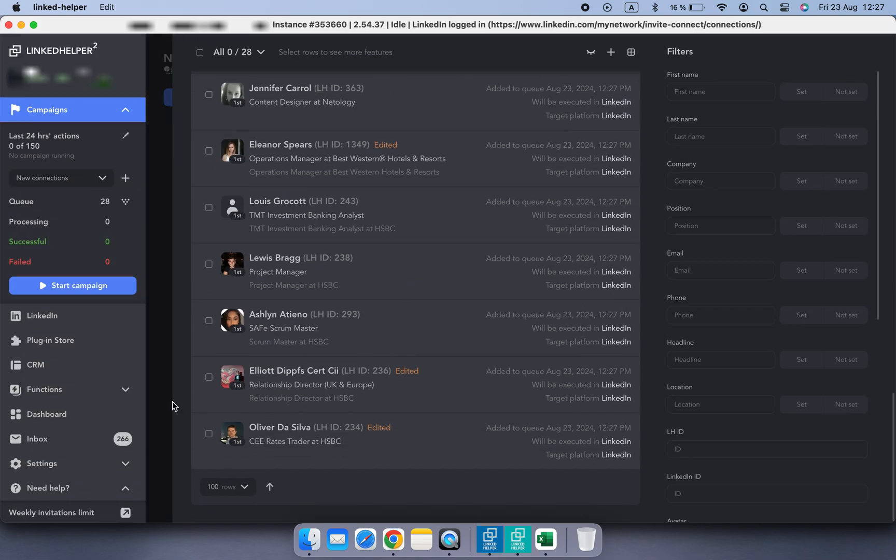
{"action": "left_click", "coordinate": [41, 315]}
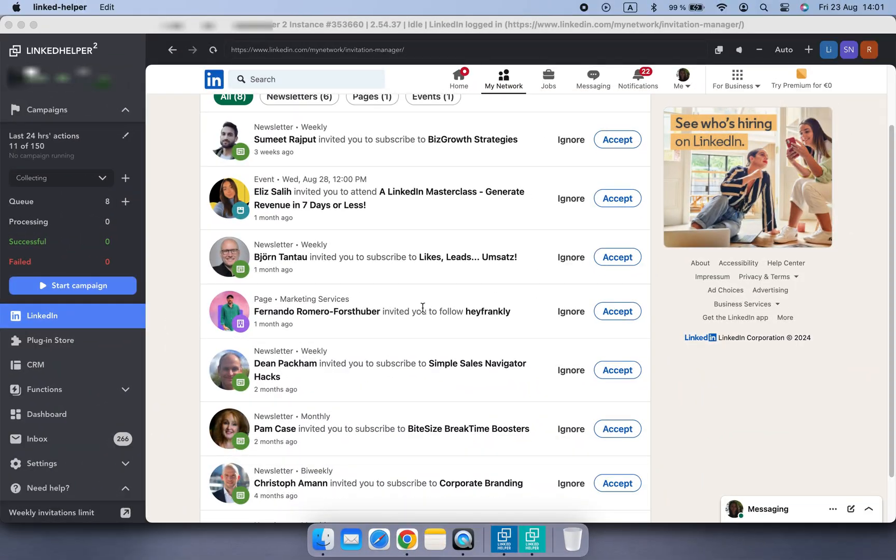
Look over the received-invitations page and switch to Google Chrome.
{"action": "scroll", "scroll_direction": "down", "scroll_amount": 3}
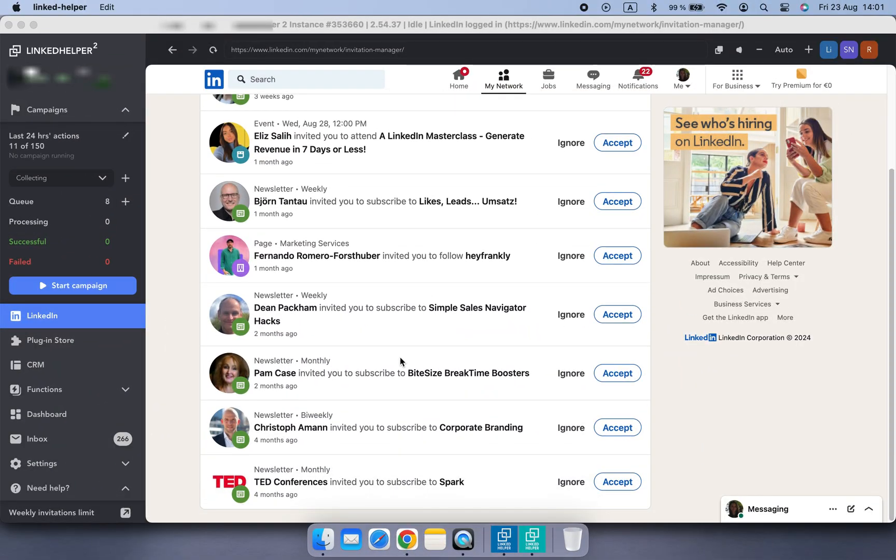
{"action": "scroll", "scroll_direction": "up", "scroll_amount": 3}
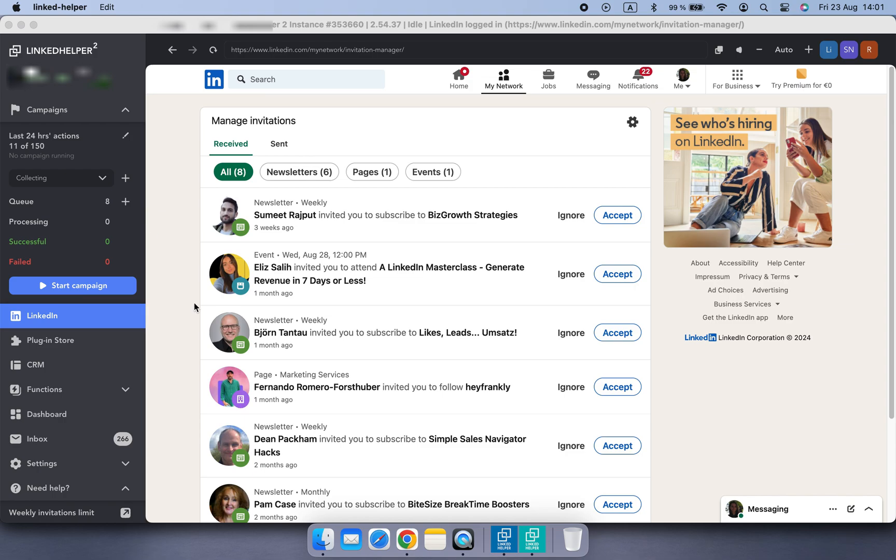
{"action": "left_click", "coordinate": [407, 539]}
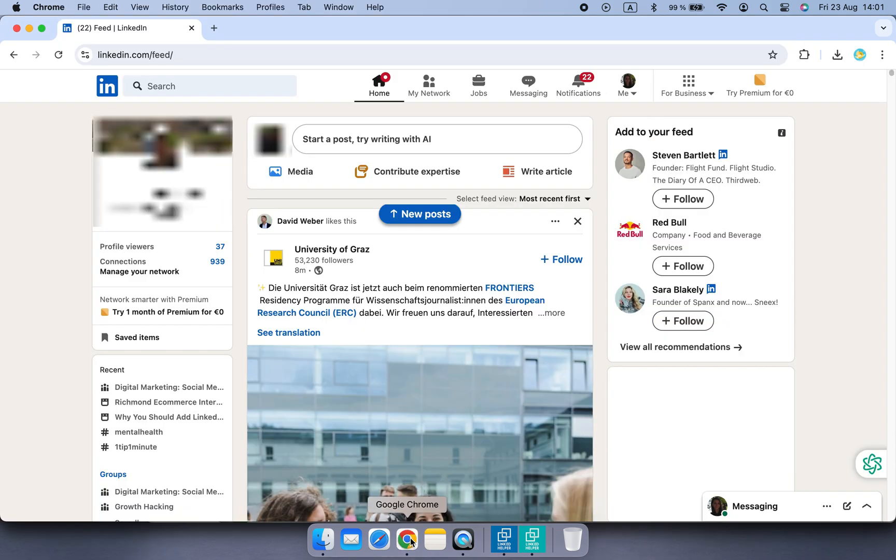
{"action": "mouse_move", "coordinate": [424, 120]}
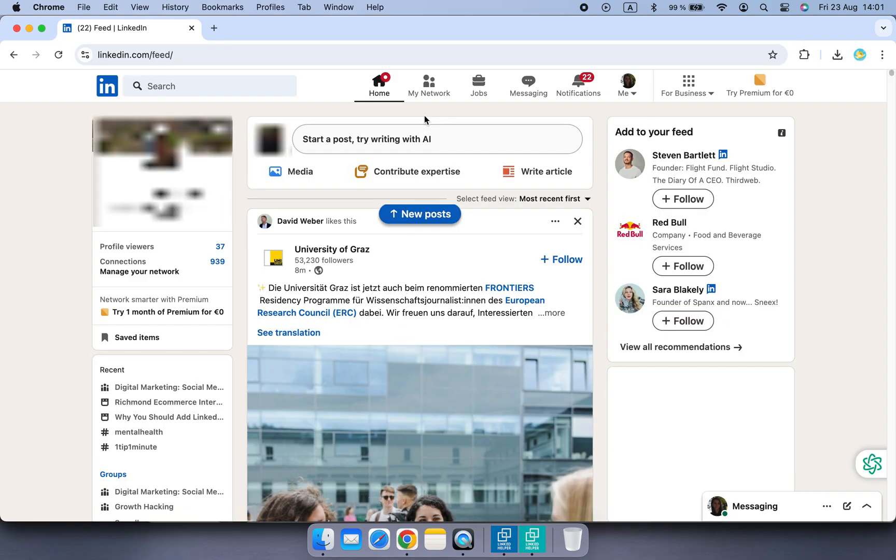
{"action": "mouse_move", "coordinate": [428, 86]}
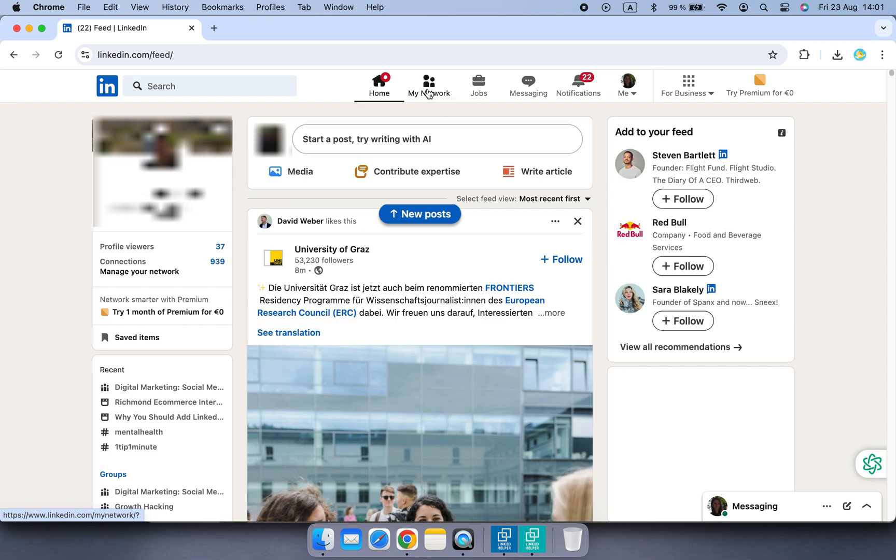
Go to My Network and list all 8 received invitations.
{"action": "left_click", "coordinate": [429, 86]}
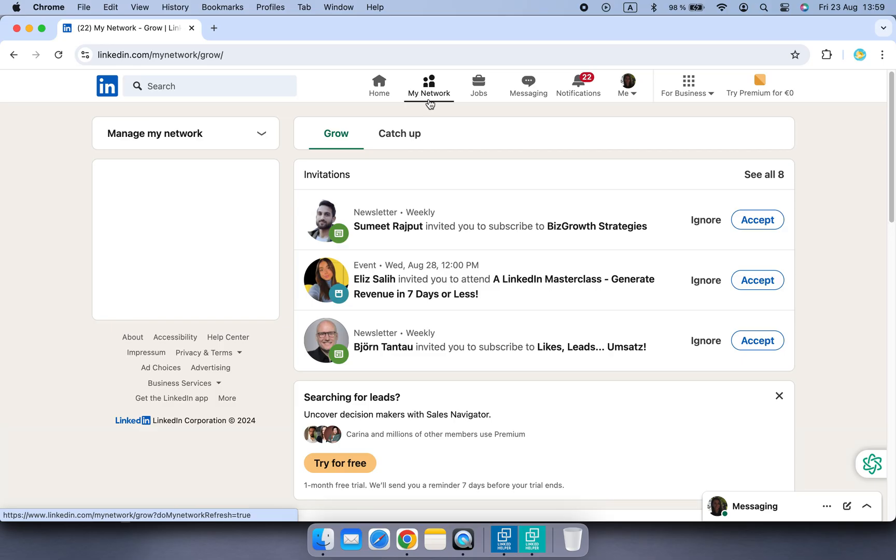
{"action": "mouse_move", "coordinate": [764, 174]}
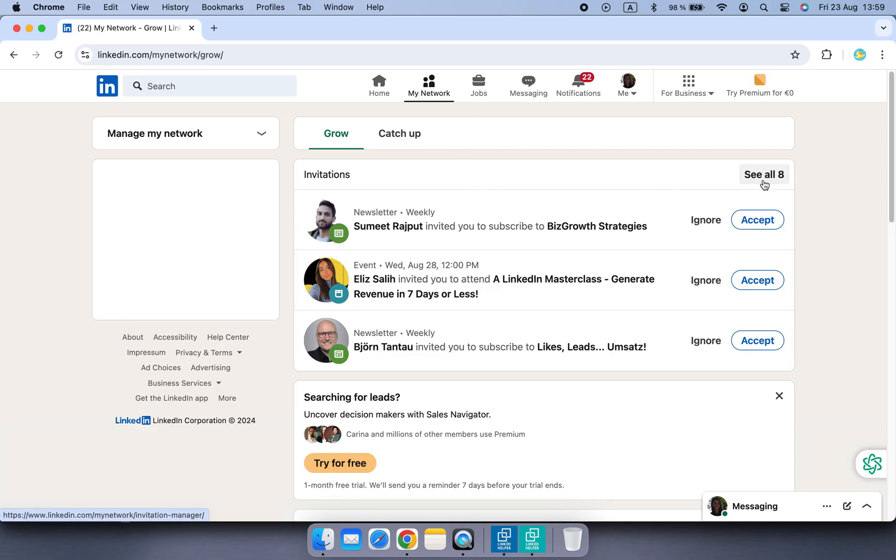
{"action": "left_click", "coordinate": [763, 174]}
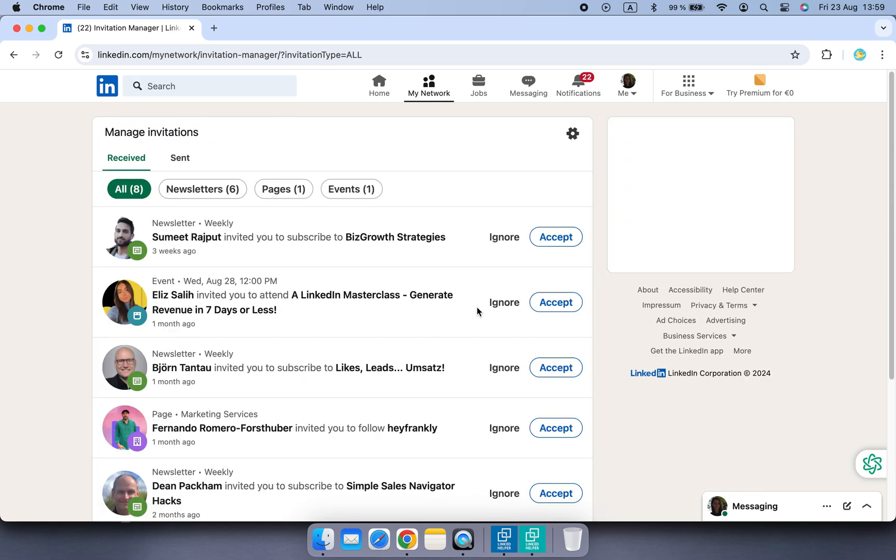
{"action": "scroll", "scroll_direction": "down", "scroll_amount": 3}
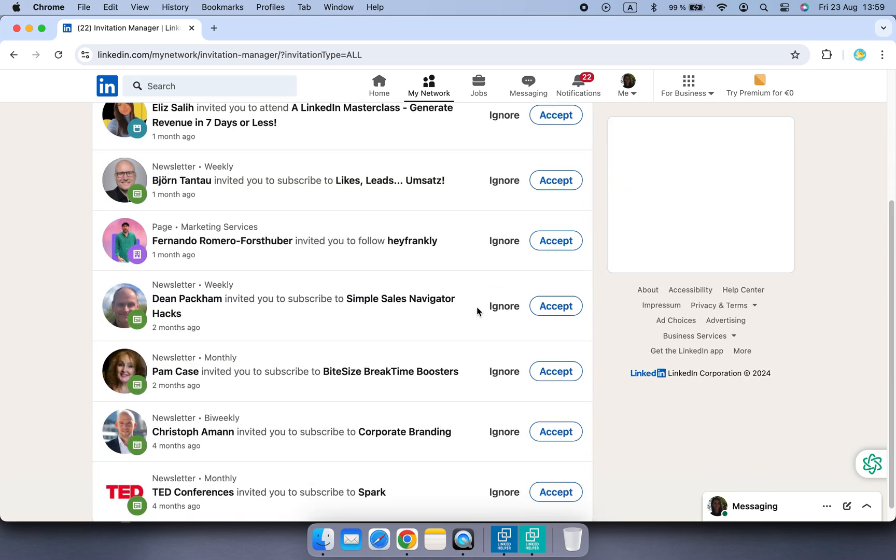
{"action": "scroll", "scroll_direction": "down", "scroll_amount": 3}
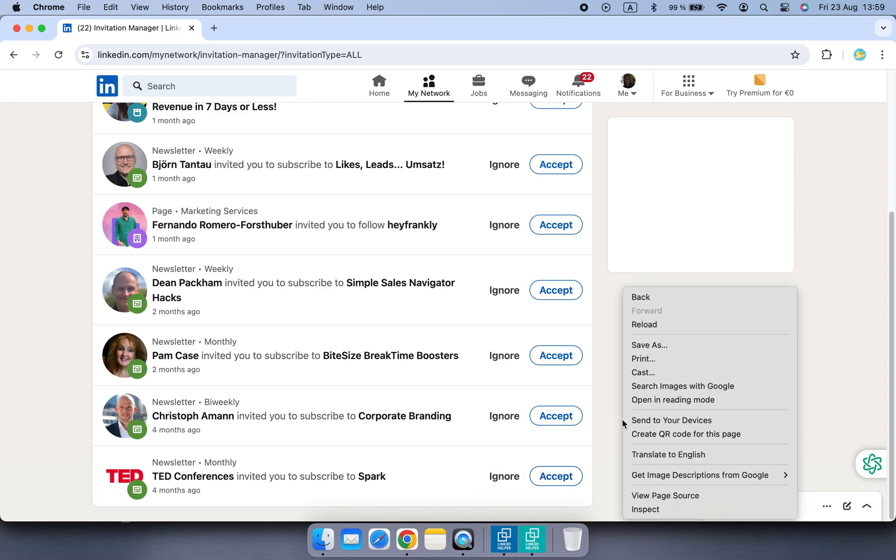
{"action": "mouse_move", "coordinate": [599, 410]}
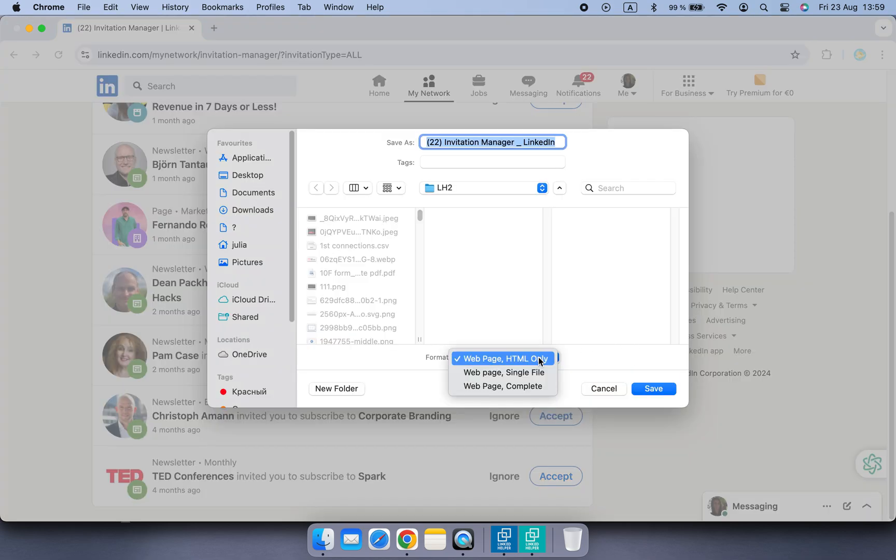
Save the invitation manager page as Web Page, HTML Only in the LH2 folder and return to Linked Helper.
{"action": "left_click", "coordinate": [501, 358]}
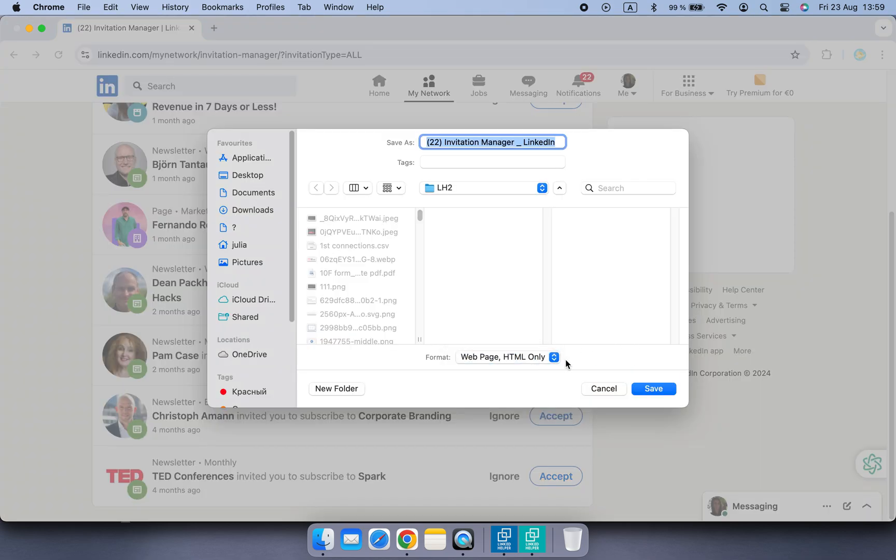
{"action": "left_click", "coordinate": [652, 389]}
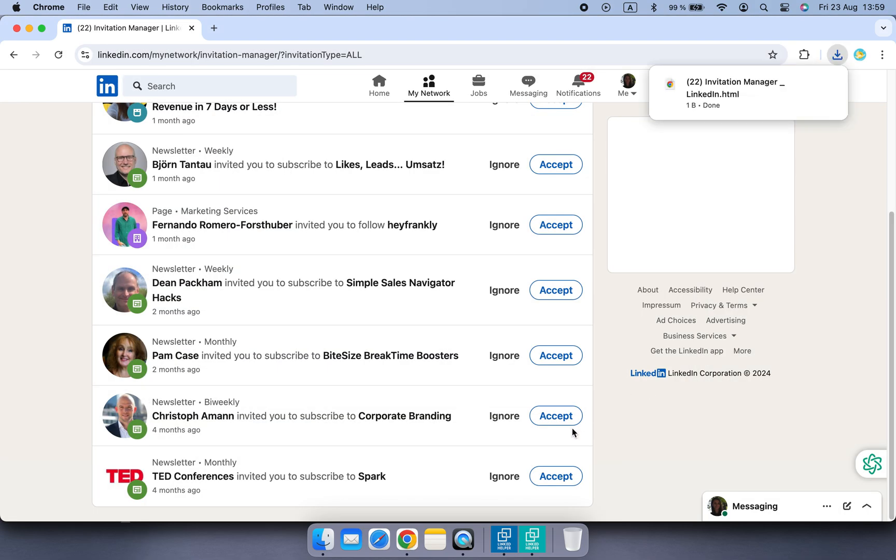
{"action": "left_click", "coordinate": [503, 538]}
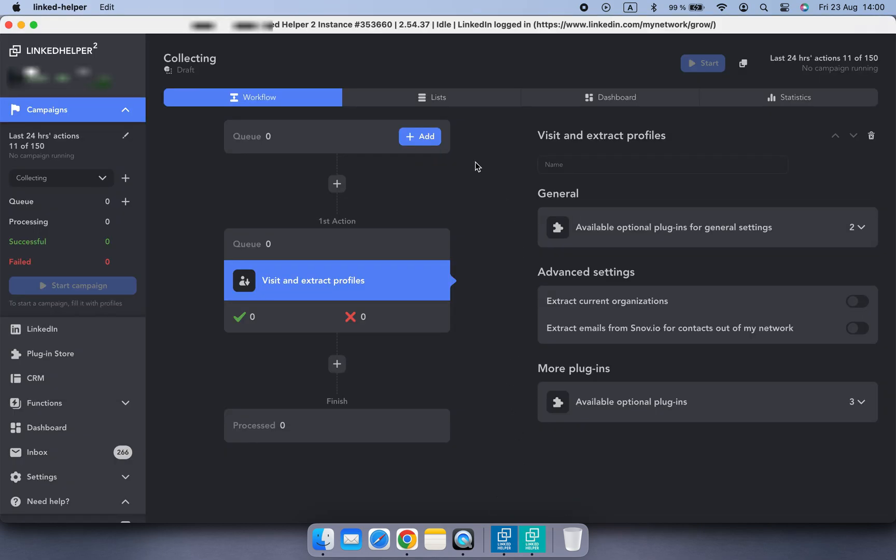
Import 8 profiles into the queue from the saved Invitation Manager .html via Upload Profiles URLs.
{"action": "left_click", "coordinate": [419, 137]}
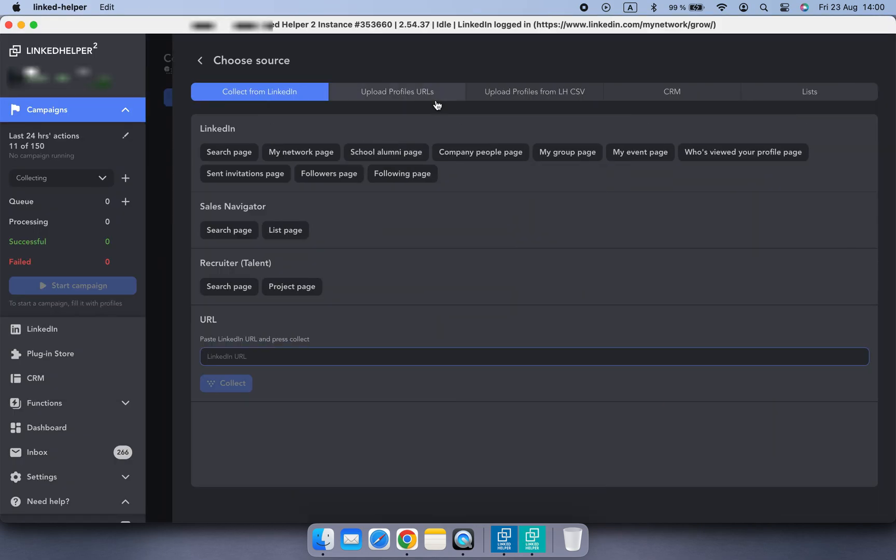
{"action": "left_click", "coordinate": [396, 91]}
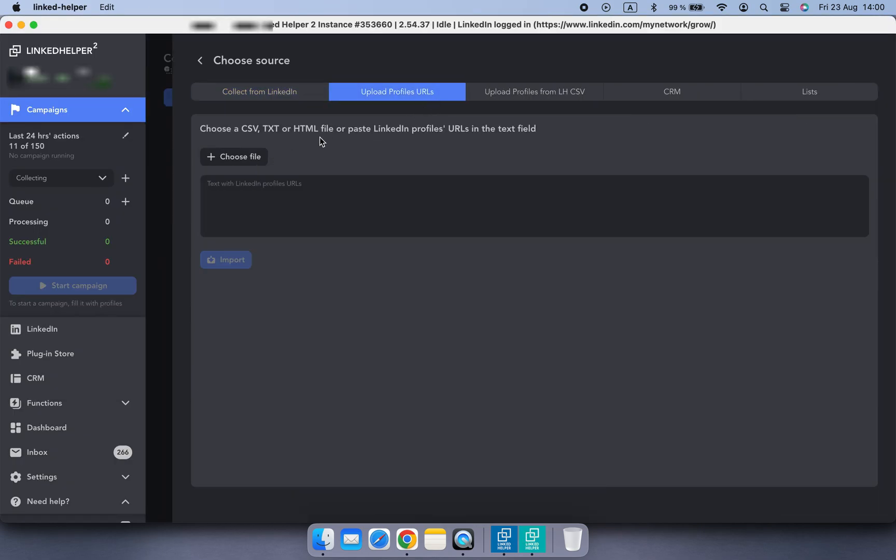
{"action": "left_click", "coordinate": [233, 156]}
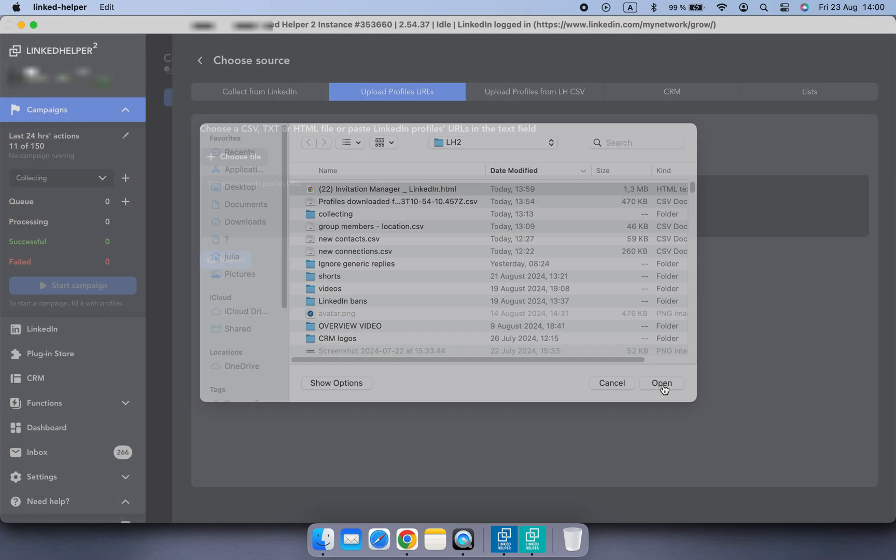
{"action": "left_click", "coordinate": [662, 383]}
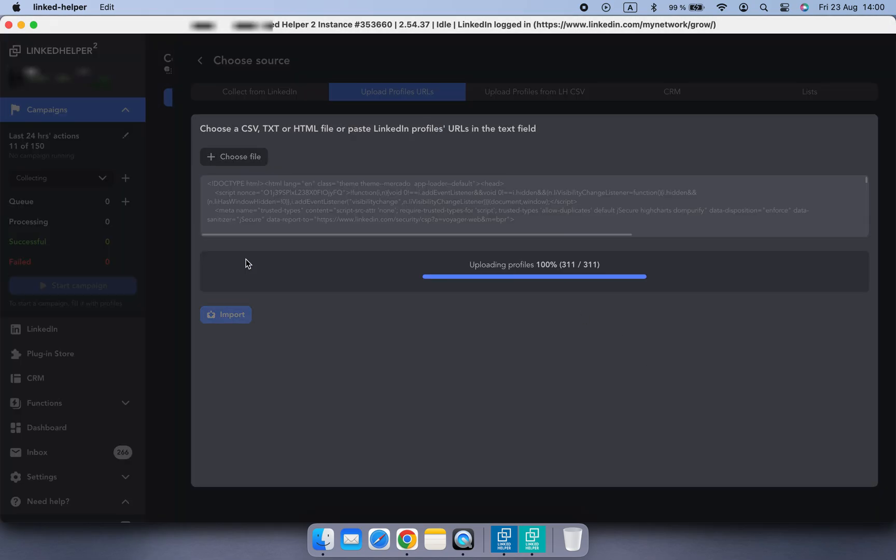
{"action": "left_click", "coordinate": [225, 314]}
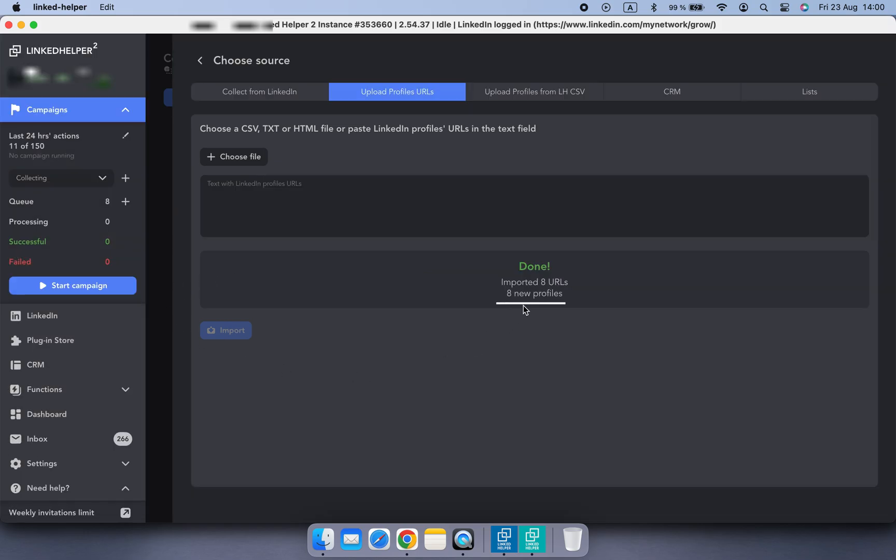
{"action": "left_click", "coordinate": [199, 60]}
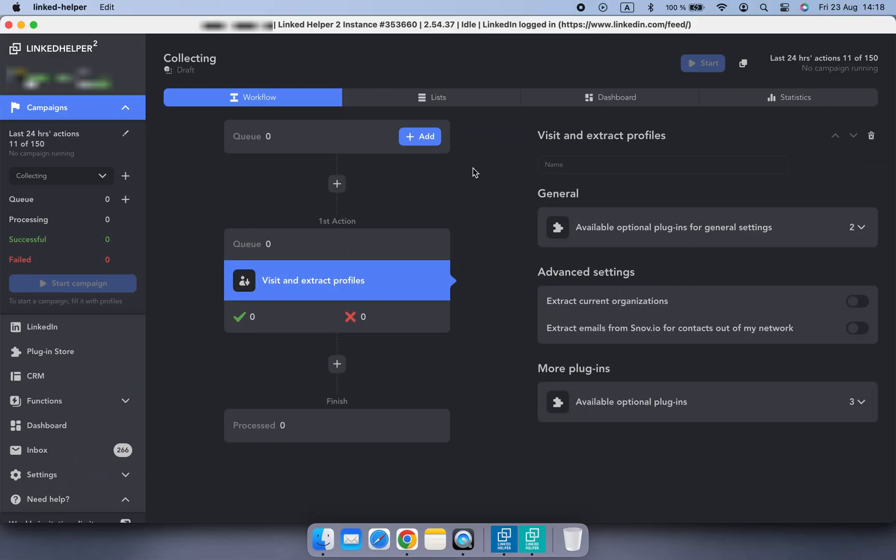
Open the My Network connections list (939) as a collection source, then go back to the source options.
{"action": "left_click", "coordinate": [419, 136]}
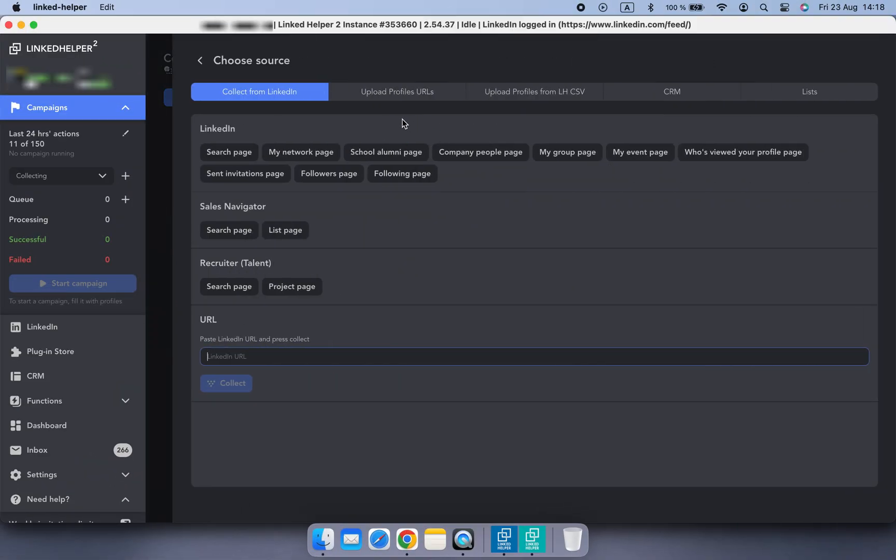
{"action": "left_click", "coordinate": [301, 153]}
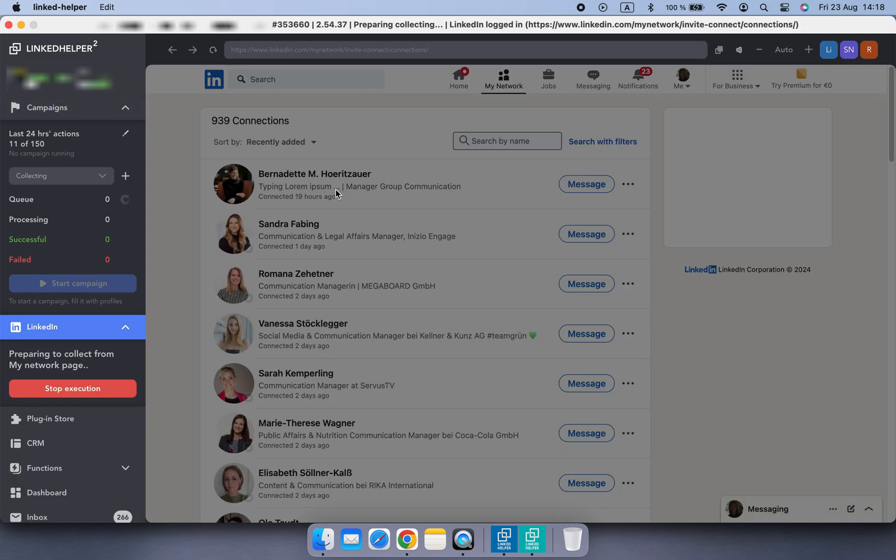
{"action": "left_click", "coordinate": [72, 389]}
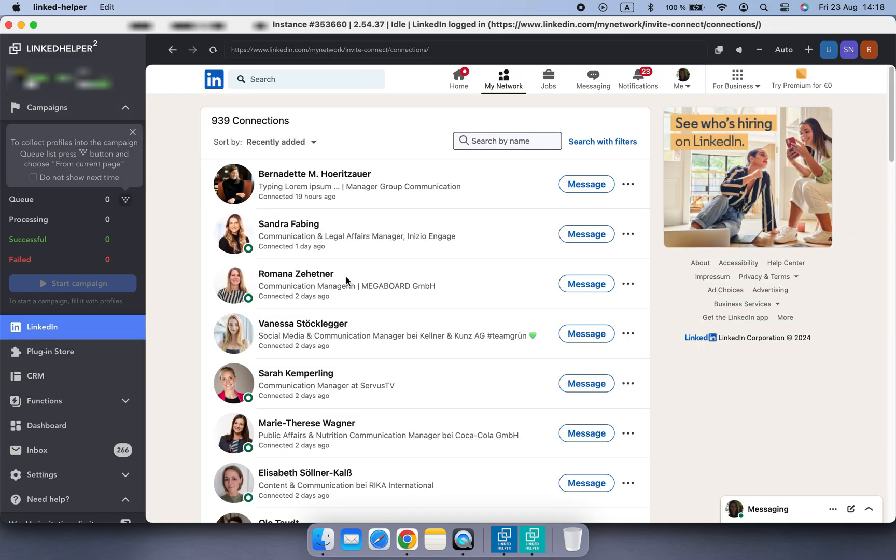
{"action": "left_click", "coordinate": [126, 199]}
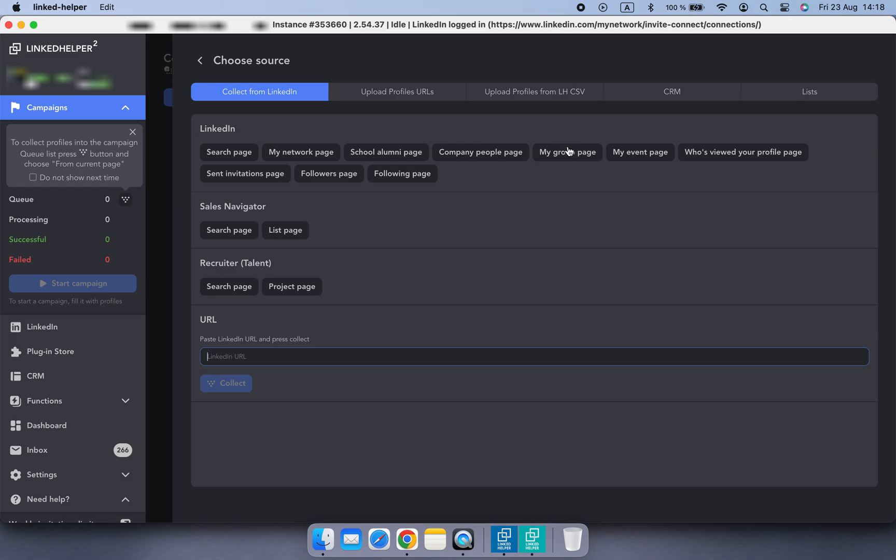
{"action": "left_click", "coordinate": [566, 152]}
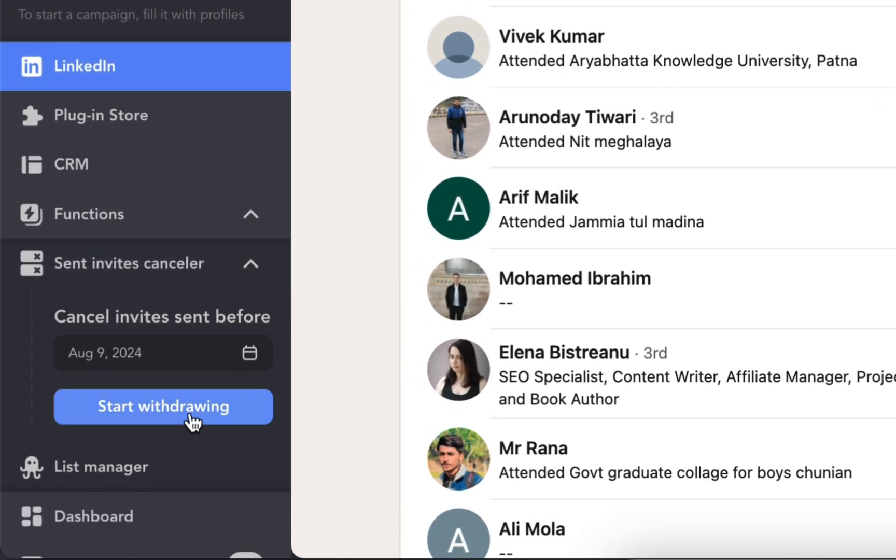
Start withdrawing the invitations sent before Aug 9, 2024.
{"action": "left_click", "coordinate": [162, 407]}
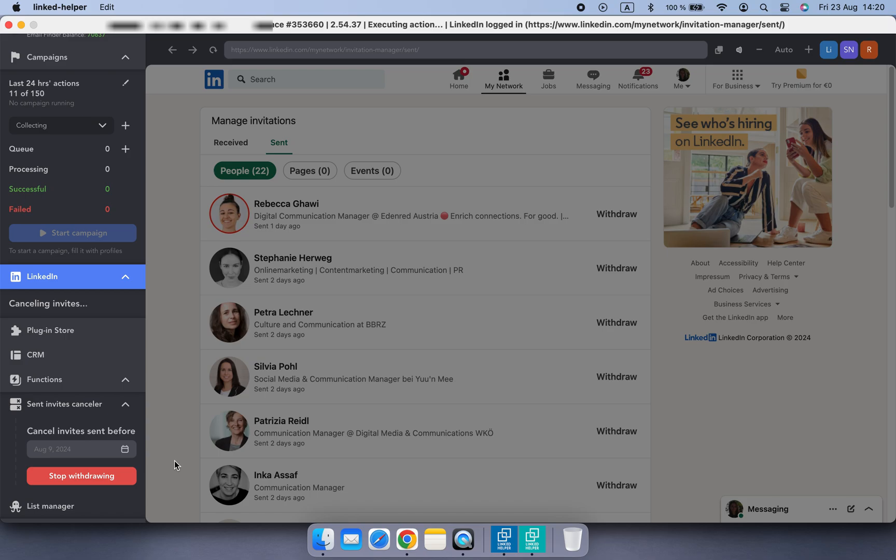
{"action": "scroll", "scroll_direction": "down", "scroll_amount": 3}
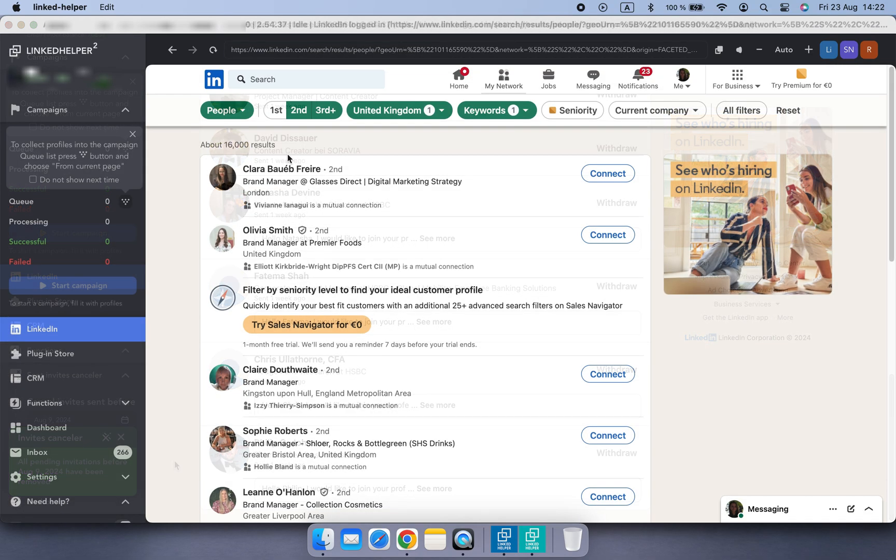
Return to the first page of the UK brand-manager search and collect its profiles into the queue.
{"action": "scroll", "scroll_direction": "down", "scroll_amount": 3}
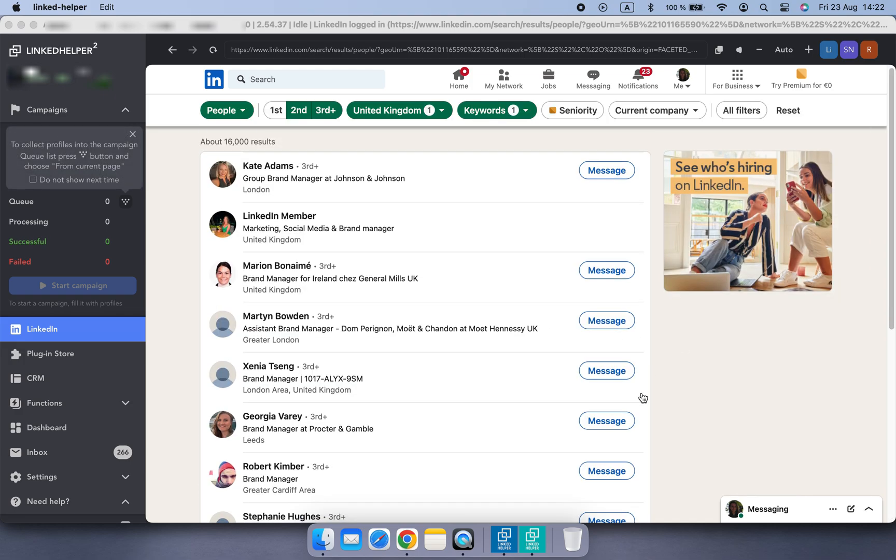
{"action": "scroll", "scroll_direction": "down", "scroll_amount": 3}
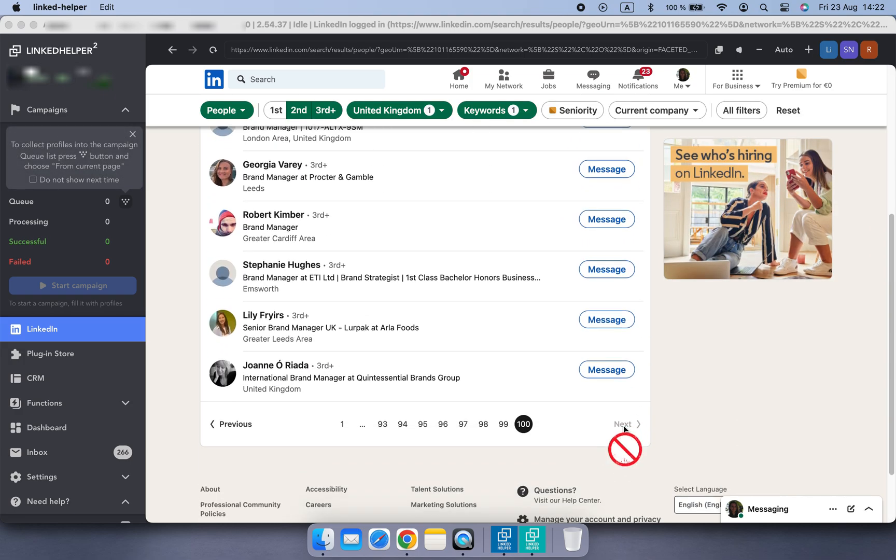
{"action": "left_click", "coordinate": [342, 424]}
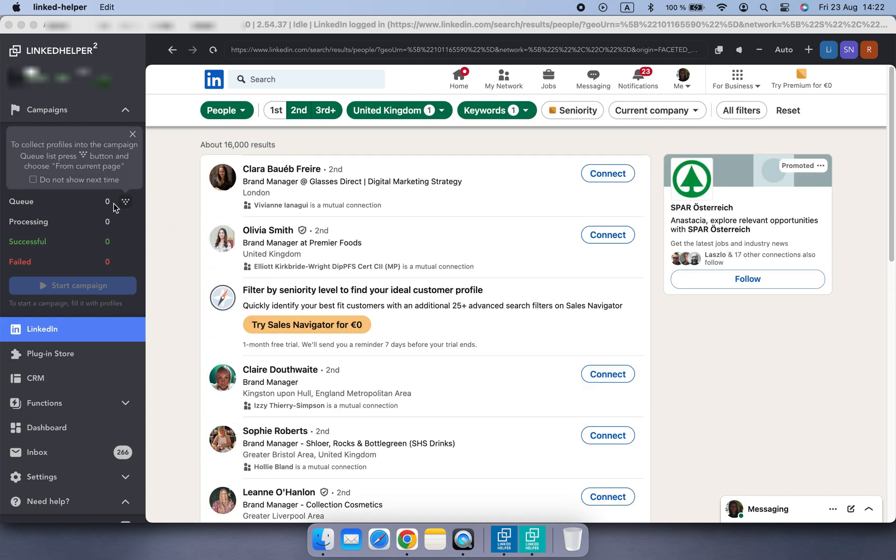
{"action": "left_click", "coordinate": [125, 201]}
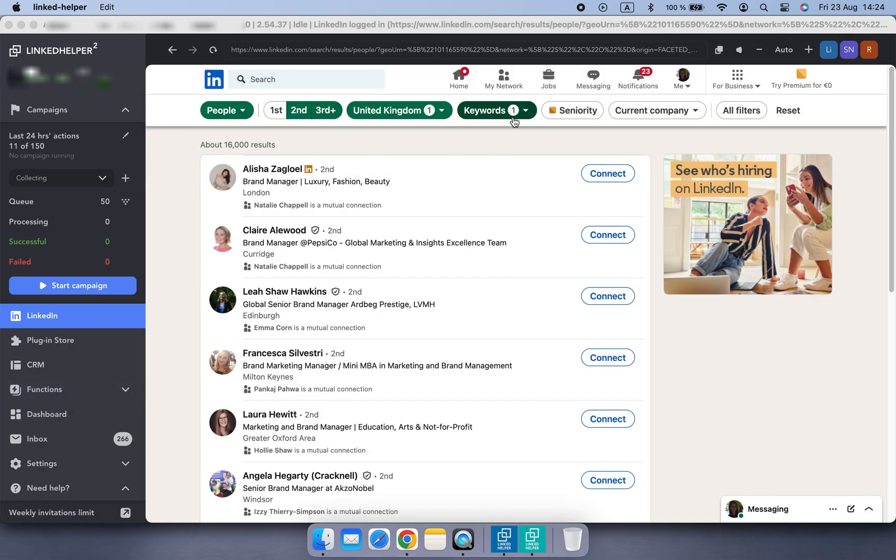
Narrow the search with an edited Title keyword to about 2,700 results and collect from it again.
{"action": "left_click", "coordinate": [492, 109]}
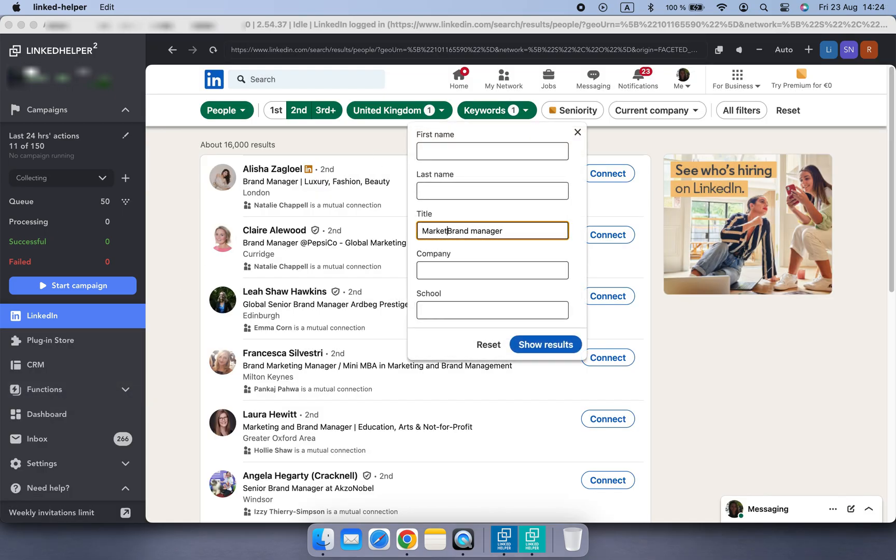
{"action": "left_click", "coordinate": [544, 345]}
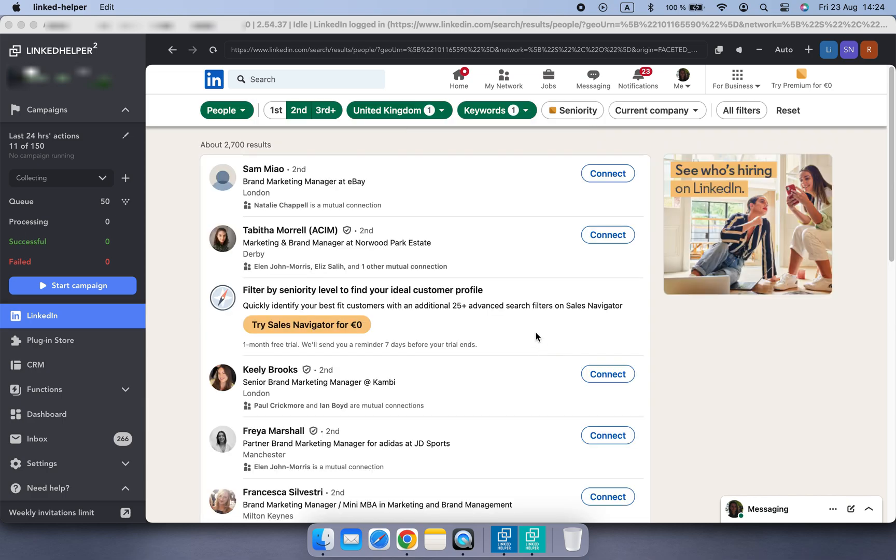
{"action": "left_click", "coordinate": [72, 285]}
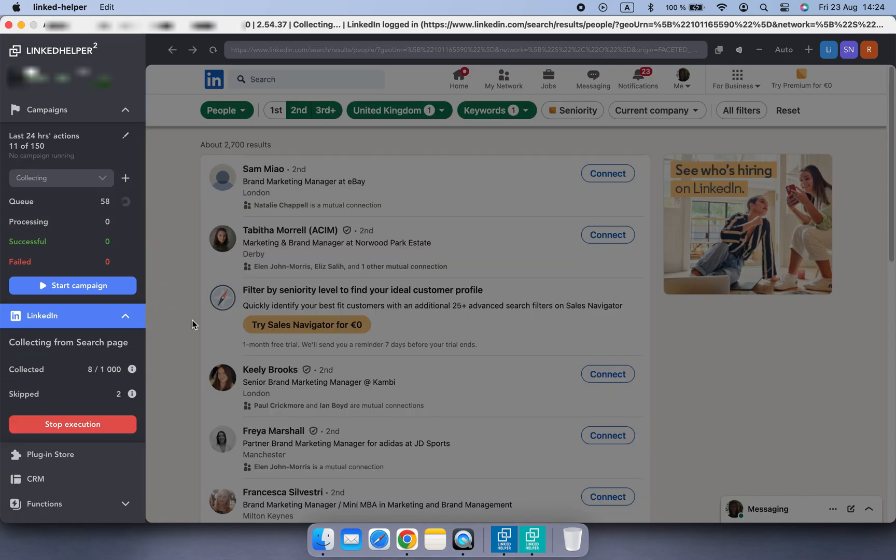